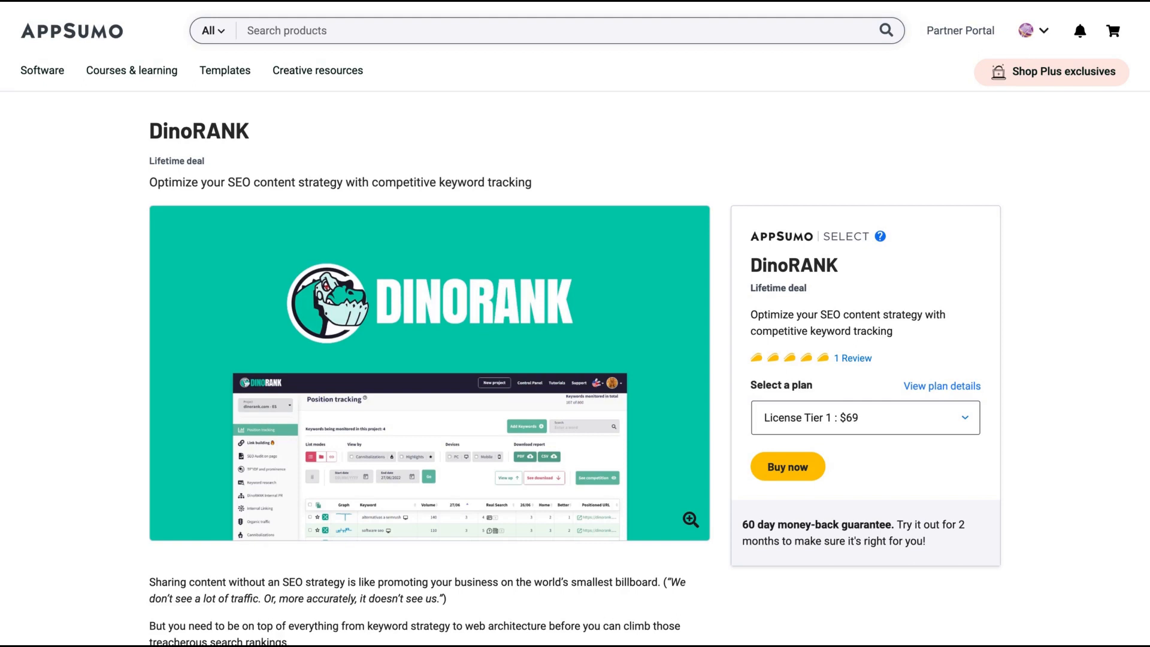
{"action": "mouse_move", "coordinate": [266, 169]}
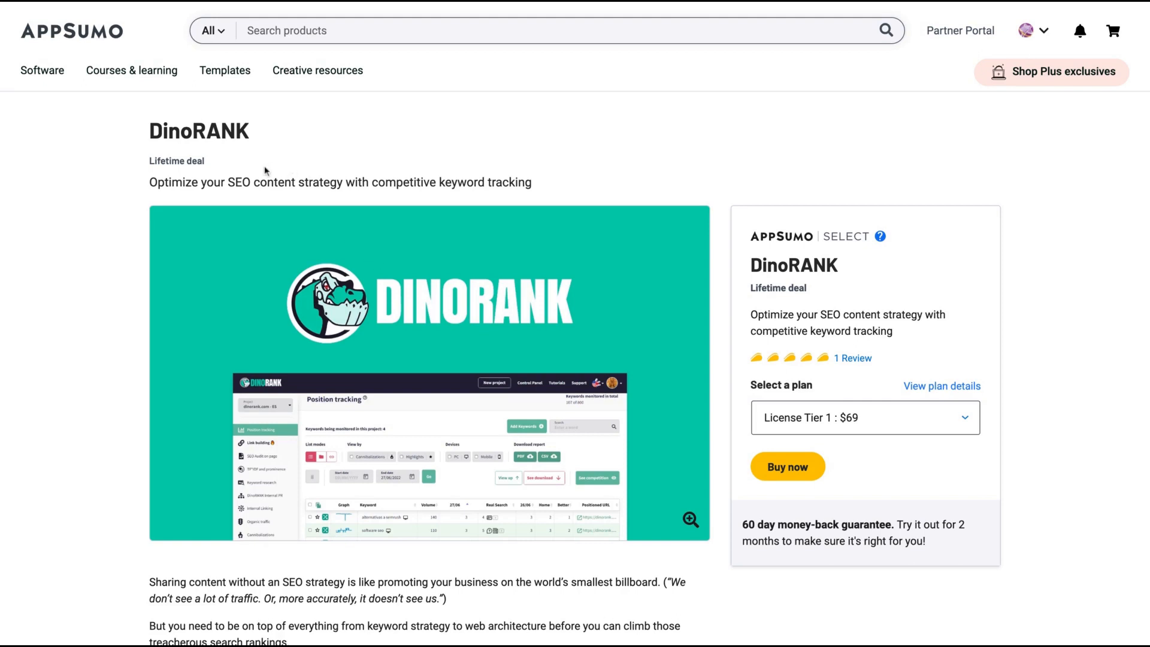
{"action": "mouse_move", "coordinate": [262, 175]}
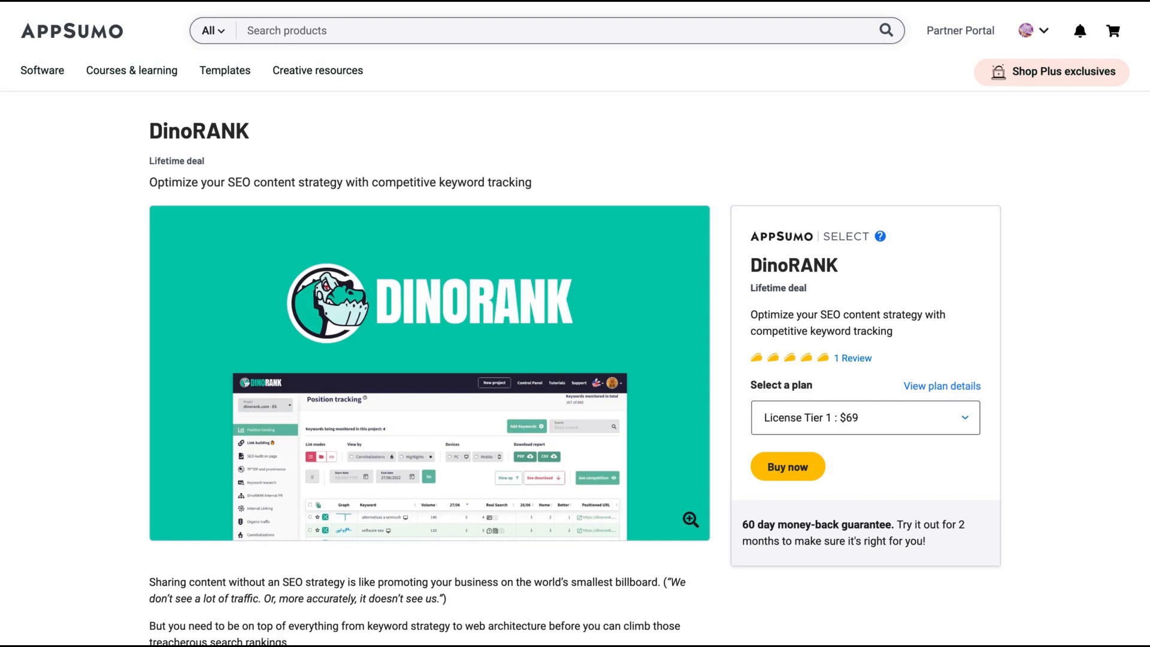
- Scroll to DinoRANK's three license tiers priced $69, $139 and $239
{"action": "scroll", "scroll_direction": "down", "scroll_amount": 3}
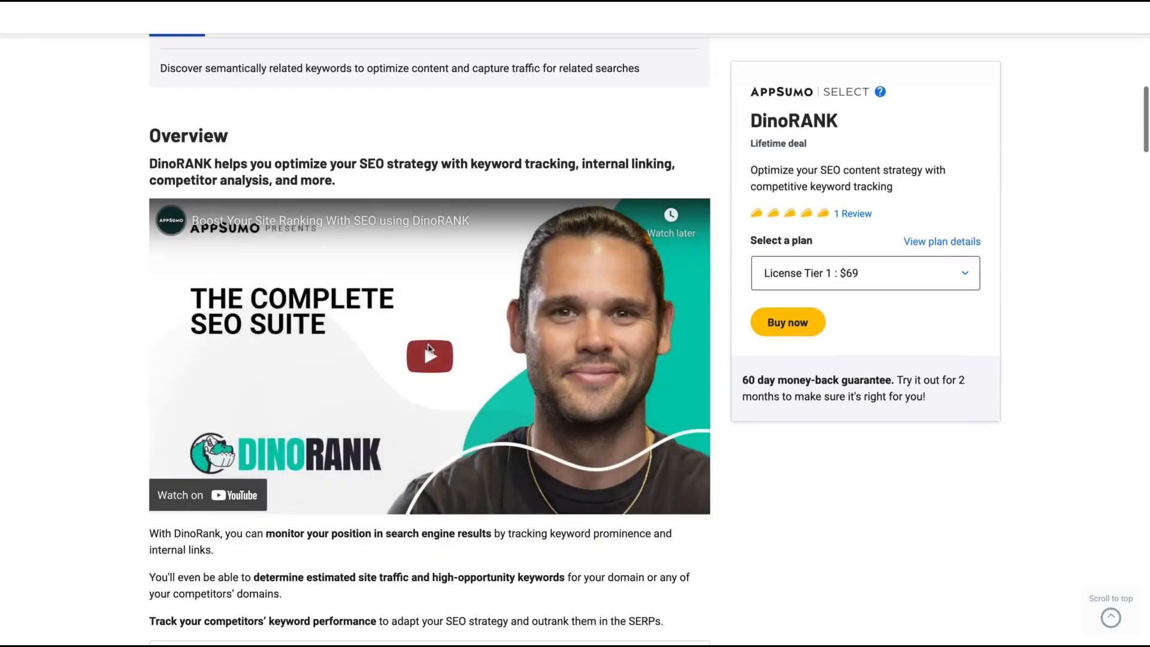
{"action": "scroll", "scroll_direction": "down", "scroll_amount": 3}
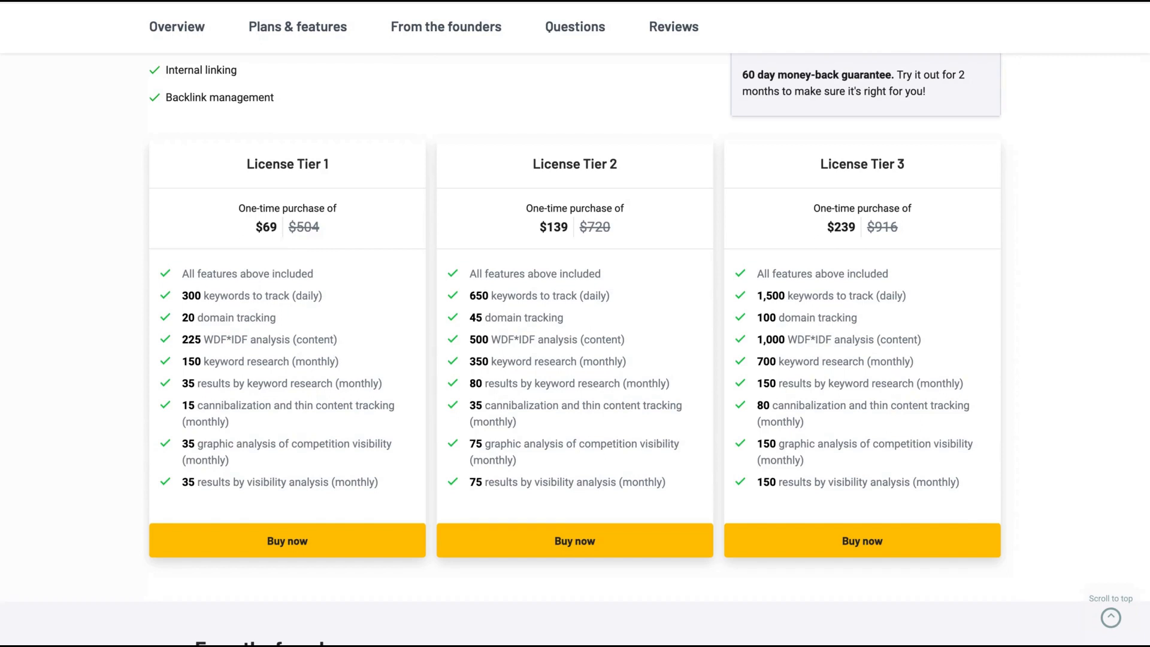
{"action": "mouse_move", "coordinate": [179, 302]}
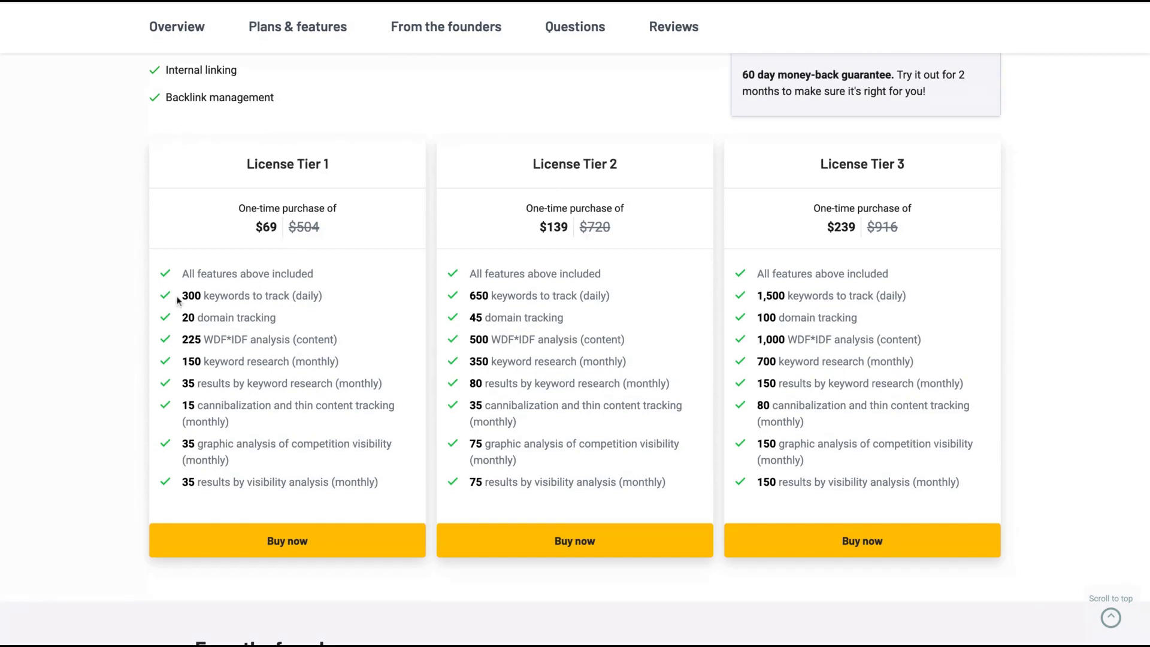
{"action": "mouse_move", "coordinate": [844, 288]}
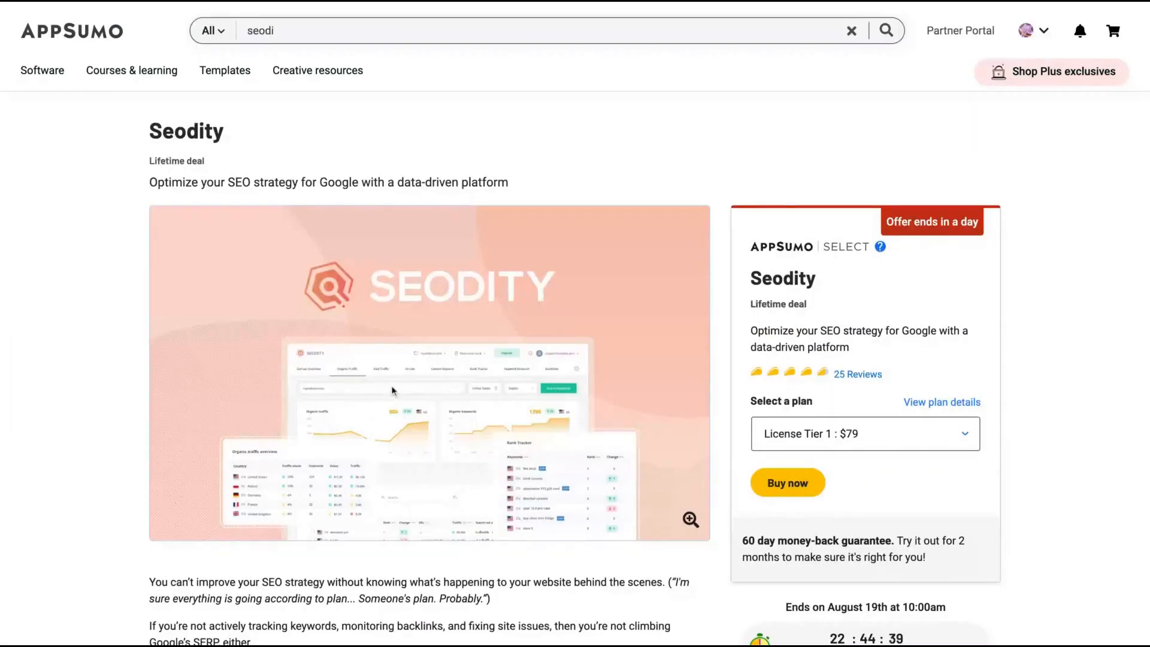
- Review the Seodity plans and highlight the 30,000 webpages figure in Tier 3
{"action": "scroll", "scroll_direction": "down", "scroll_amount": 3}
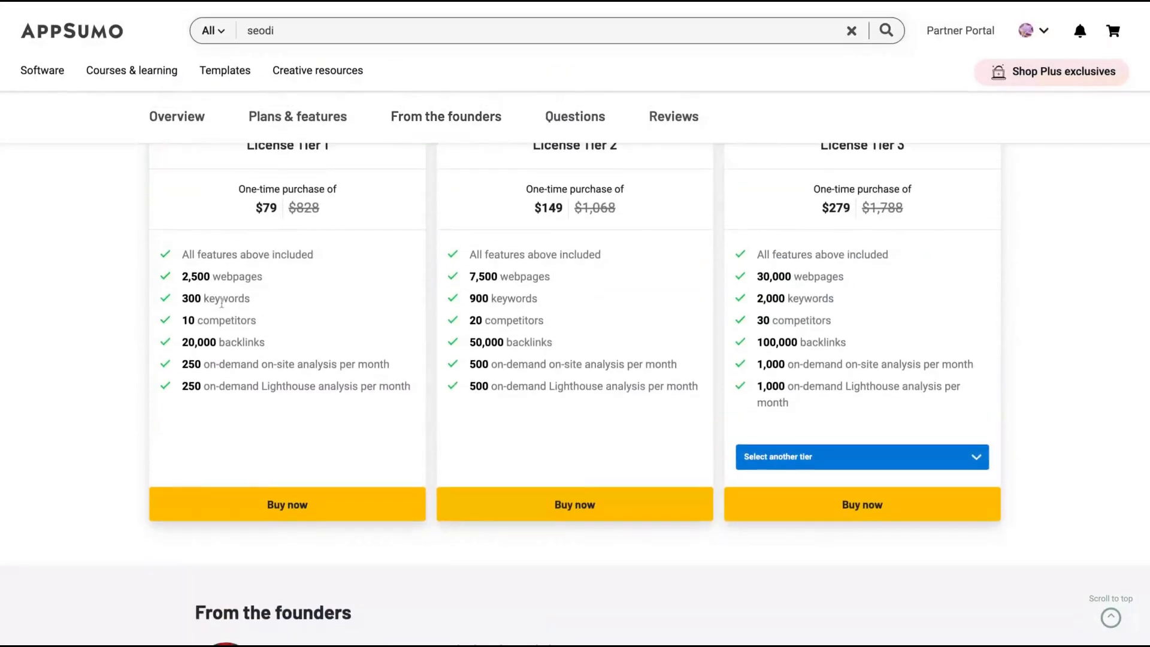
{"action": "scroll", "scroll_direction": "up", "scroll_amount": 3}
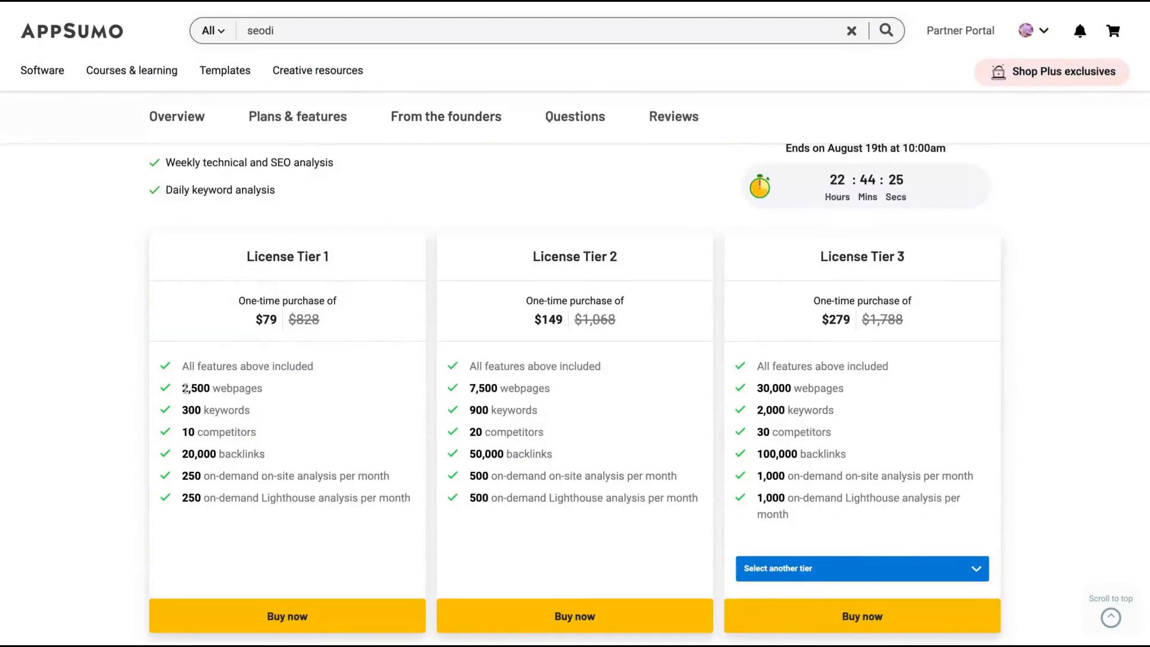
{"action": "double_click", "coordinate": [485, 389]}
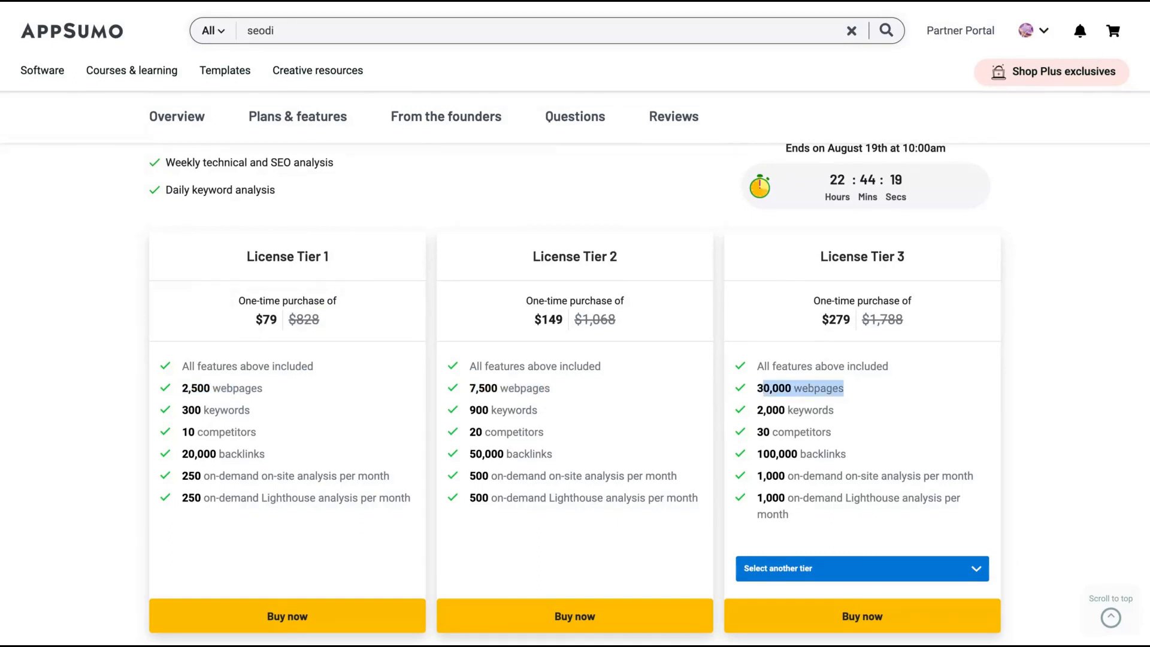
- Switch the third plan column to License Tier 4 at $369
{"action": "left_click", "coordinate": [861, 568]}
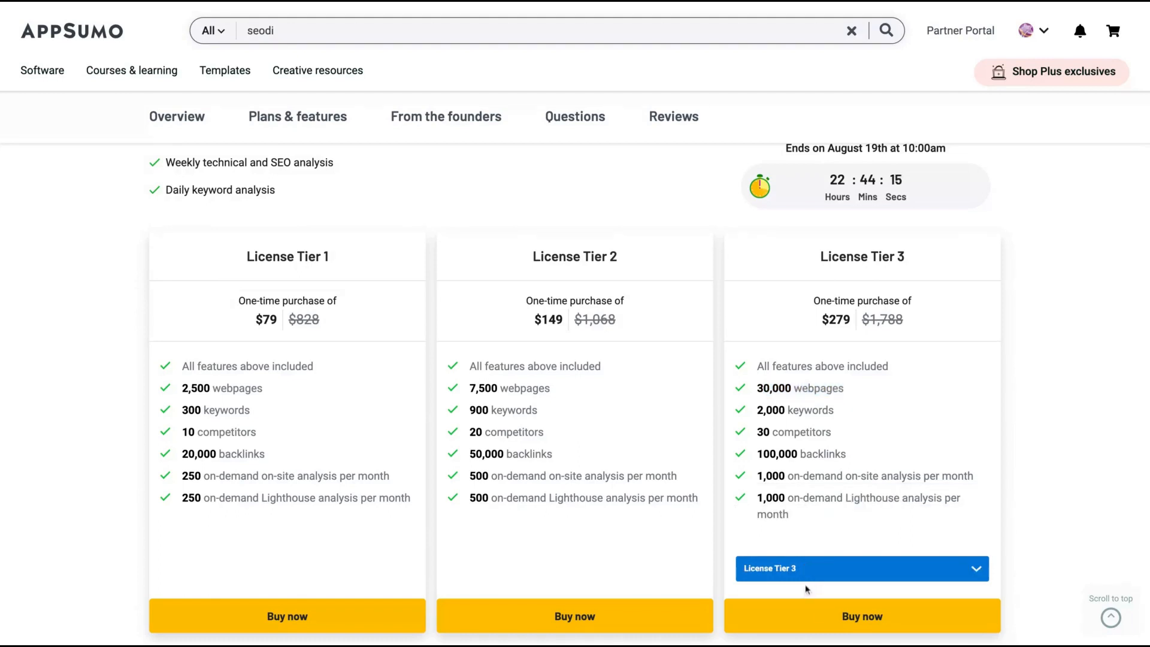
{"action": "left_click", "coordinate": [861, 568]}
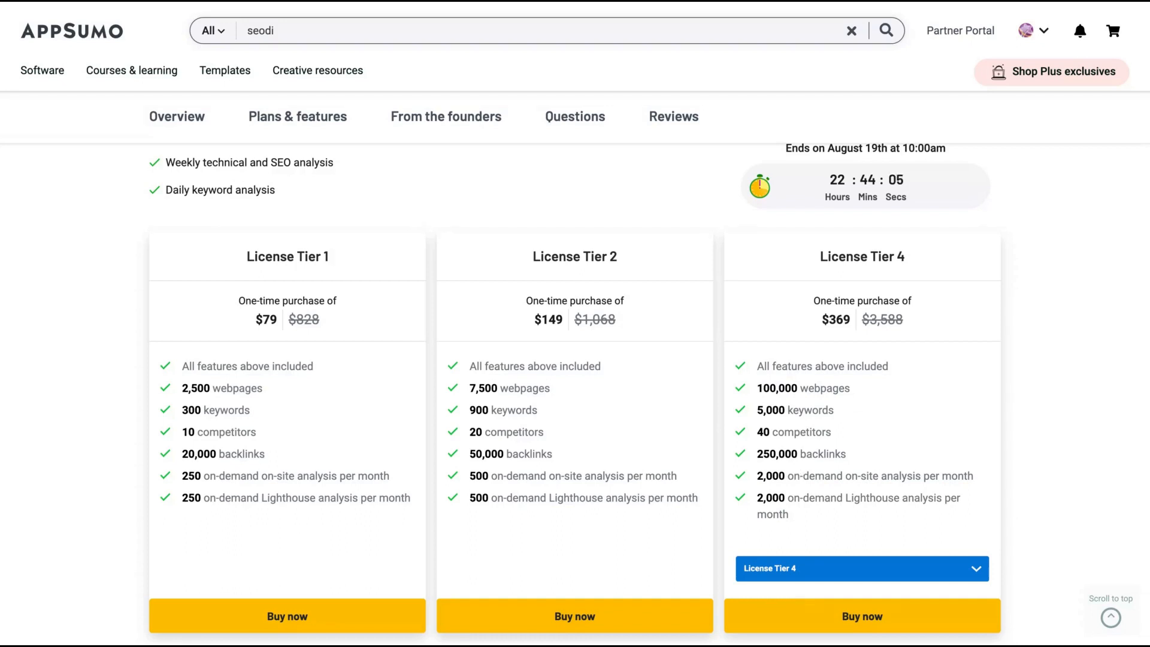
{"action": "mouse_move", "coordinate": [822, 268]}
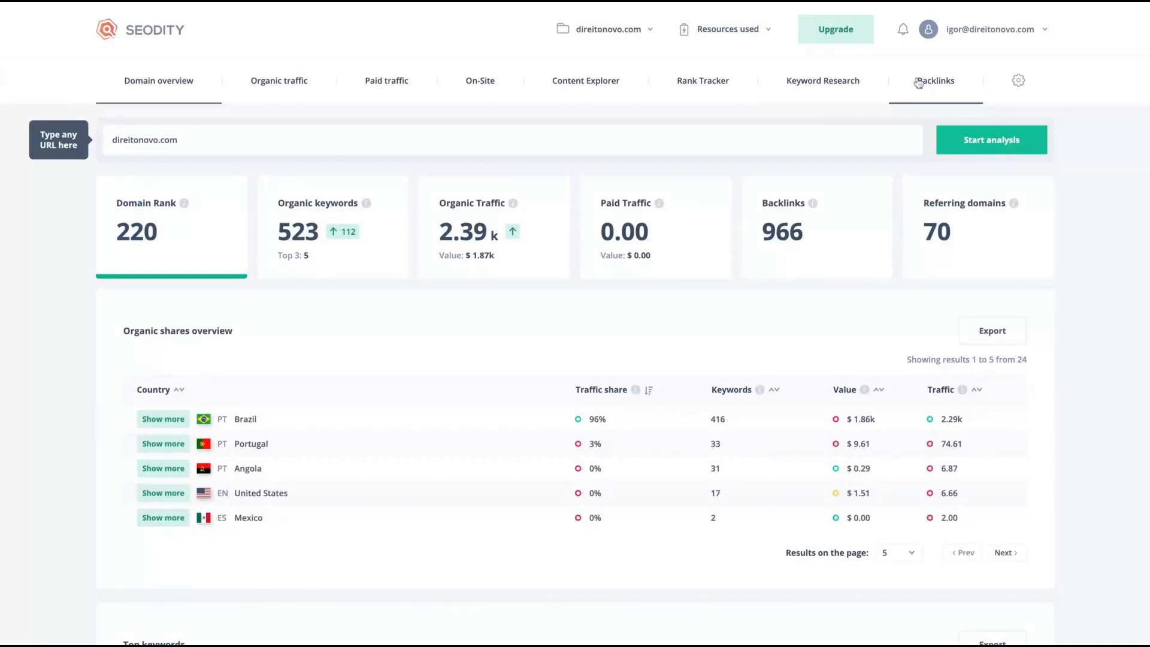
- Bring up the backlink report for direitonovo.com
{"action": "left_click", "coordinate": [935, 80]}
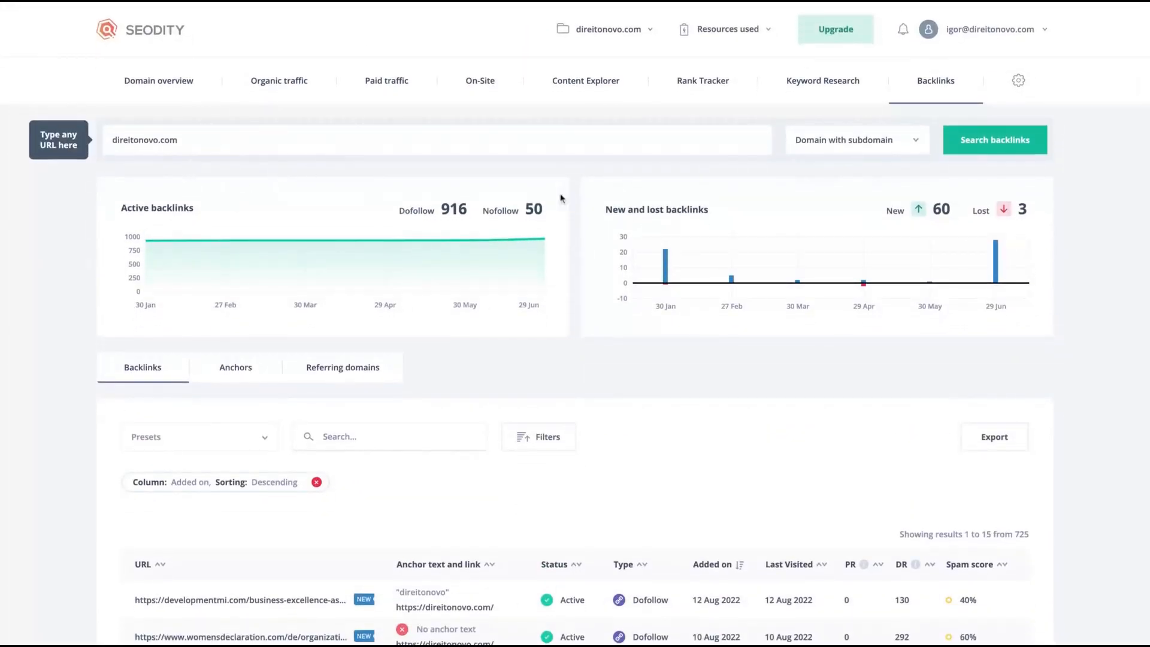
{"action": "mouse_move", "coordinate": [385, 240]}
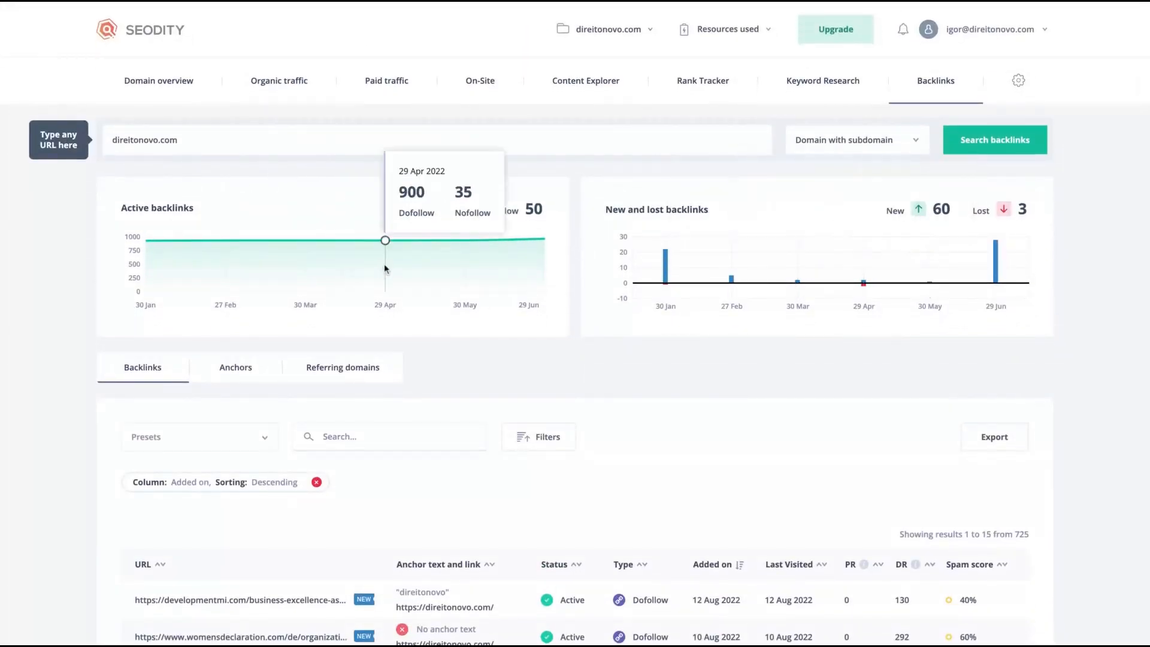
{"action": "scroll", "scroll_direction": "down", "scroll_amount": 3}
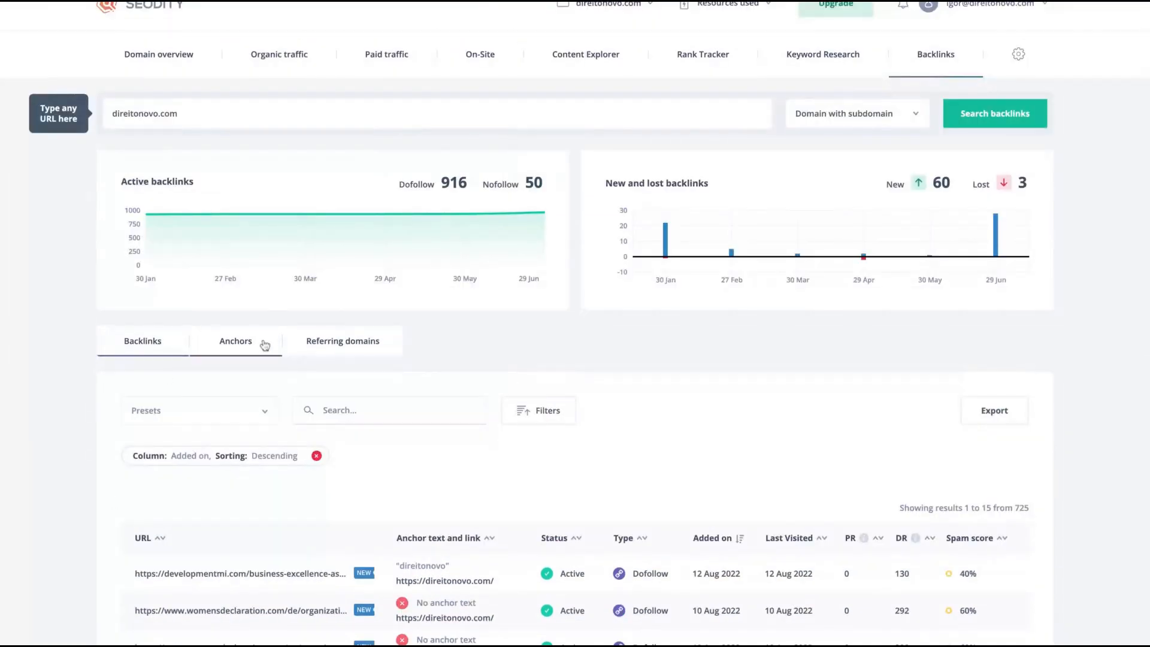
- View the backlink anchor texts, then the list of 79 referring domains
{"action": "left_click", "coordinate": [236, 340]}
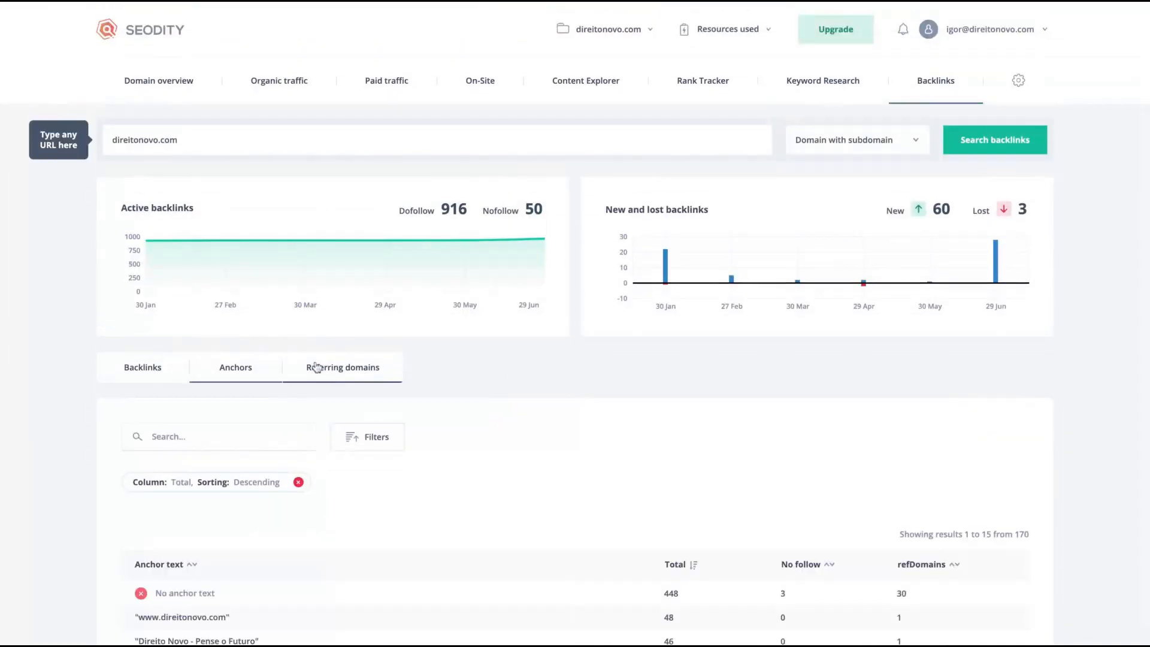
{"action": "left_click", "coordinate": [343, 367]}
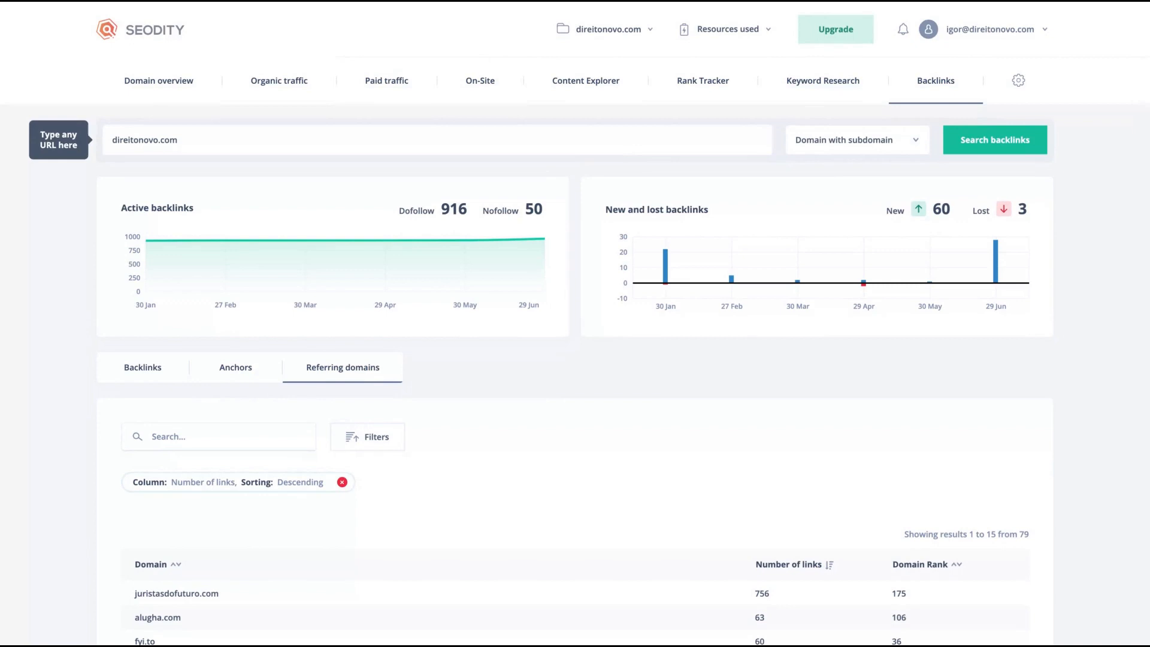
{"action": "mouse_move", "coordinate": [667, 103]}
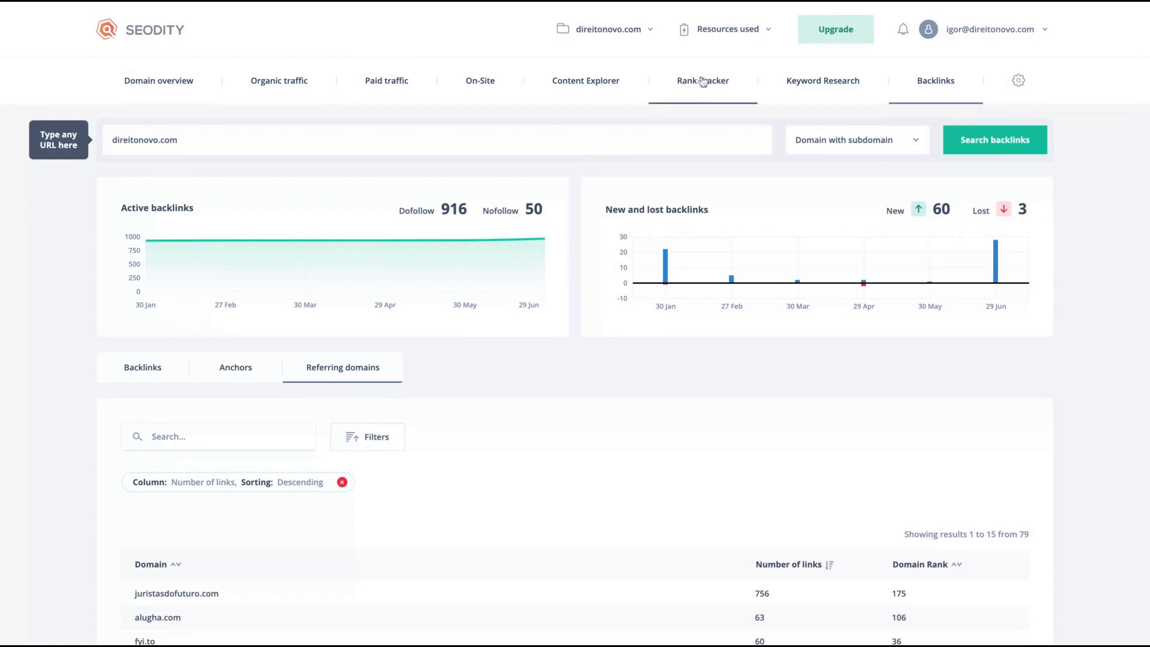
{"action": "mouse_move", "coordinate": [702, 80]}
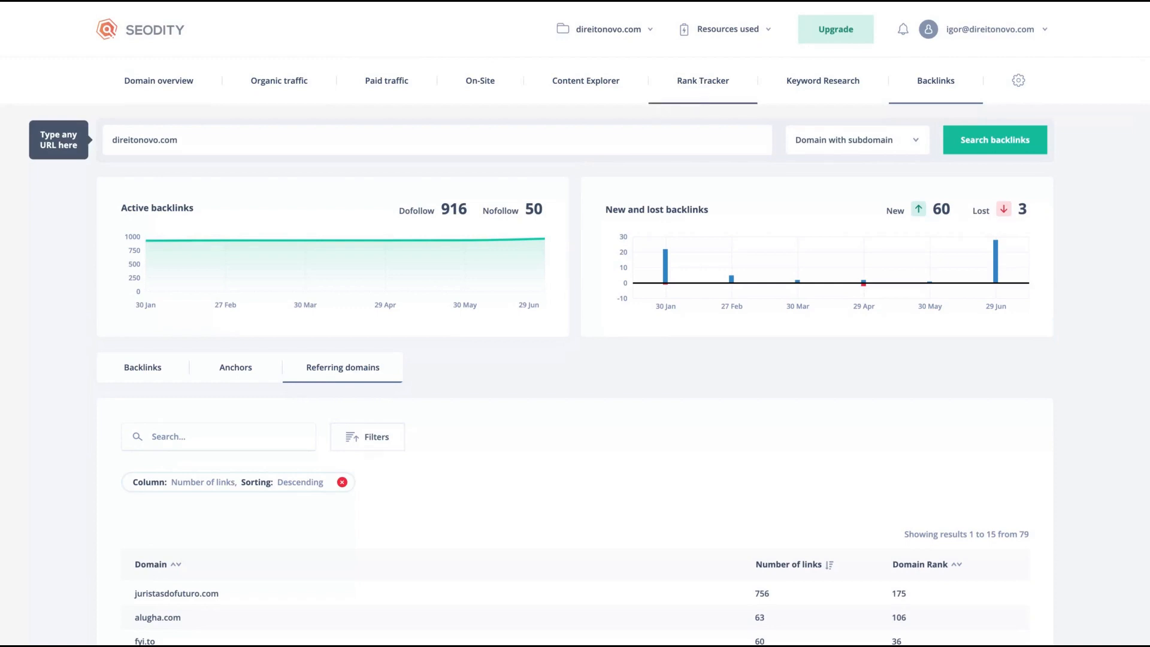
- Review the Rank Tracker table of tracked keyword rankings for direitonovo.com
{"action": "left_click", "coordinate": [700, 80]}
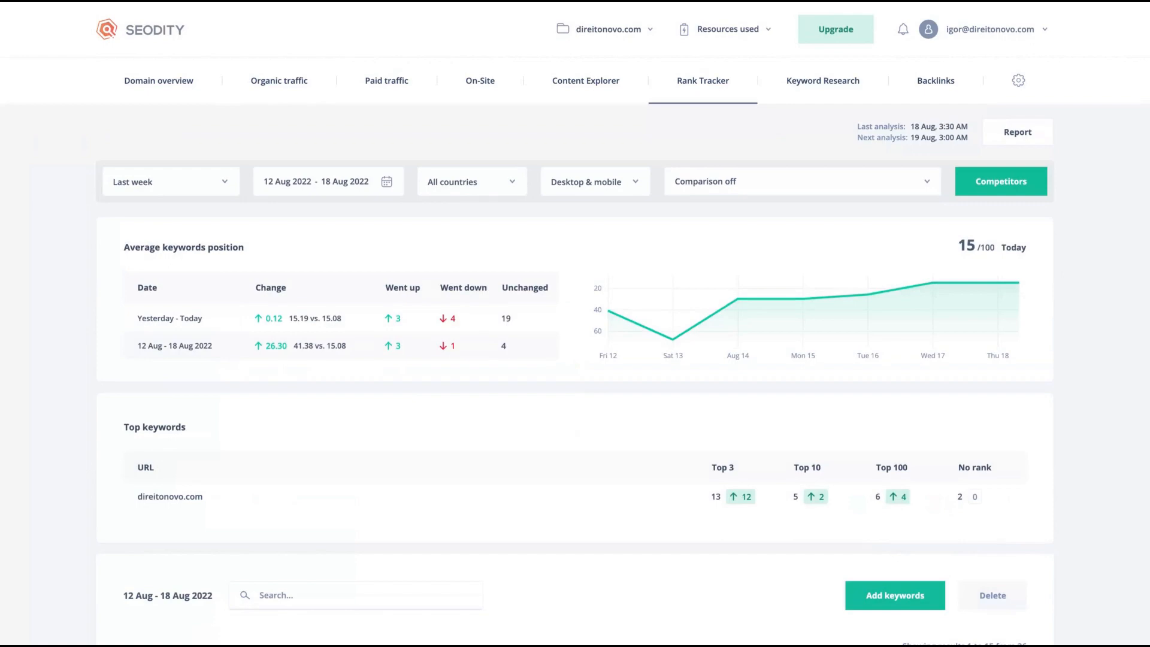
{"action": "scroll", "scroll_direction": "down", "scroll_amount": 3}
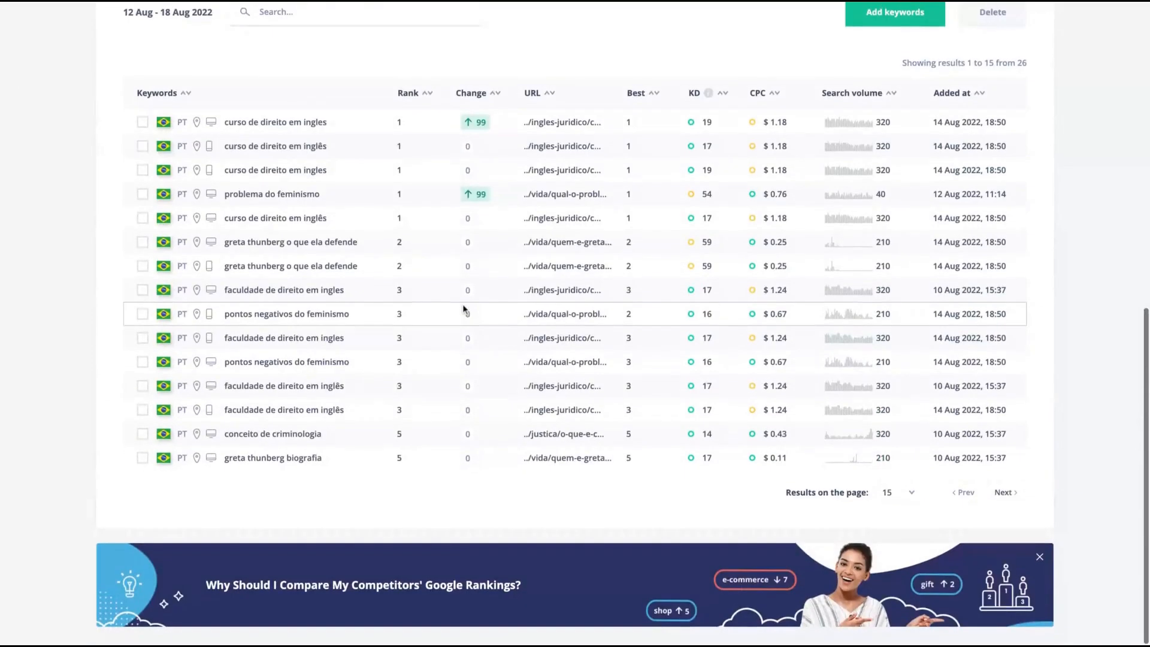
{"action": "scroll", "scroll_direction": "up", "scroll_amount": 3}
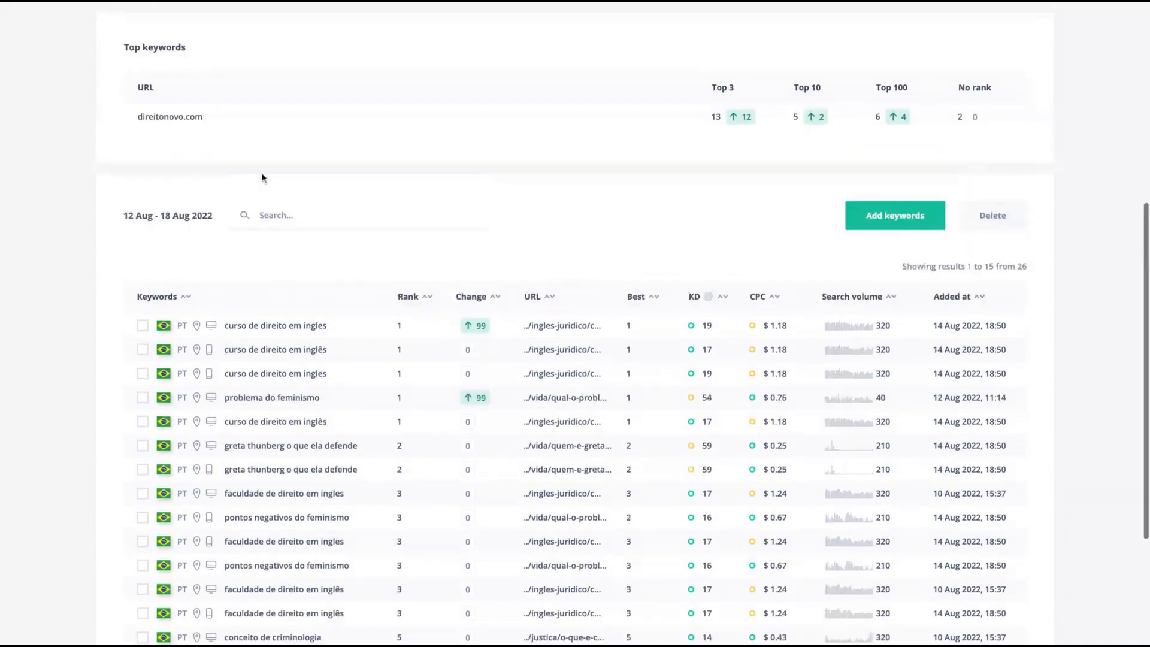
{"action": "scroll", "scroll_direction": "down", "scroll_amount": 3}
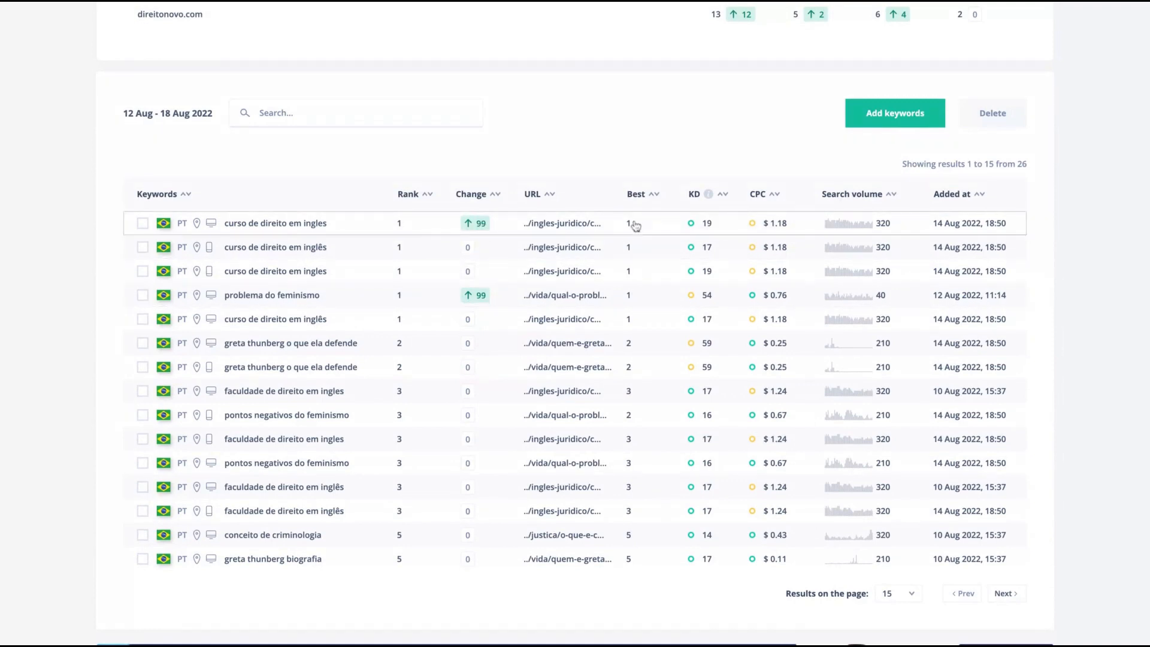
{"action": "mouse_move", "coordinate": [708, 229]}
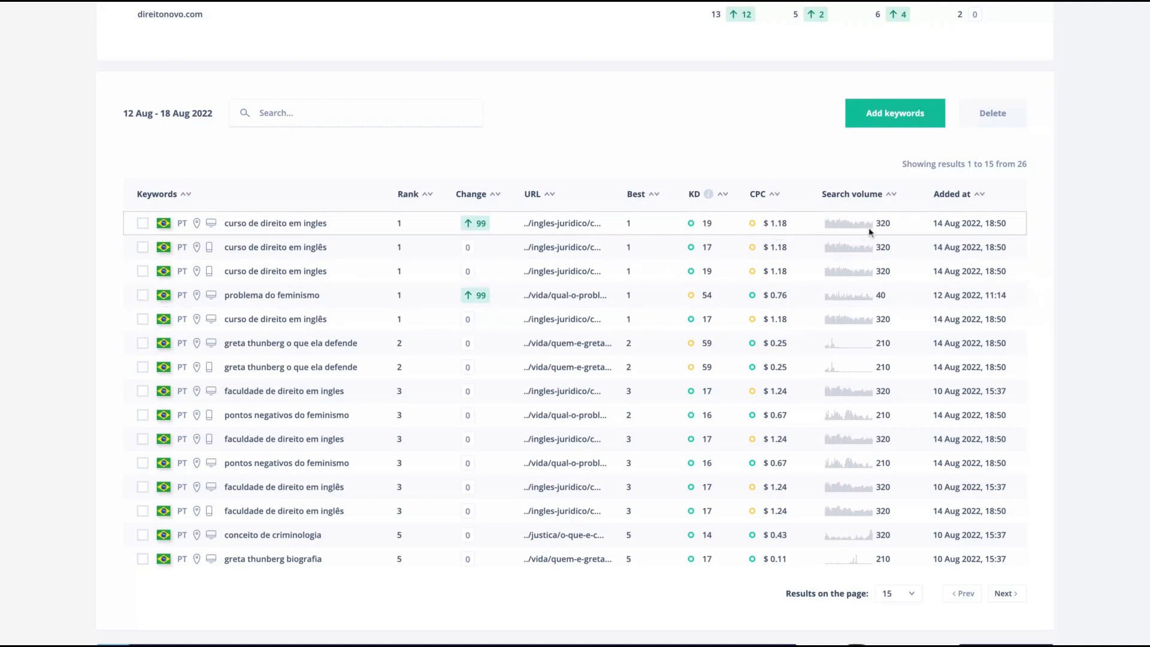
- Show the Google results for the keyword 'curso de direito em ingles'
{"action": "left_click", "coordinate": [276, 223]}
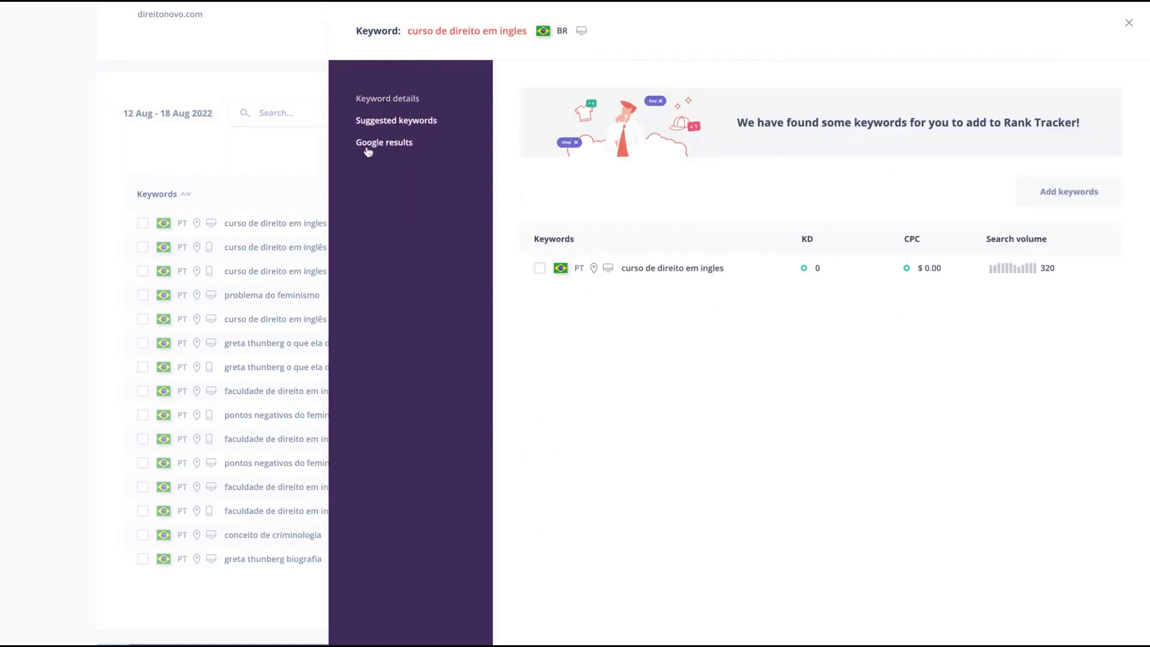
{"action": "left_click", "coordinate": [383, 143]}
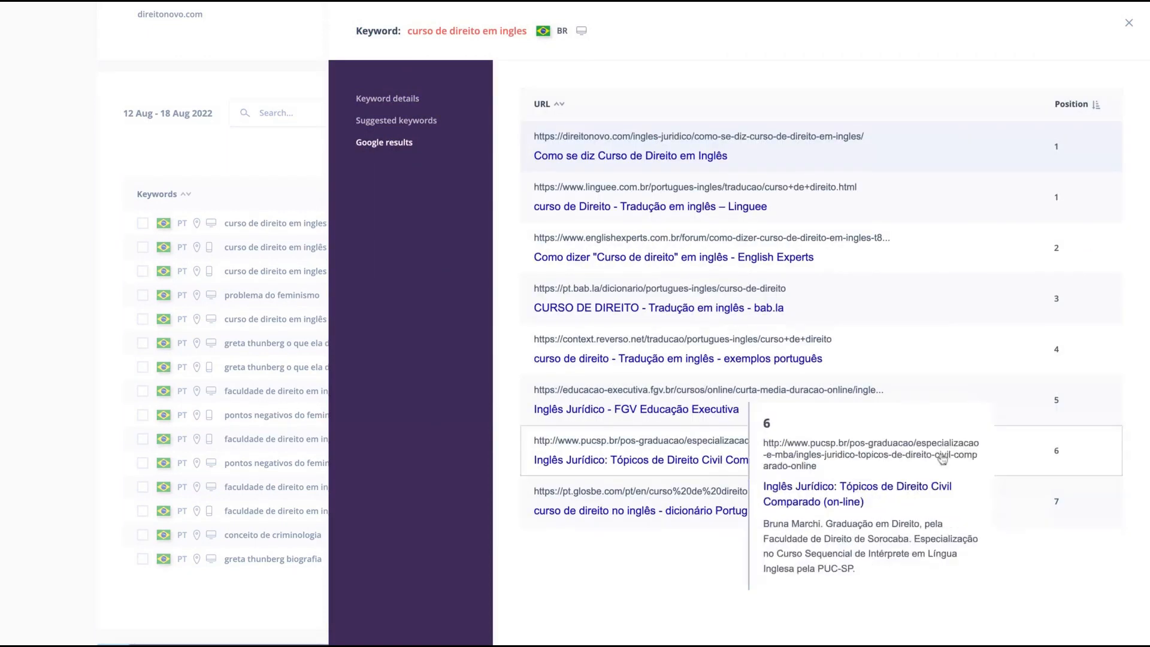
{"action": "mouse_move", "coordinate": [891, 201]}
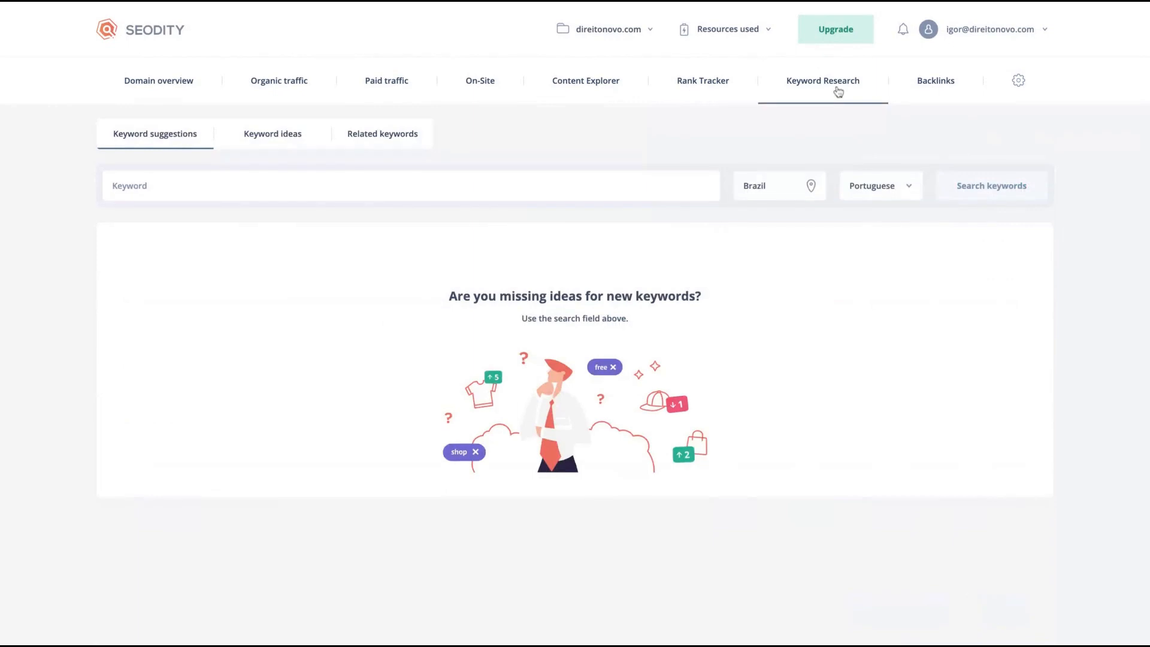
{"action": "mouse_move", "coordinate": [366, 184]}
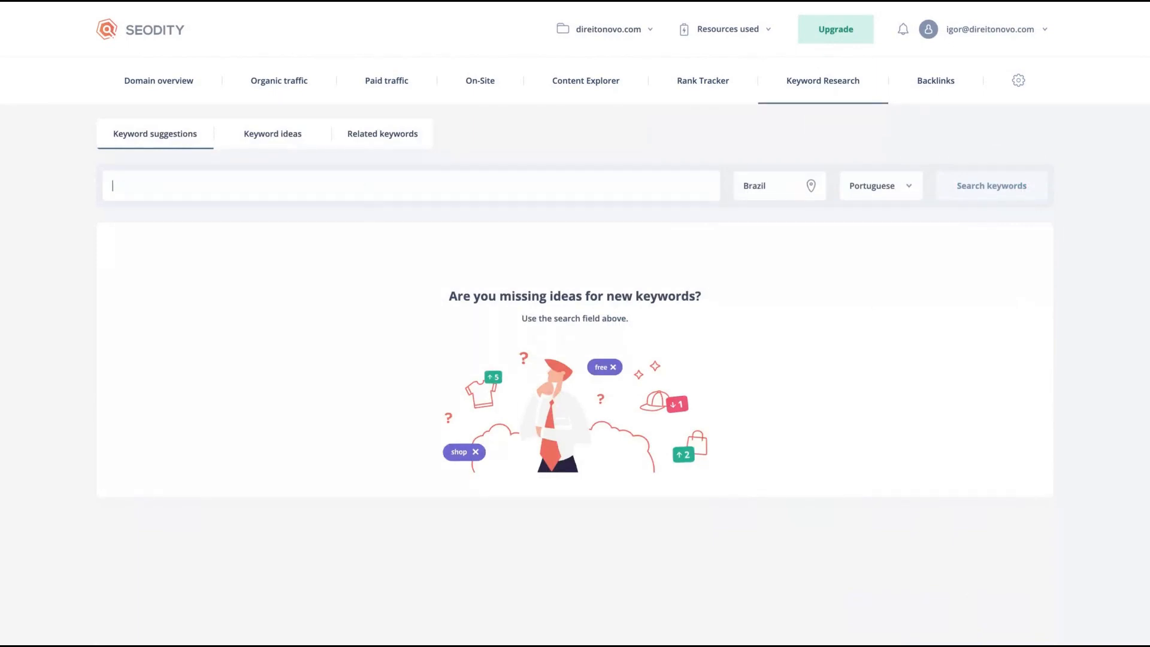
- Search keyword suggestions for 'appsumo' in the United States in English
{"action": "left_click", "coordinate": [726, 29]}
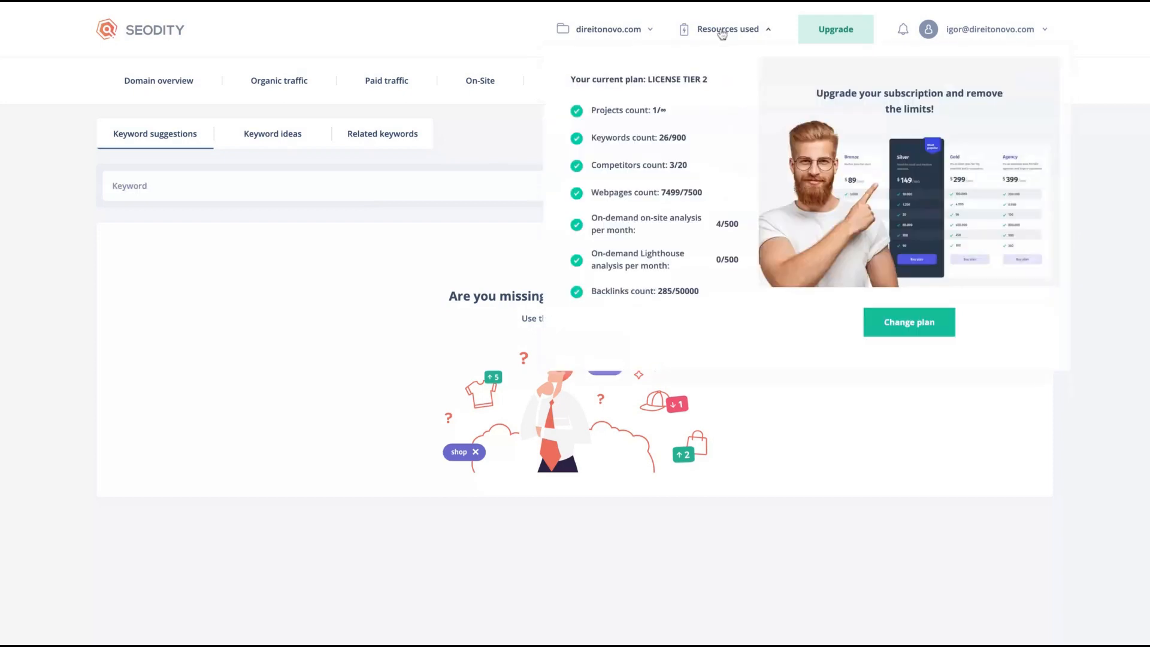
{"action": "mouse_move", "coordinate": [722, 34]}
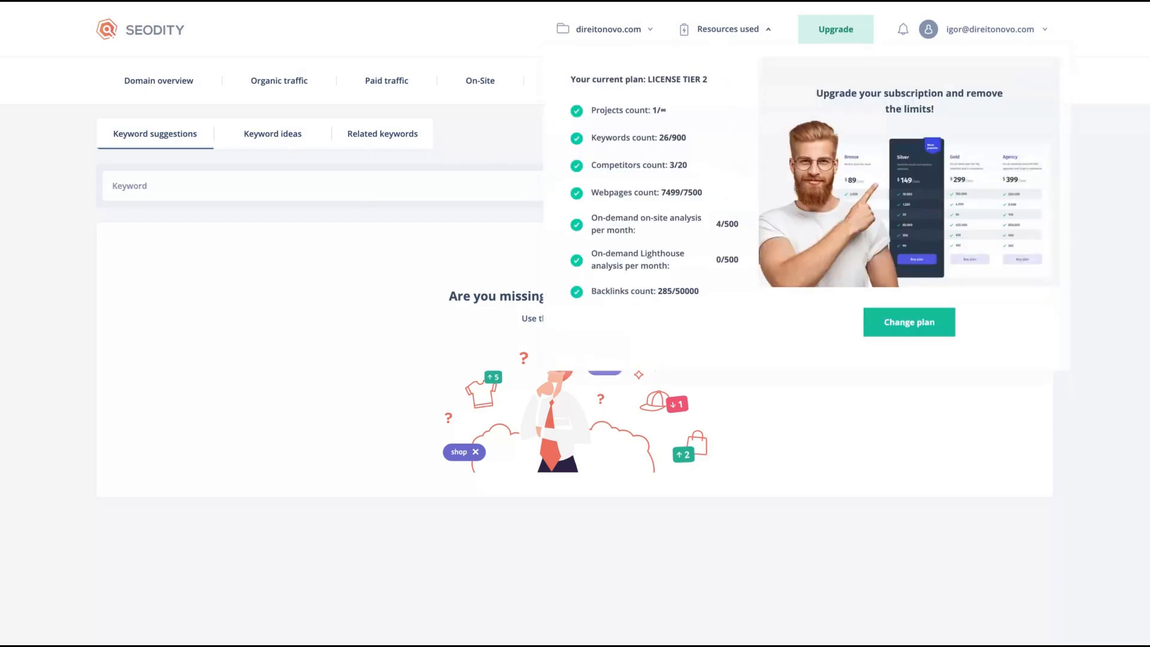
{"action": "mouse_move", "coordinate": [609, 119]}
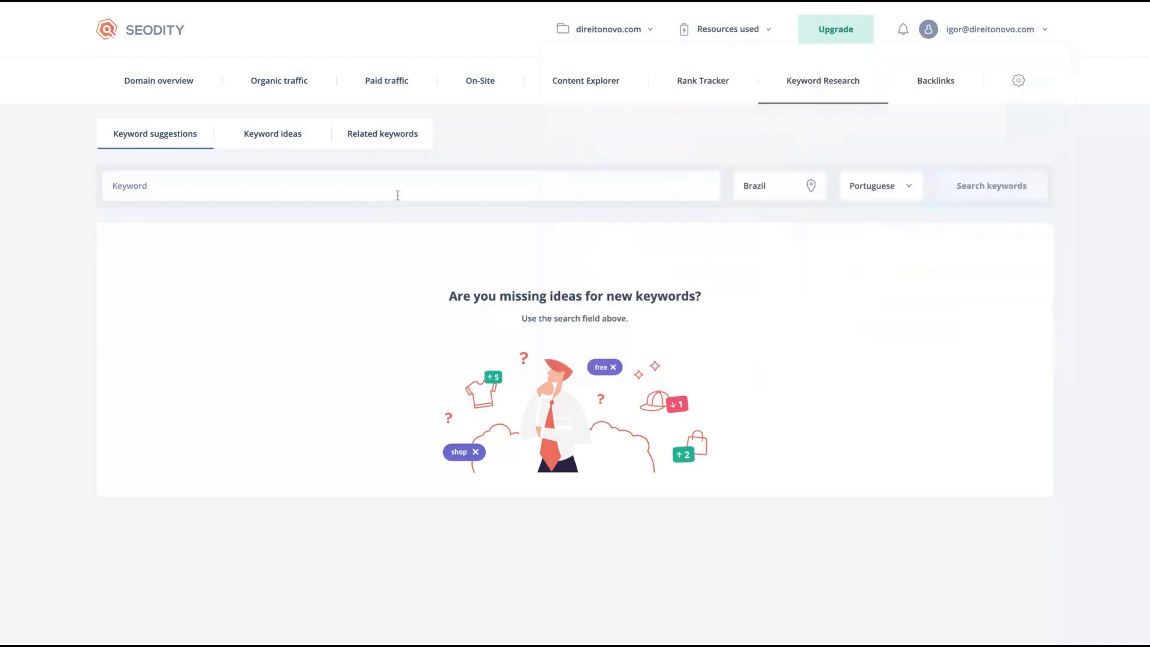
{"action": "type", "text": "appsumo"}
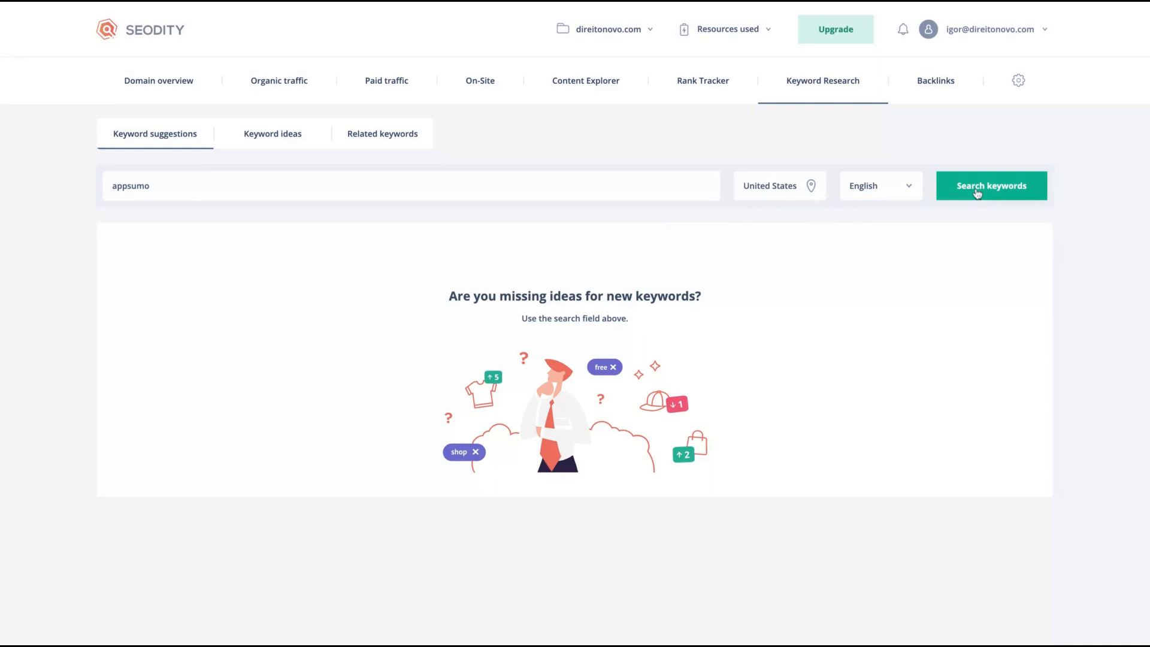
{"action": "left_click", "coordinate": [990, 186]}
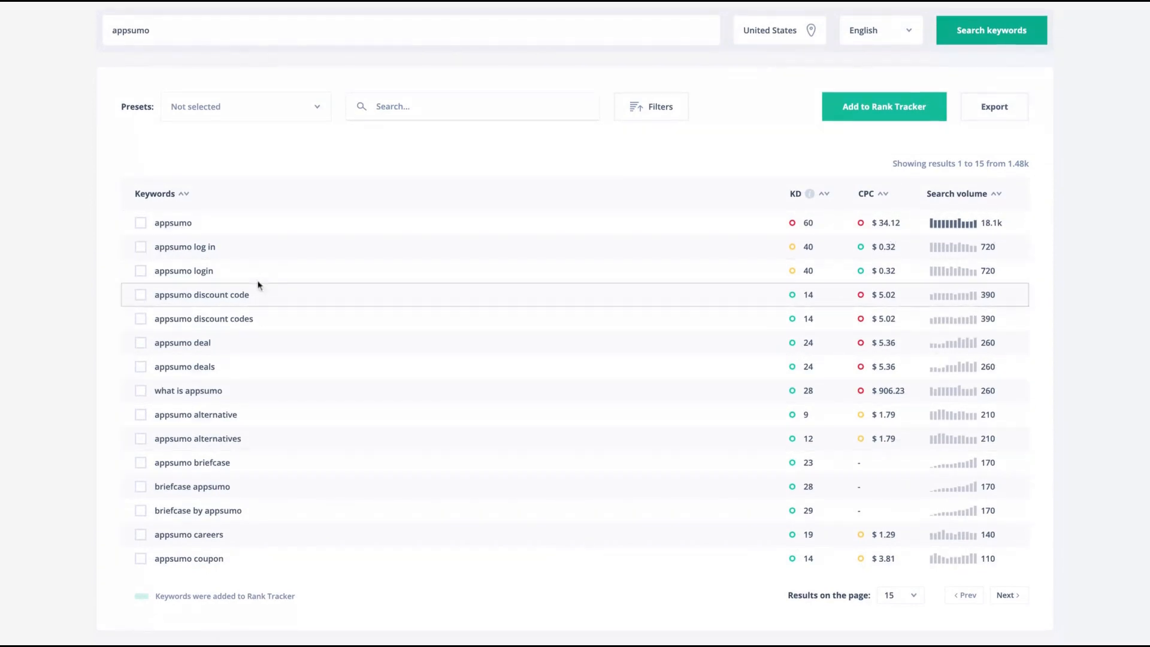
{"action": "mouse_move", "coordinate": [563, 406]}
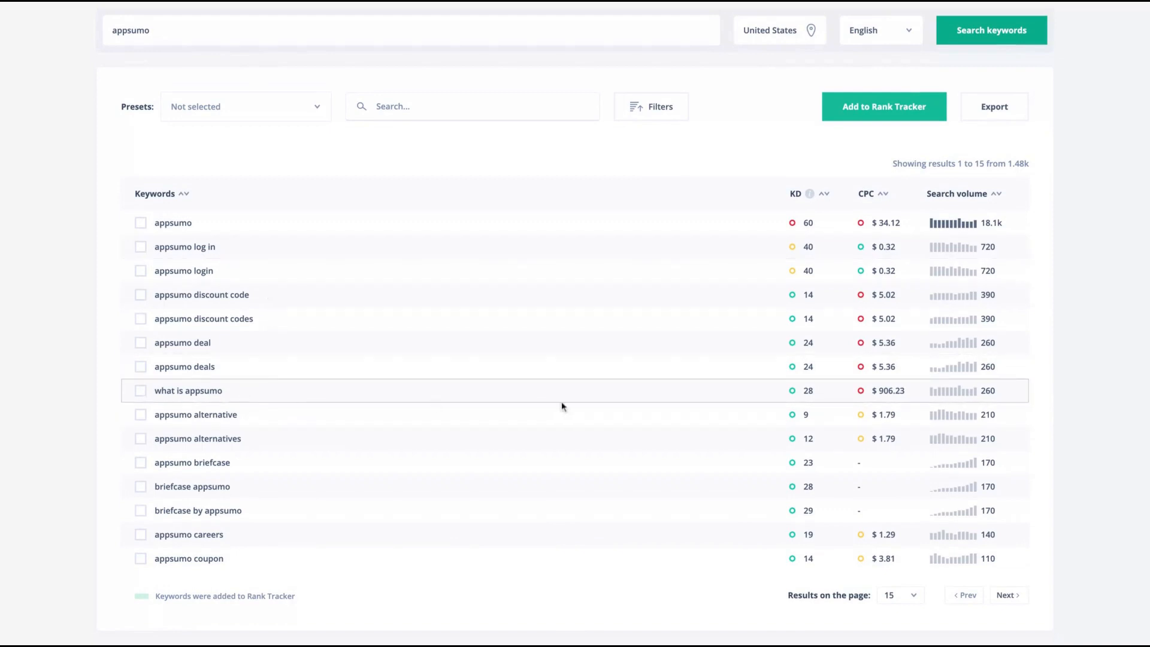
{"action": "mouse_move", "coordinate": [867, 398]}
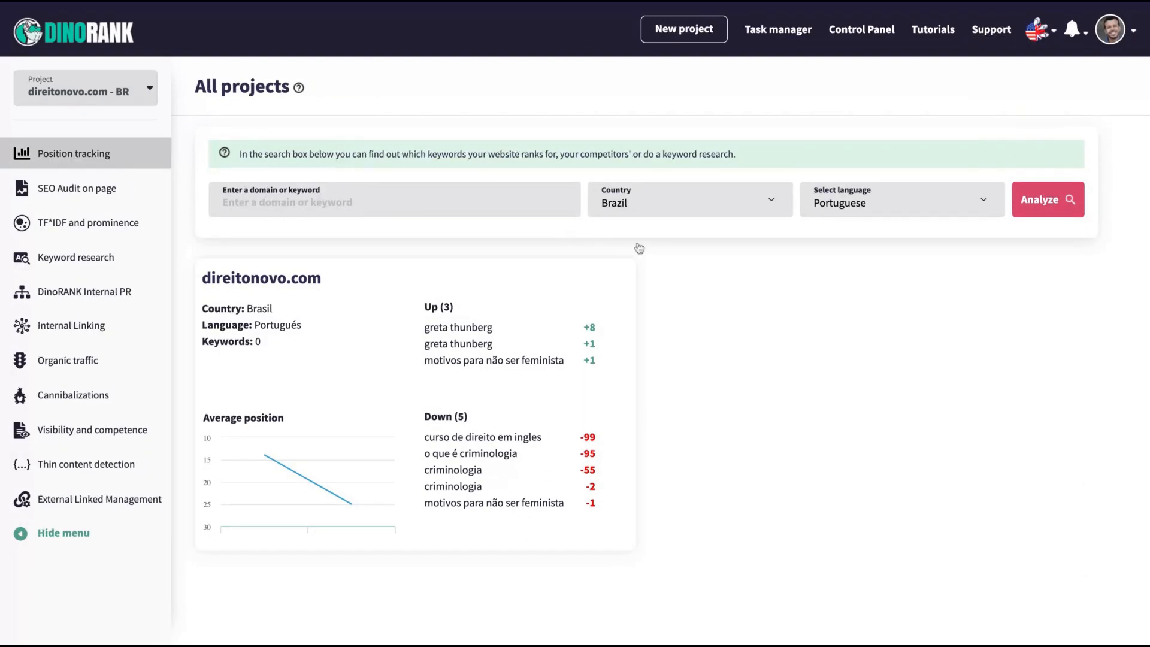
{"action": "mouse_move", "coordinate": [9, 176]}
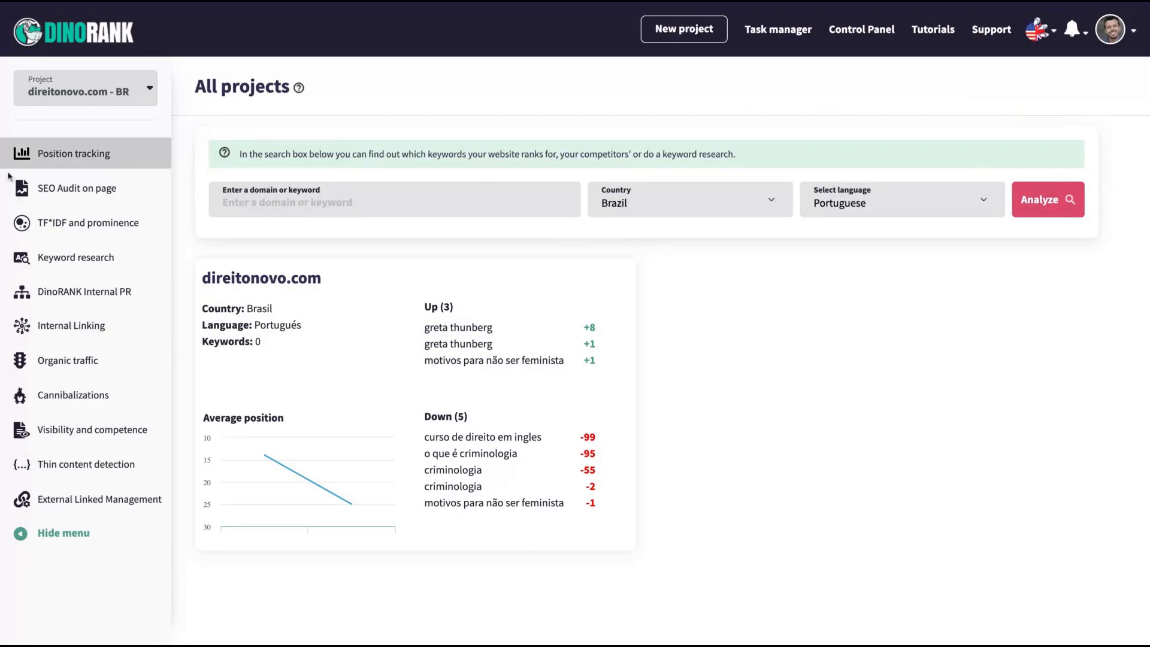
- View position tracking for direitonovo.com's 22 monitored keywords with daily rankings
{"action": "left_click", "coordinate": [73, 152]}
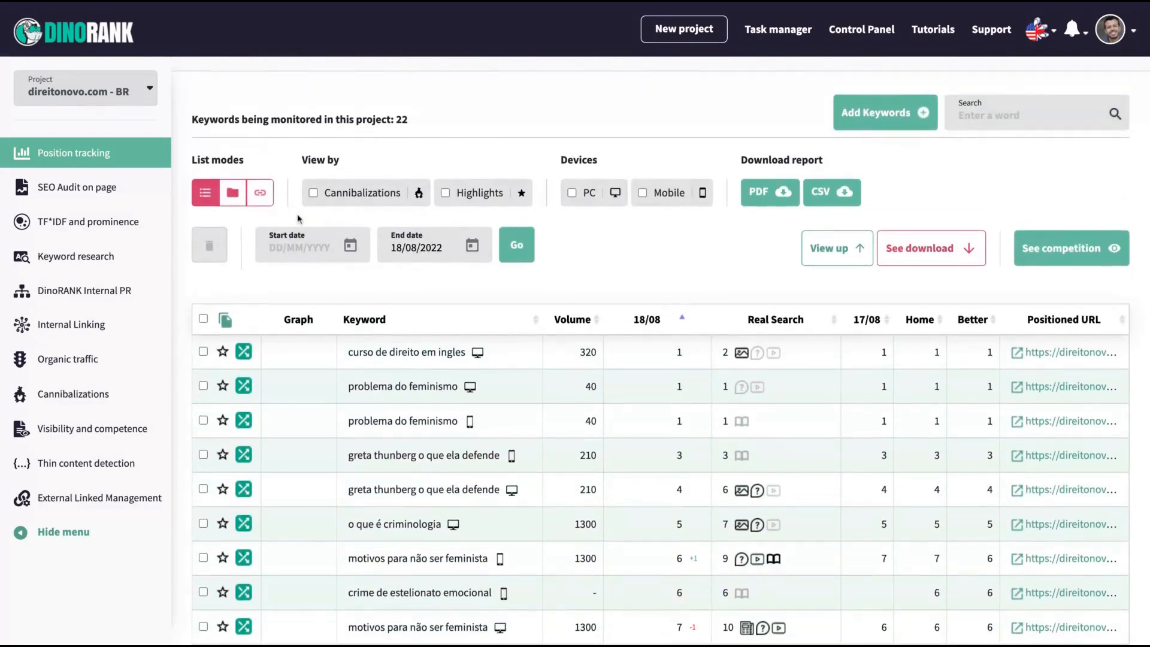
{"action": "scroll", "scroll_direction": "down", "scroll_amount": 3}
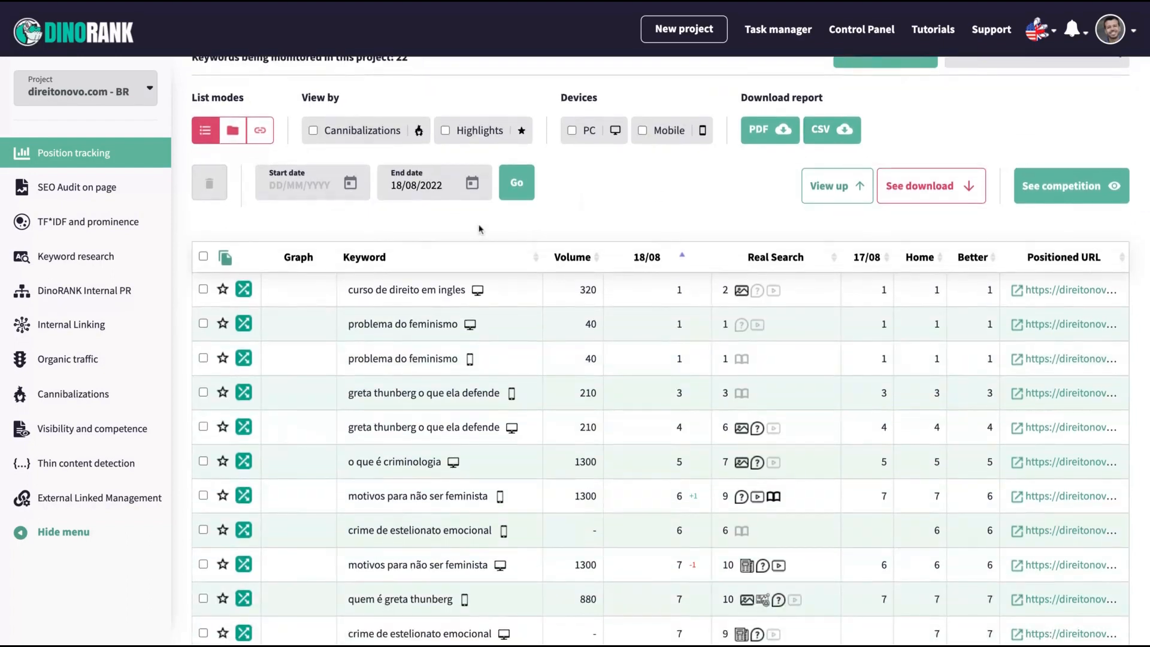
{"action": "mouse_move", "coordinate": [406, 279]}
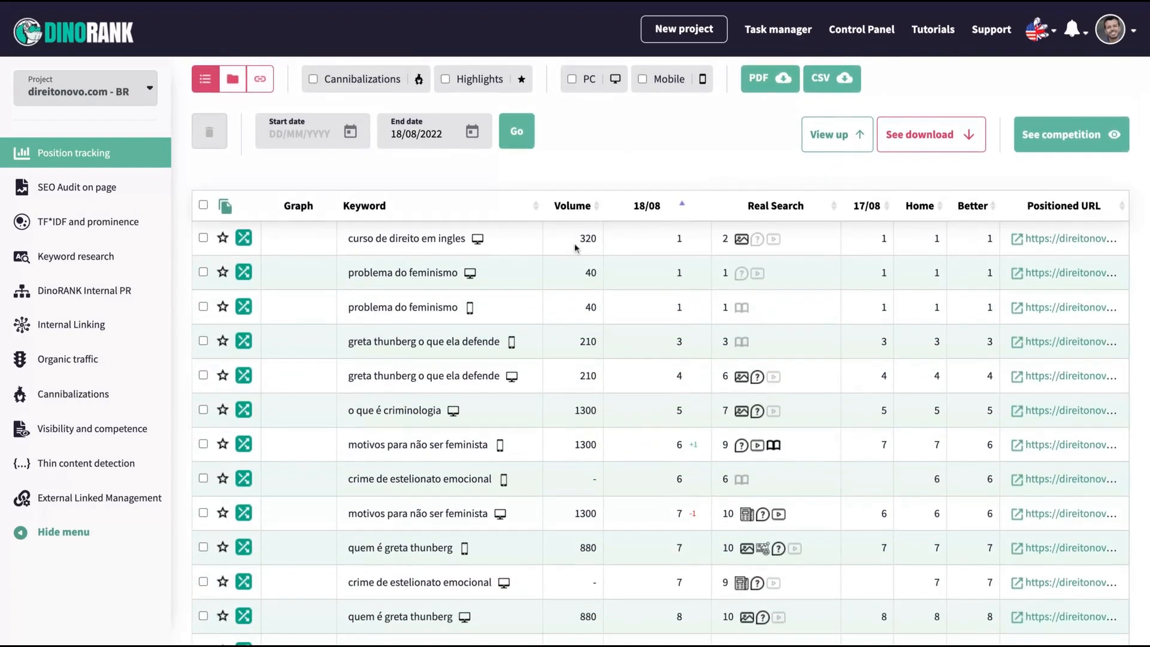
{"action": "mouse_move", "coordinate": [932, 245]}
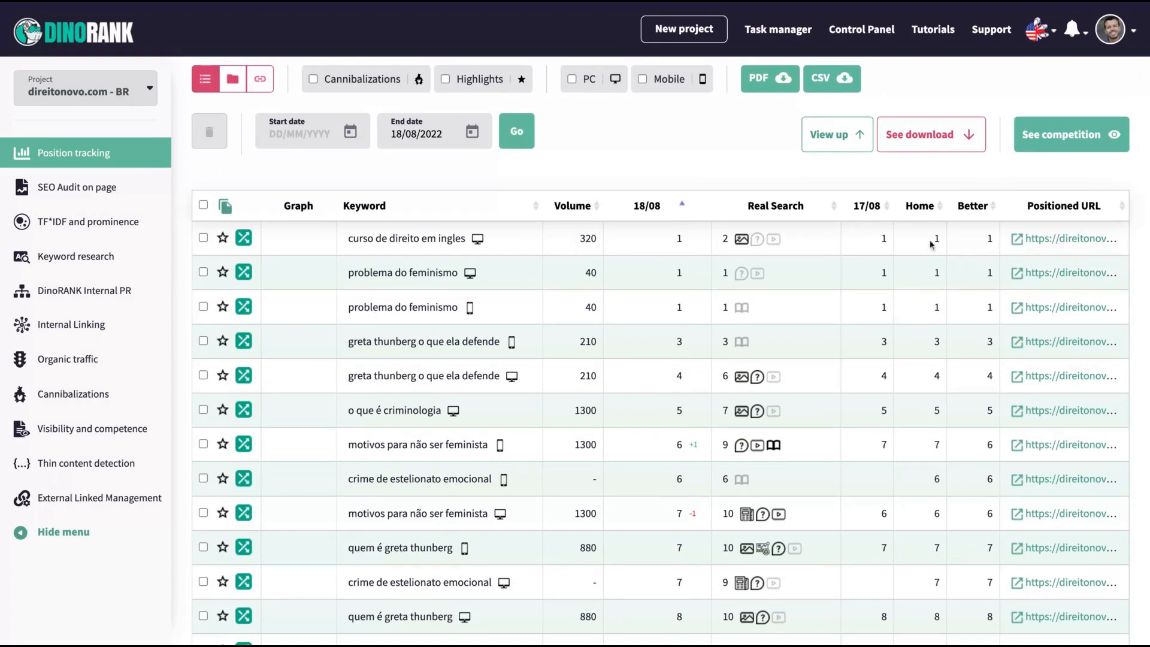
{"action": "mouse_move", "coordinate": [825, 175]}
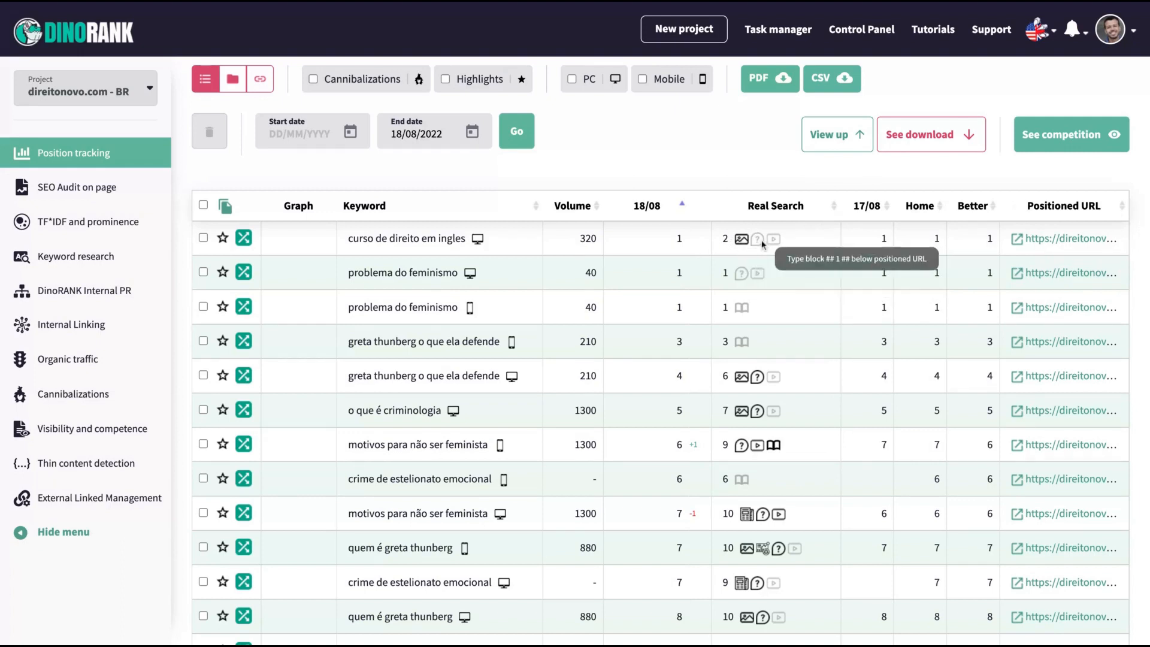
{"action": "mouse_move", "coordinate": [805, 236]}
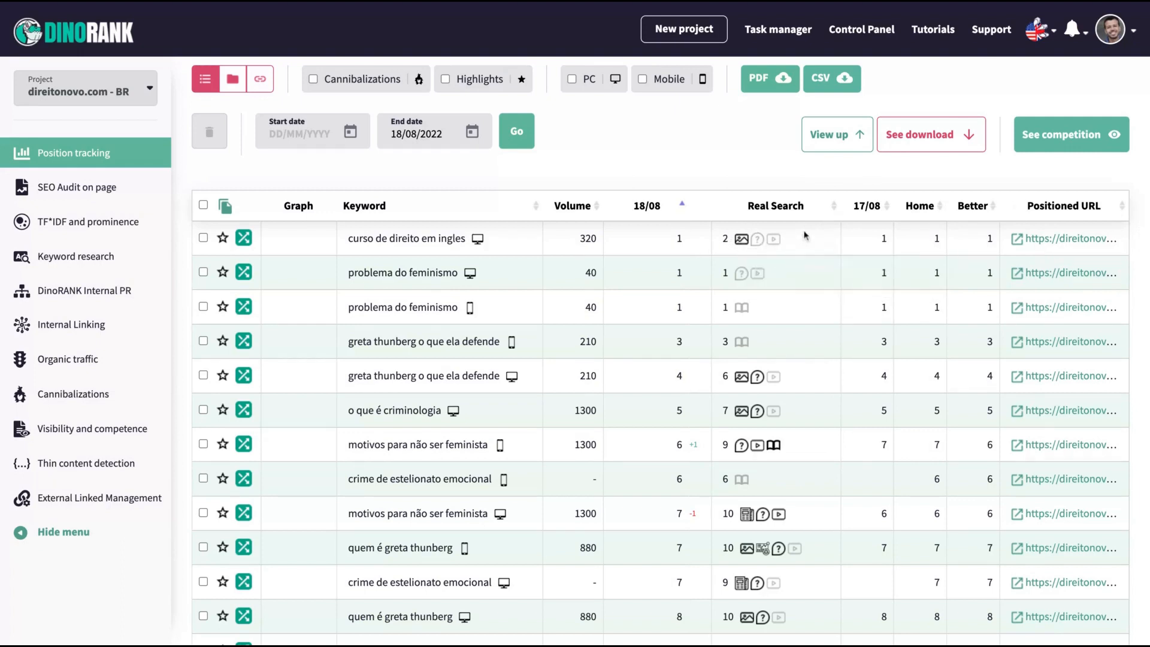
{"action": "mouse_move", "coordinate": [712, 227]}
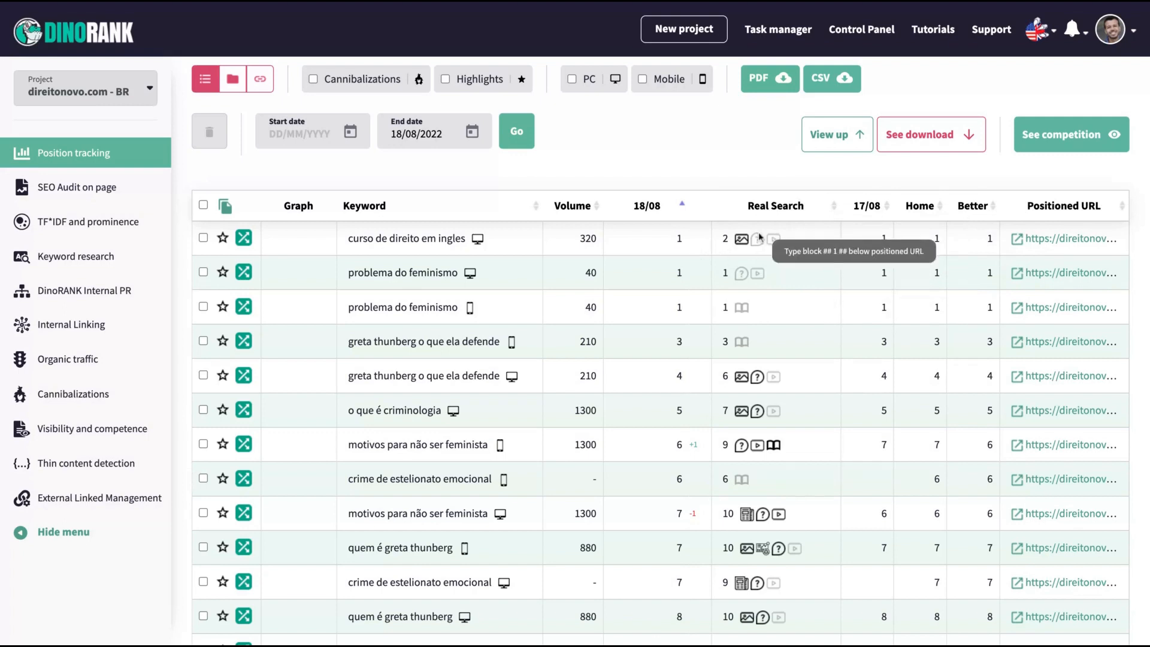
{"action": "mouse_move", "coordinate": [746, 185]}
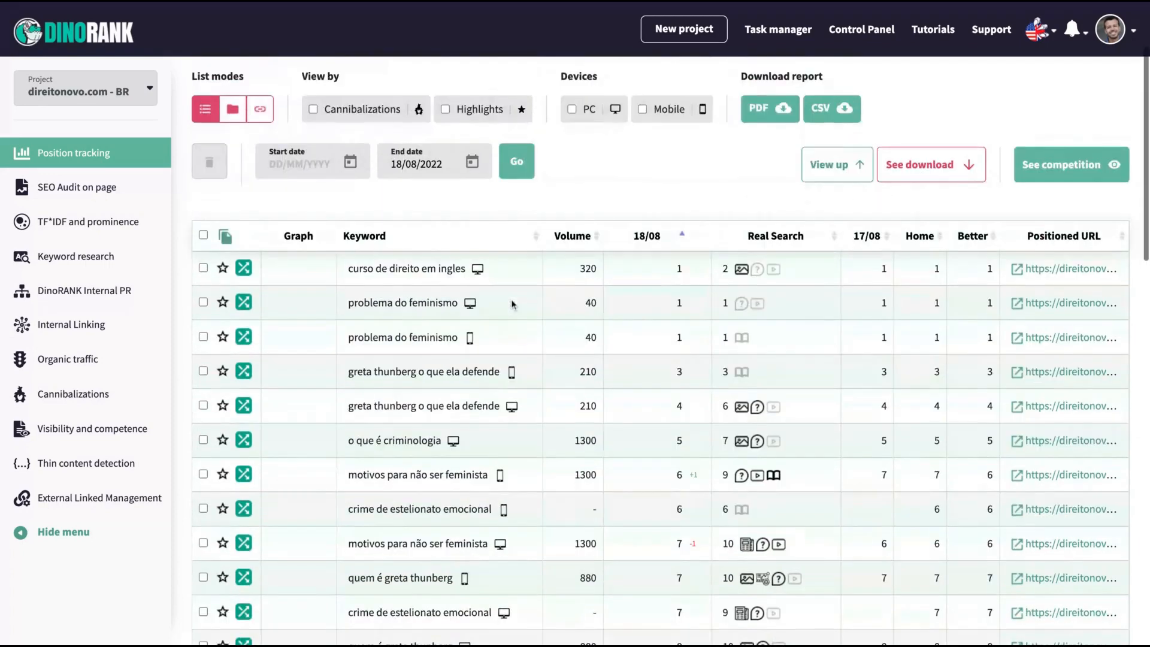
{"action": "scroll", "scroll_direction": "down", "scroll_amount": 3}
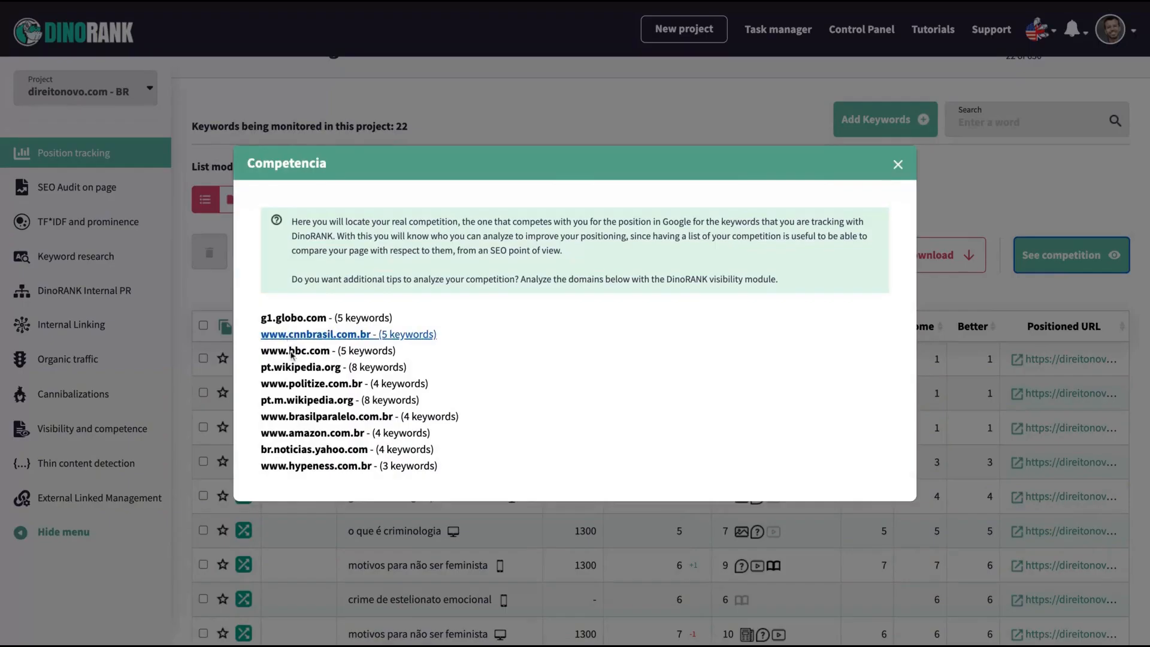
{"action": "mouse_move", "coordinate": [314, 300]}
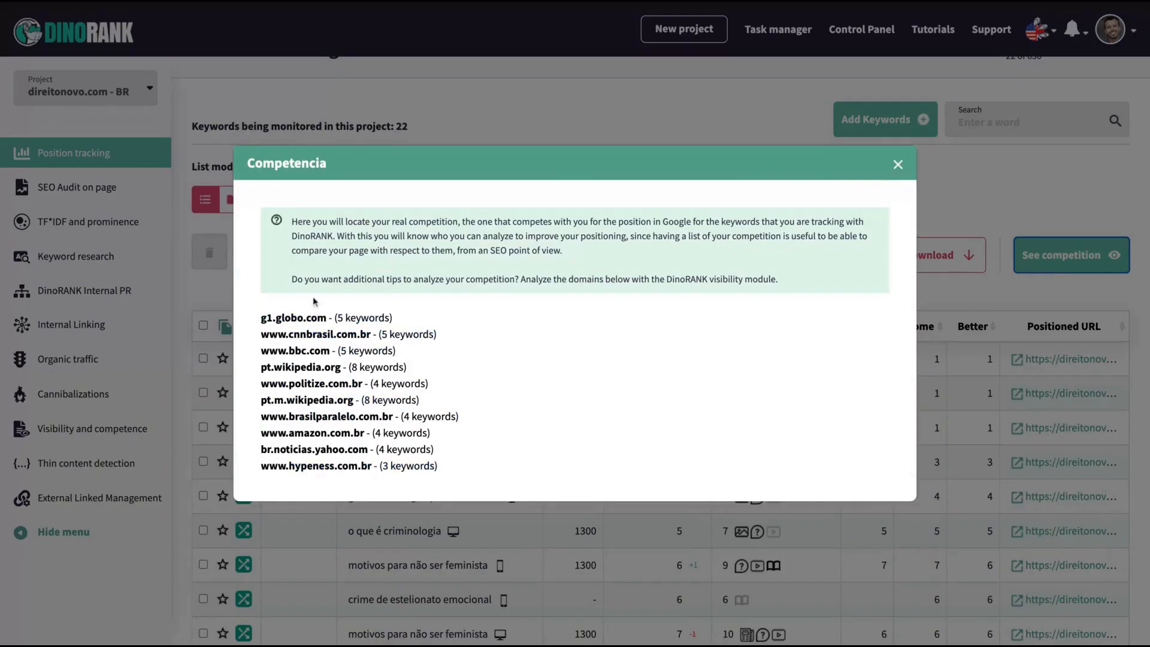
{"action": "left_click", "coordinate": [897, 164]}
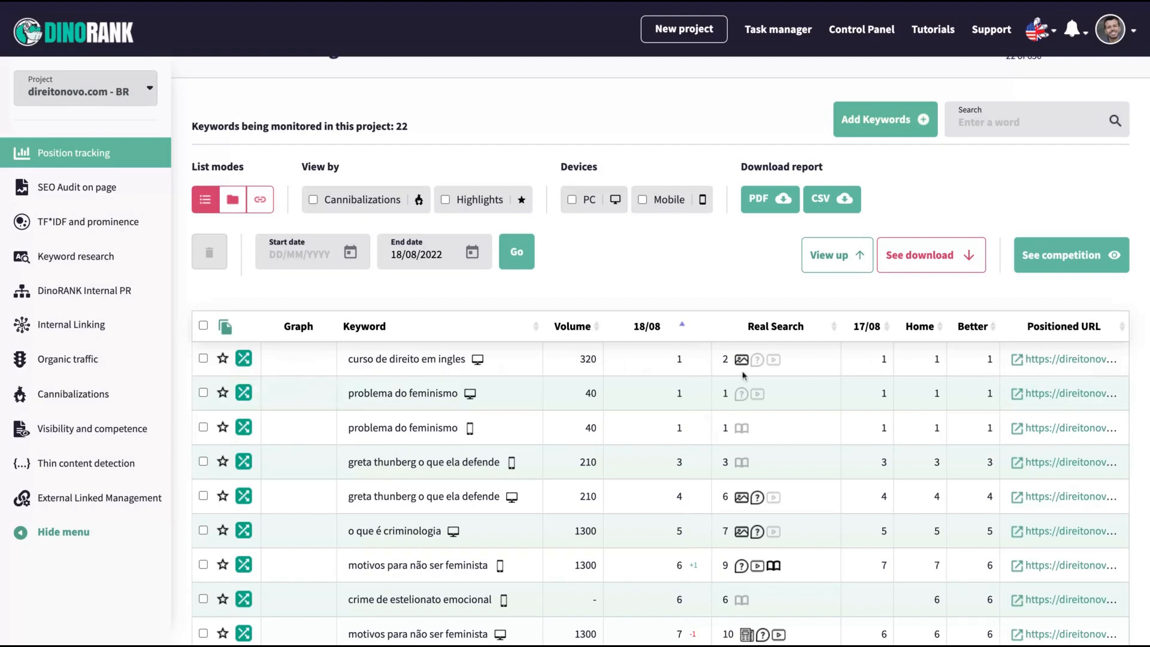
{"action": "scroll", "scroll_direction": "down", "scroll_amount": 3}
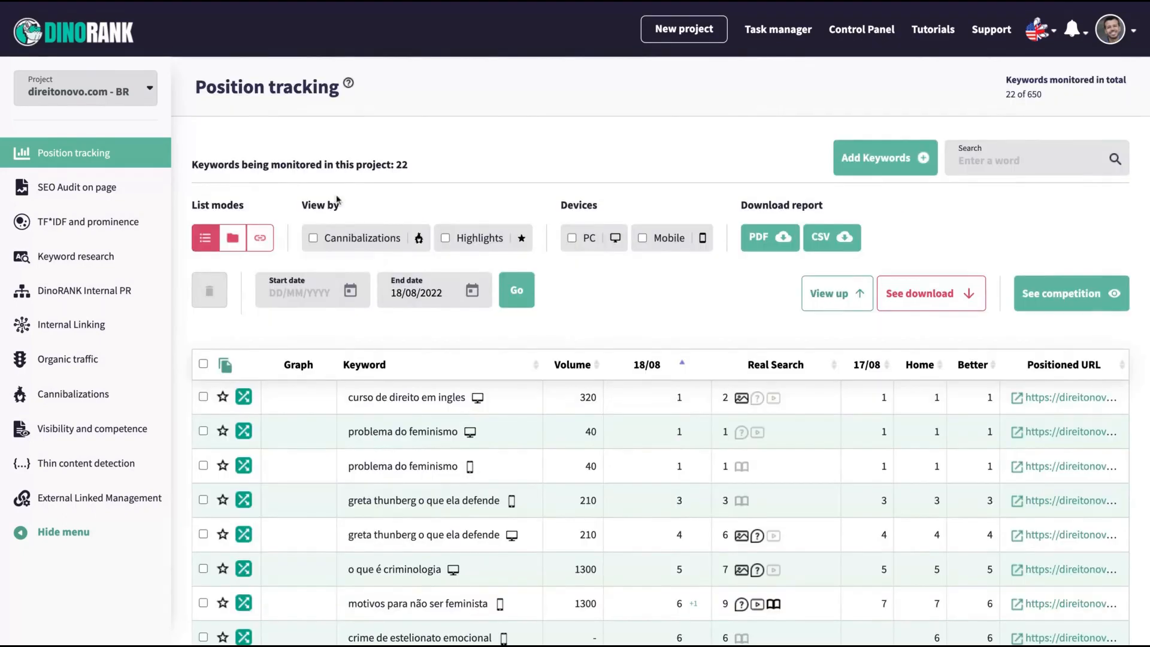
- Run keyword research for 'appsumo' in the United States, showing 18,100 monthly searches
{"action": "left_click", "coordinate": [76, 257]}
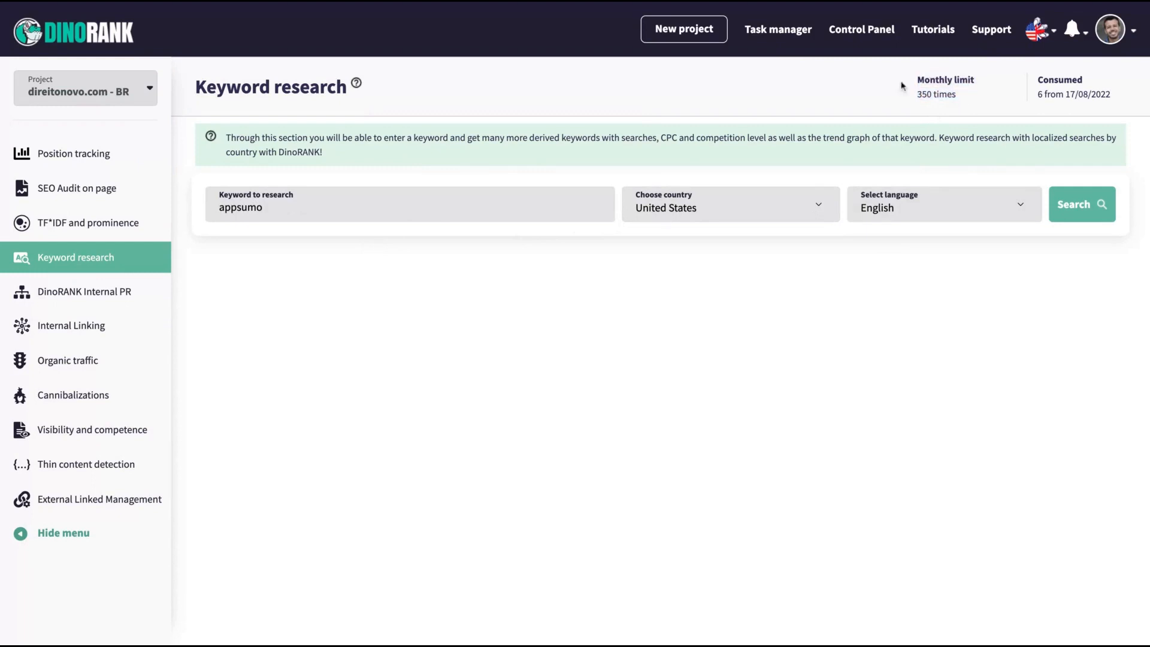
{"action": "mouse_move", "coordinate": [797, 115]}
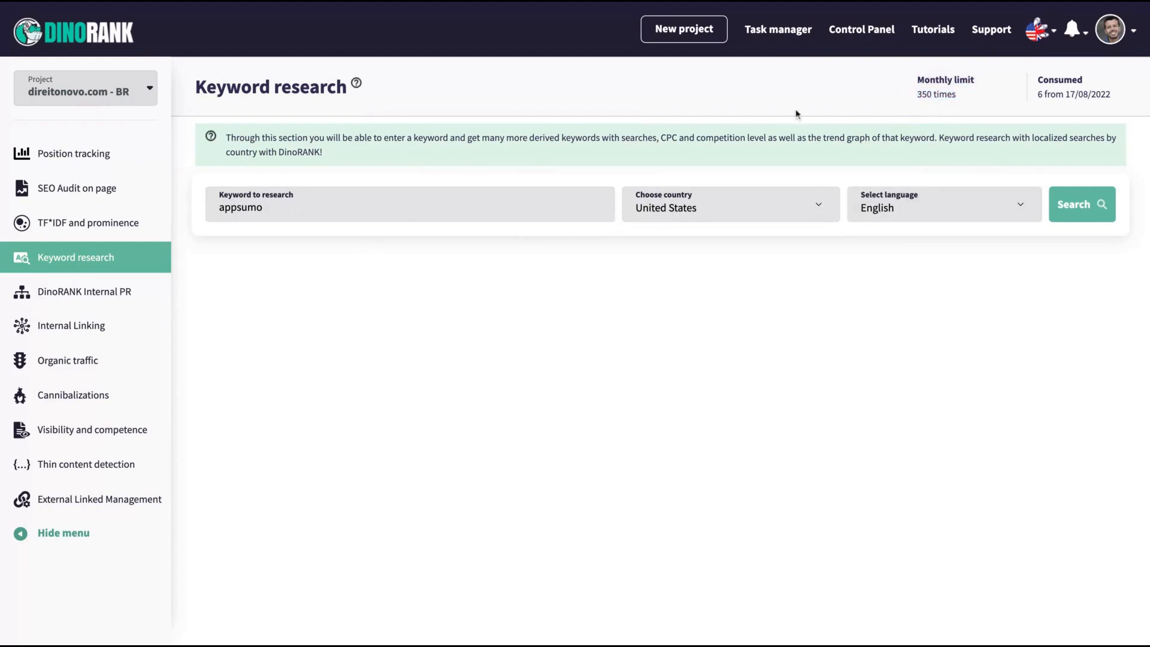
{"action": "left_click", "coordinate": [1079, 204]}
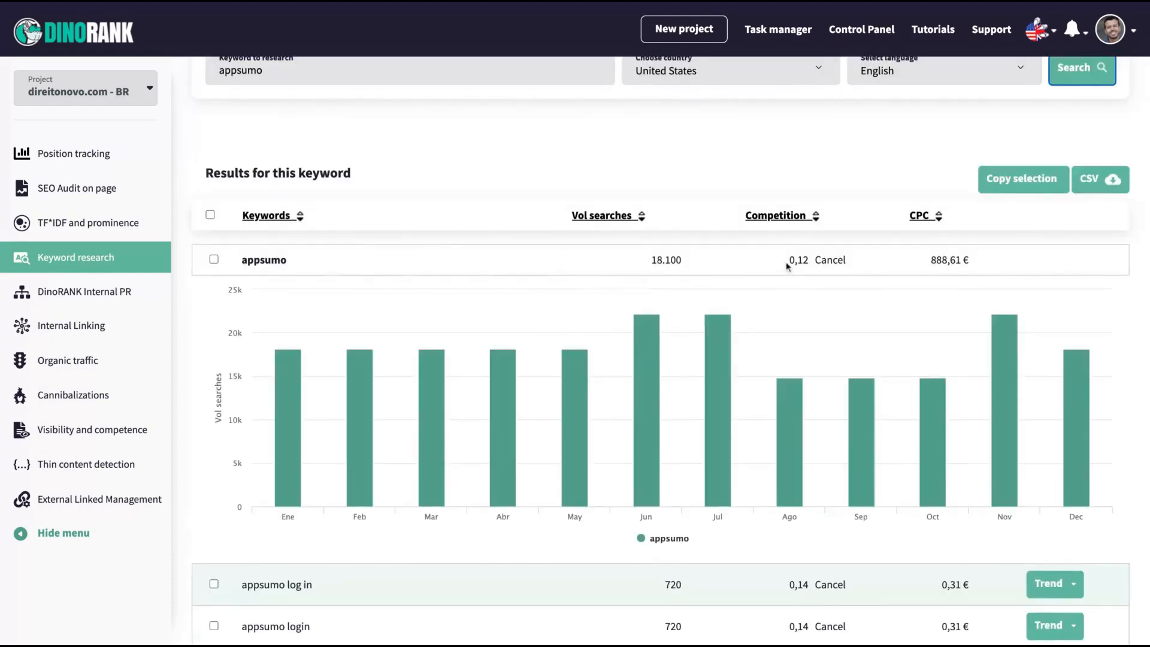
{"action": "mouse_move", "coordinate": [1004, 319]}
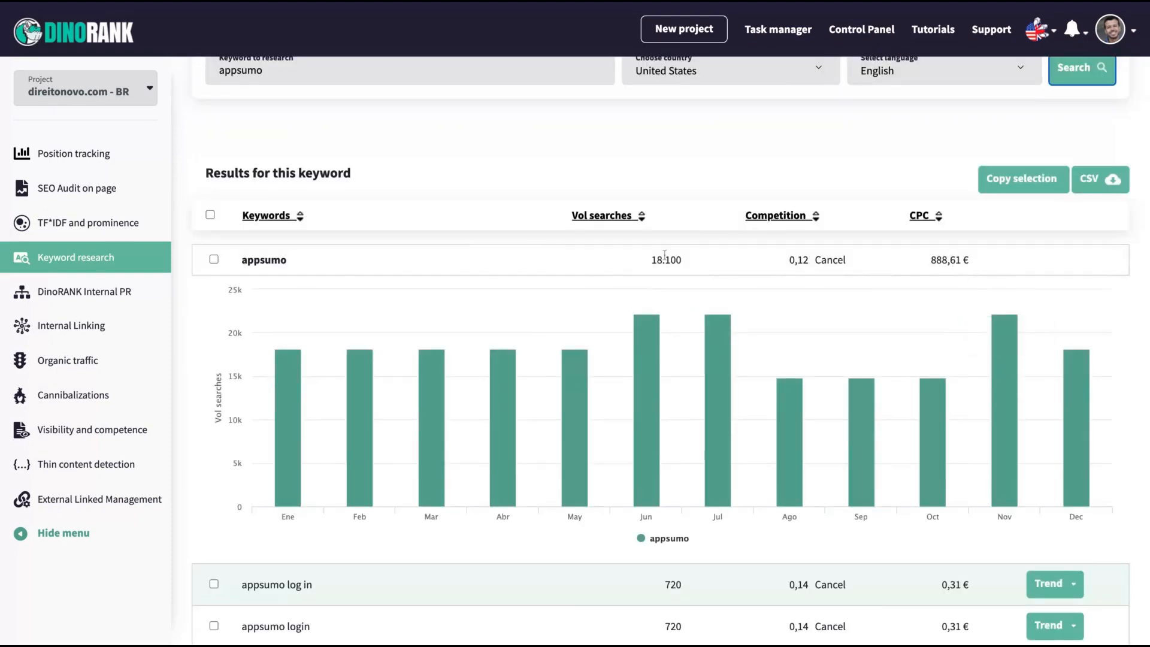
{"action": "mouse_move", "coordinate": [440, 247]}
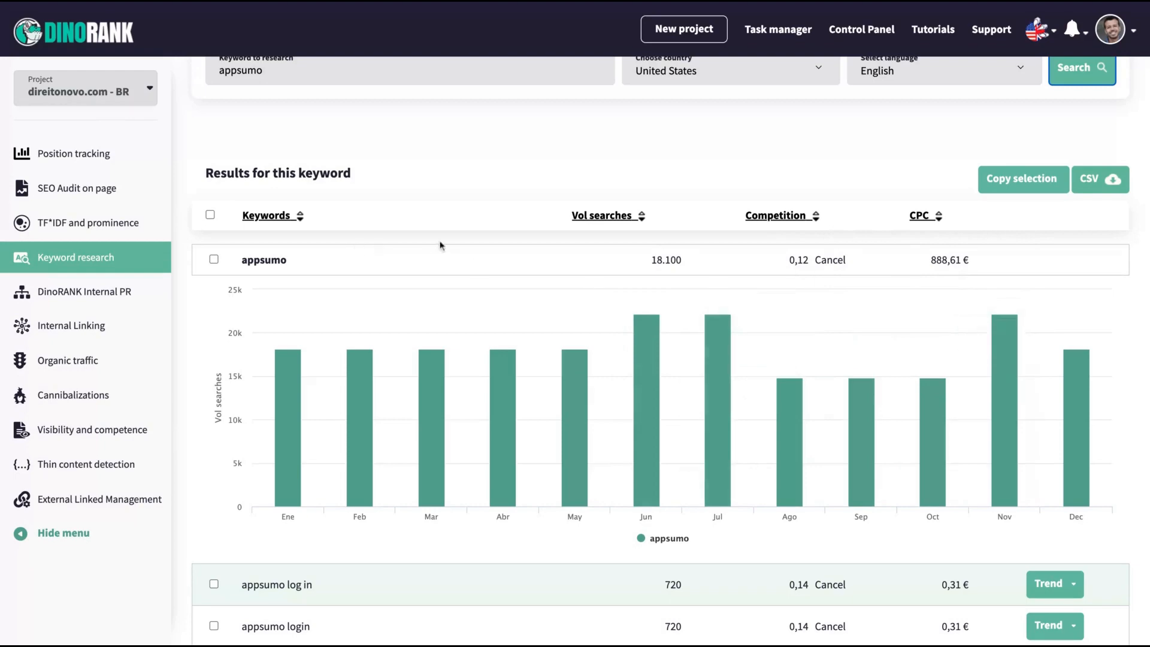
{"action": "scroll", "scroll_direction": "down", "scroll_amount": 3}
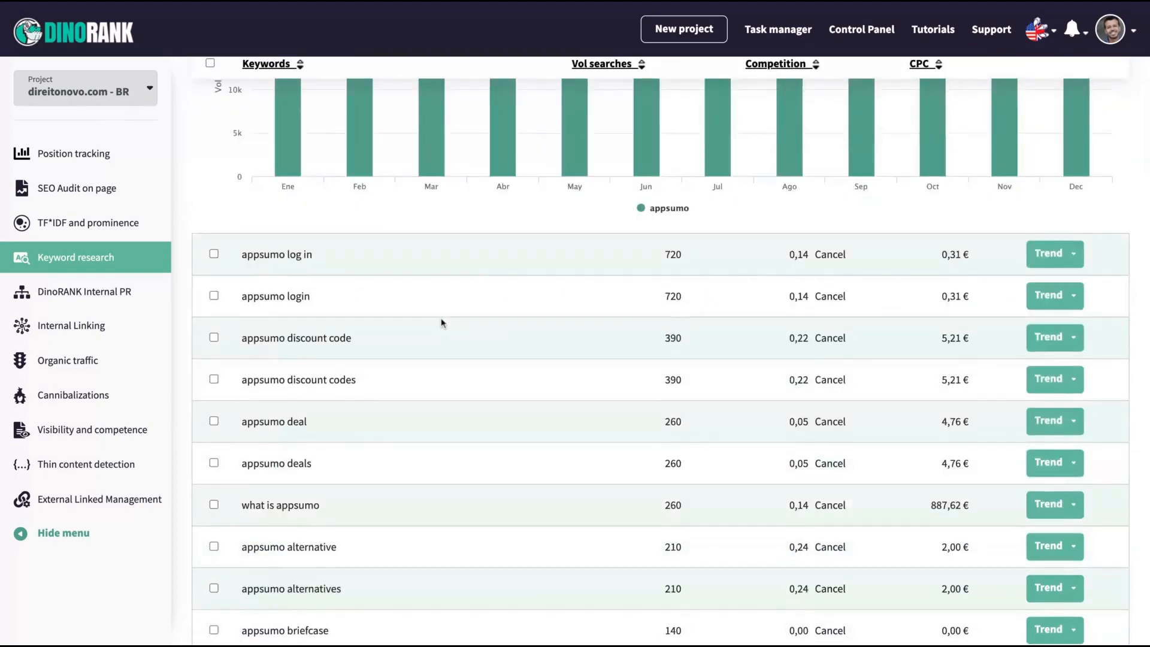
{"action": "scroll", "scroll_direction": "up", "scroll_amount": 3}
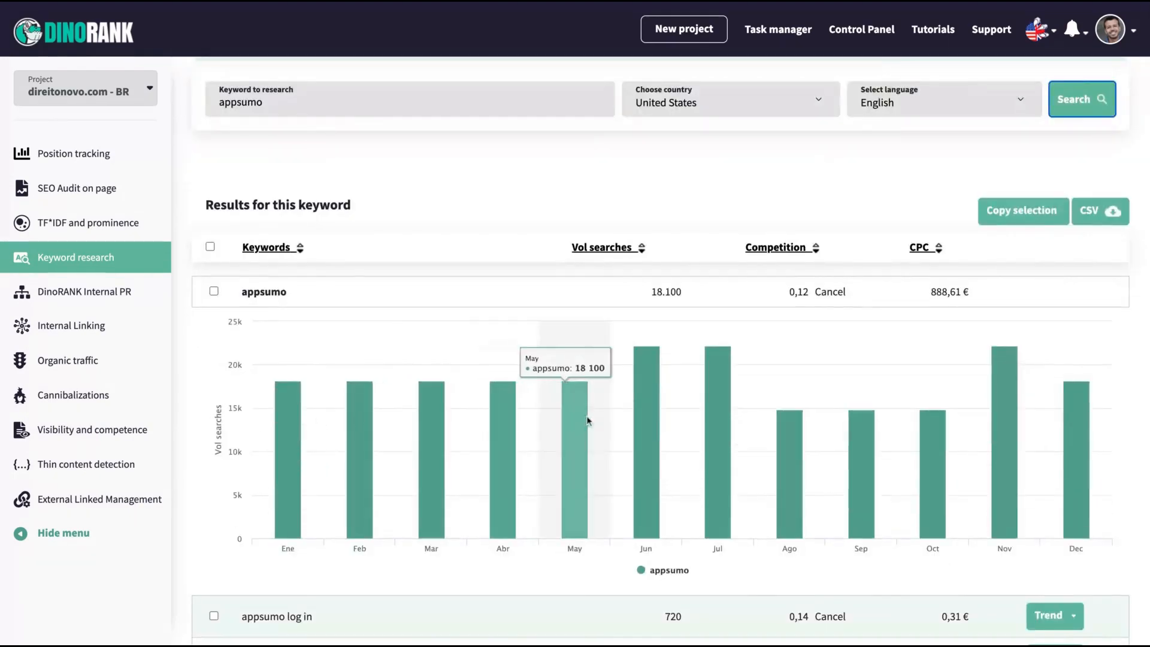
{"action": "mouse_move", "coordinate": [1088, 449]}
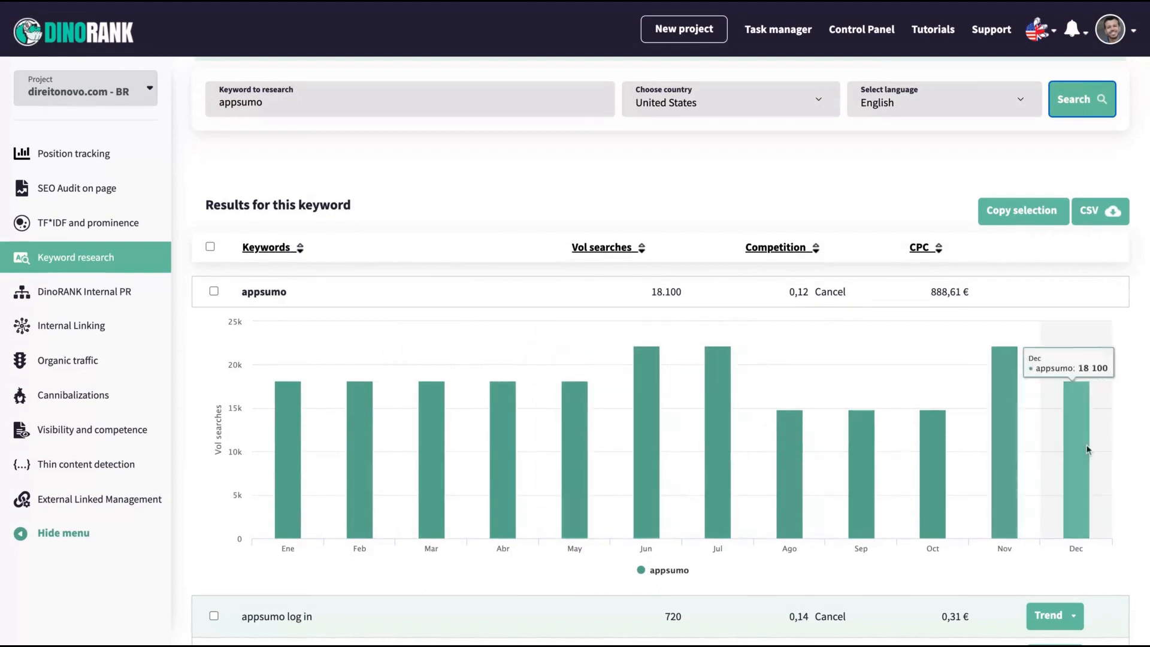
- Select 'appsumo alternative' and show its monthly search trend chart
{"action": "scroll", "scroll_direction": "down", "scroll_amount": 3}
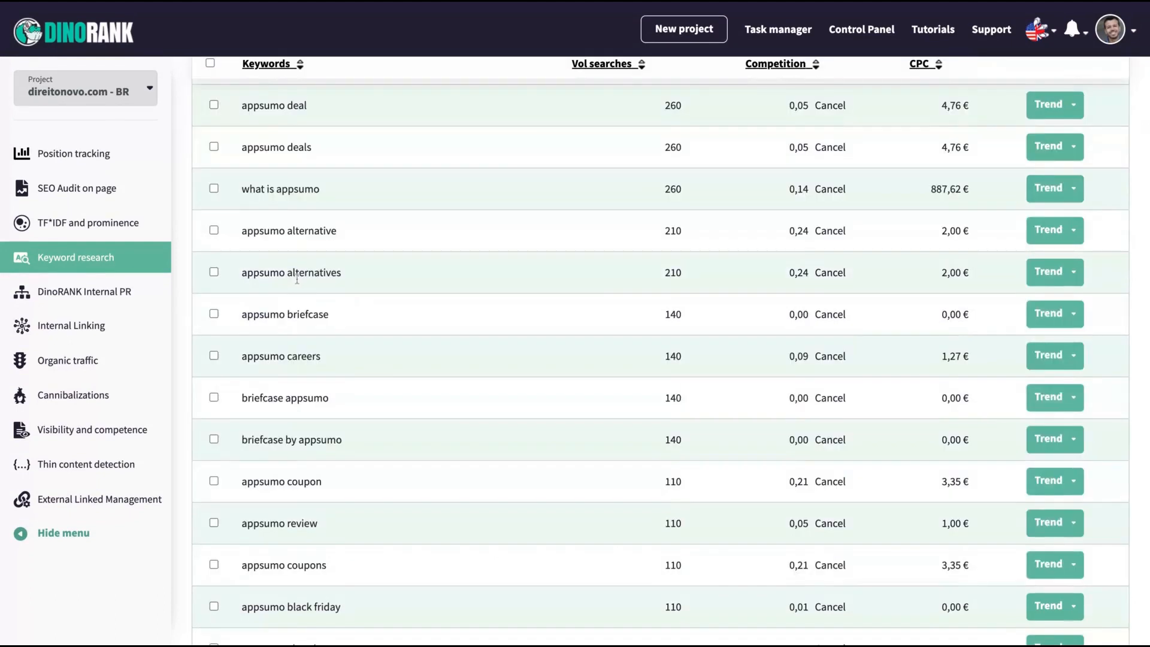
{"action": "left_click", "coordinate": [213, 206]}
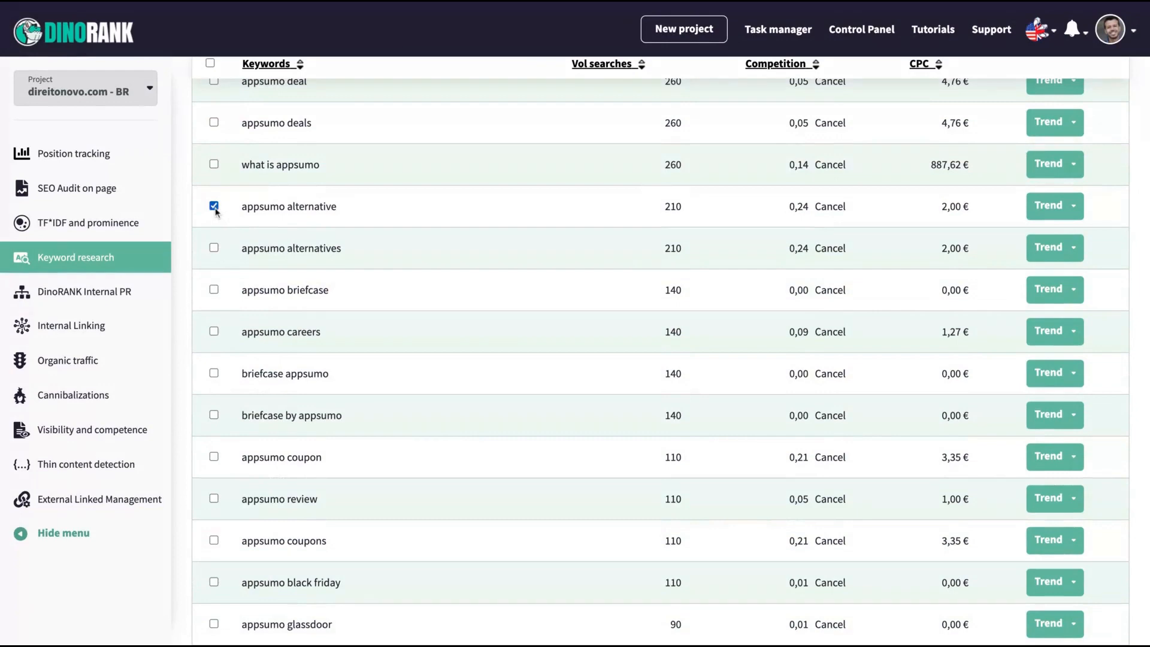
{"action": "left_click", "coordinate": [1048, 205]}
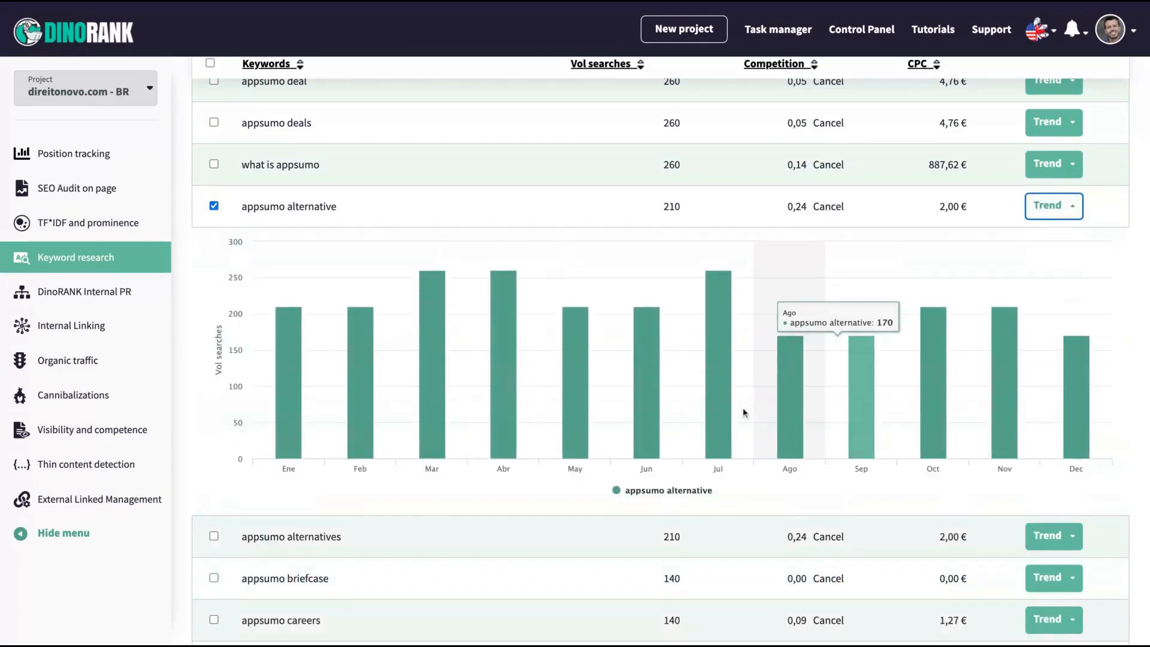
{"action": "scroll", "scroll_direction": "down", "scroll_amount": 3}
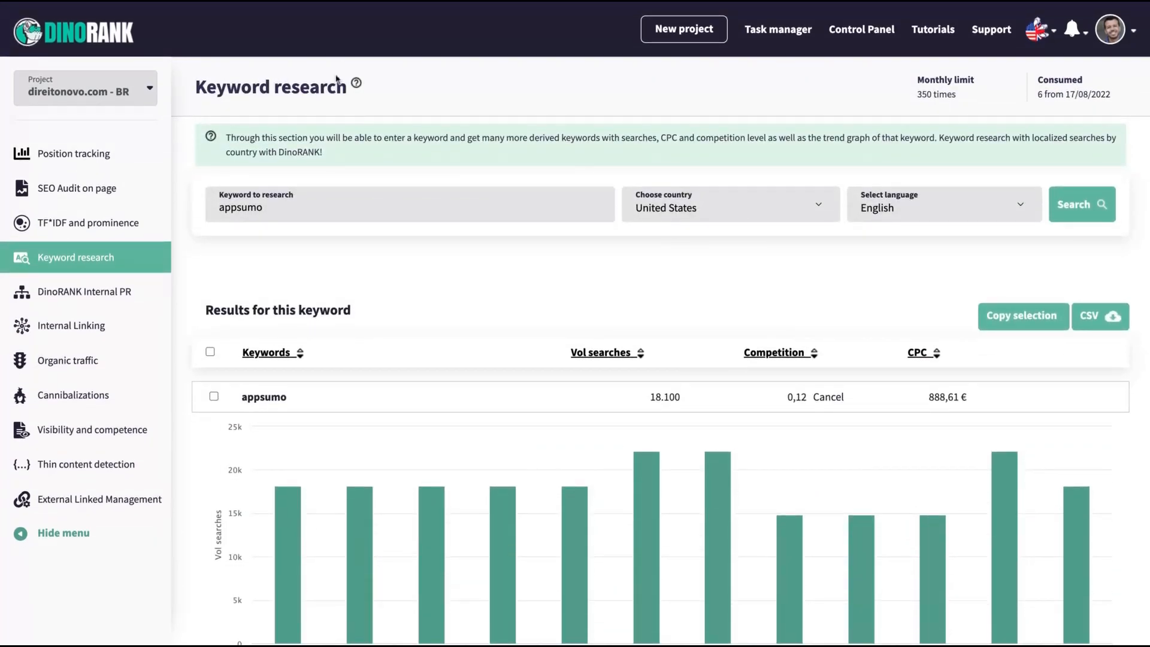
{"action": "mouse_move", "coordinate": [280, 173]}
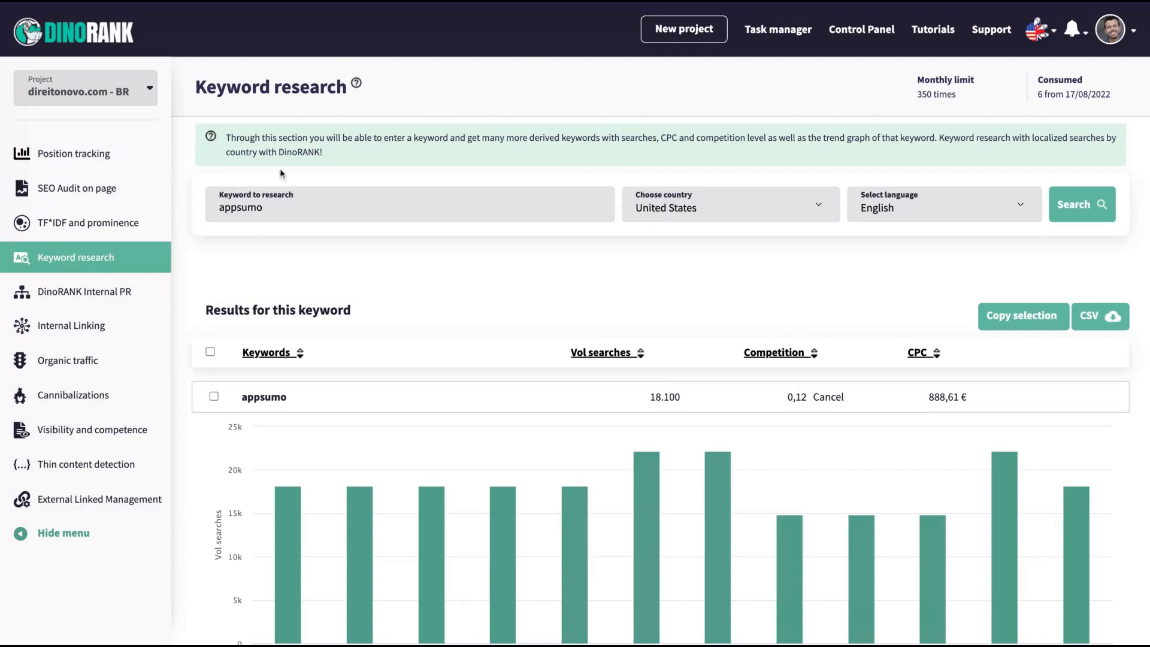
- Go to the on-page SEO audit's List of URLs section for direitonovo.com
{"action": "left_click", "coordinate": [76, 188]}
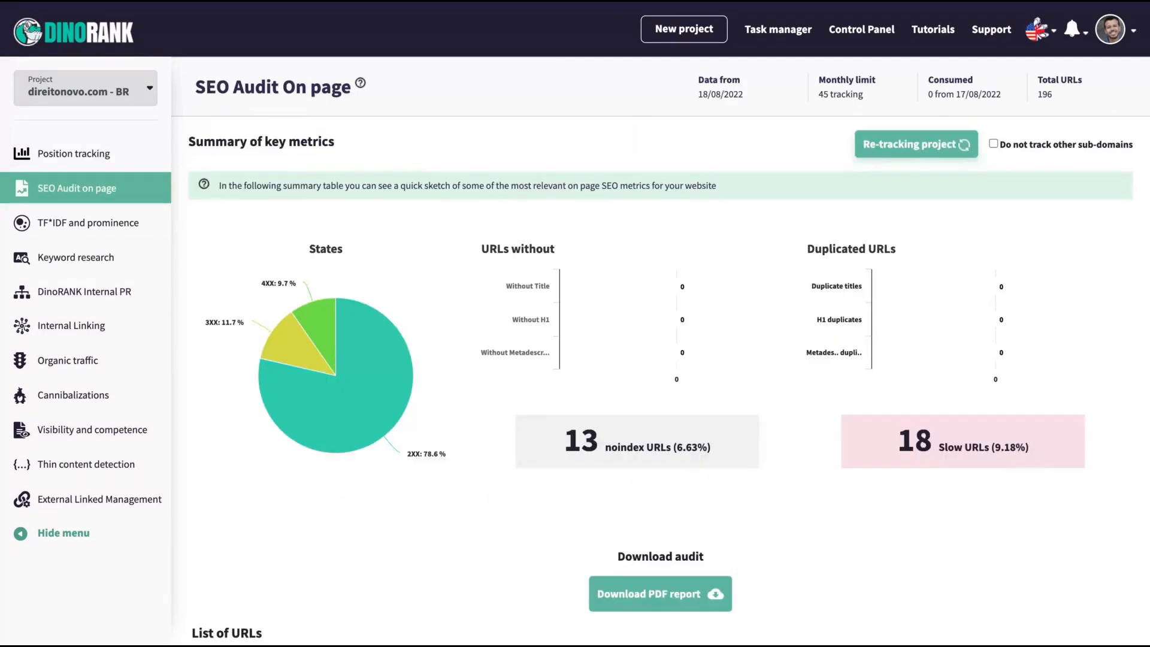
{"action": "scroll", "scroll_direction": "down", "scroll_amount": 3}
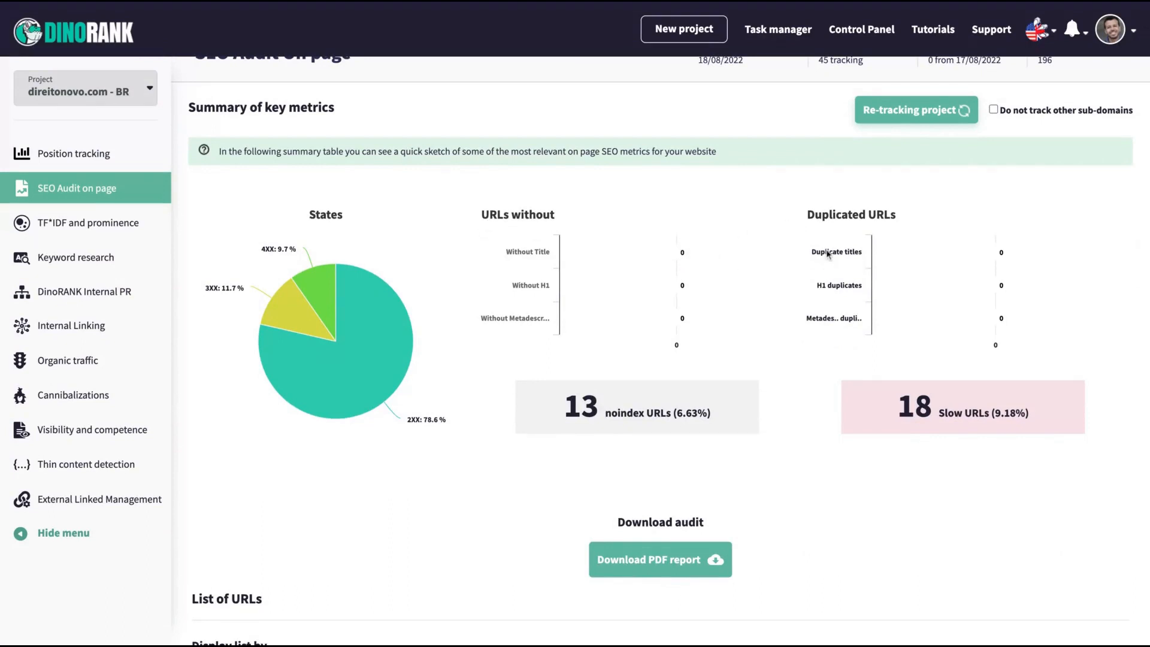
{"action": "mouse_move", "coordinate": [819, 320]}
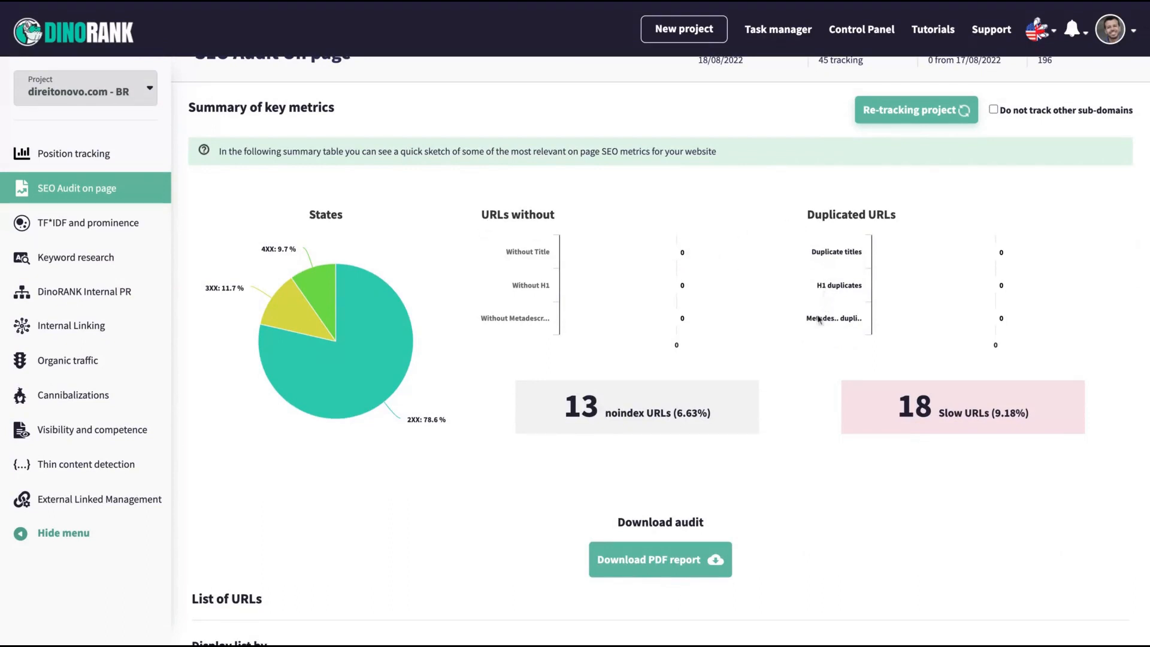
{"action": "scroll", "scroll_direction": "down", "scroll_amount": 3}
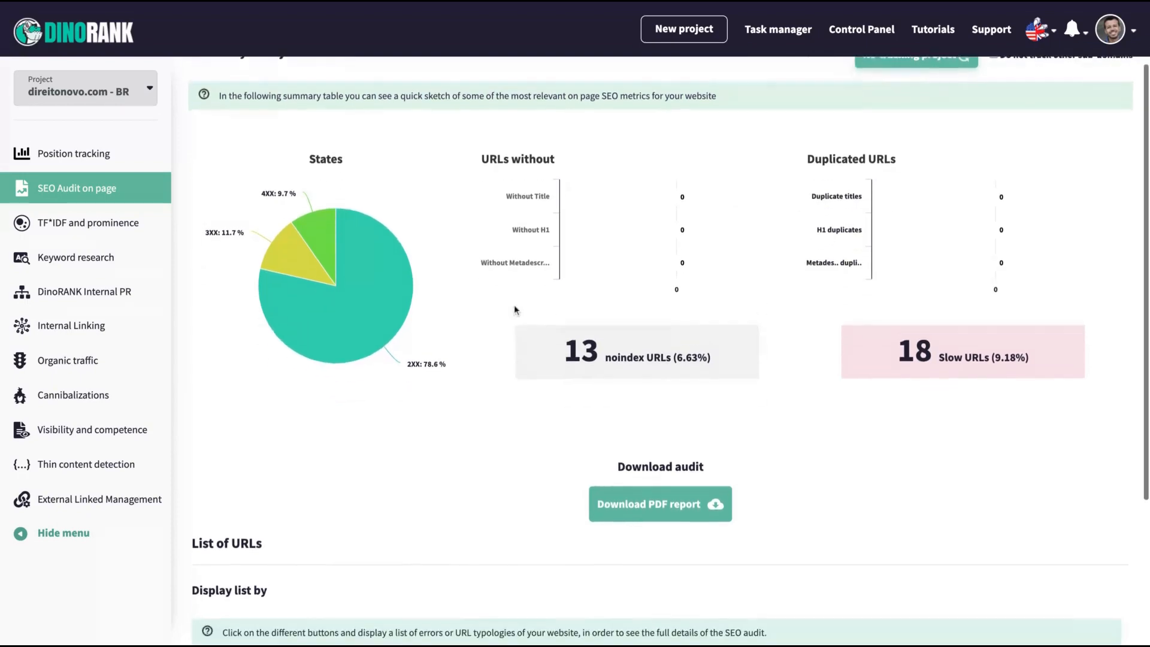
{"action": "scroll", "scroll_direction": "down", "scroll_amount": 3}
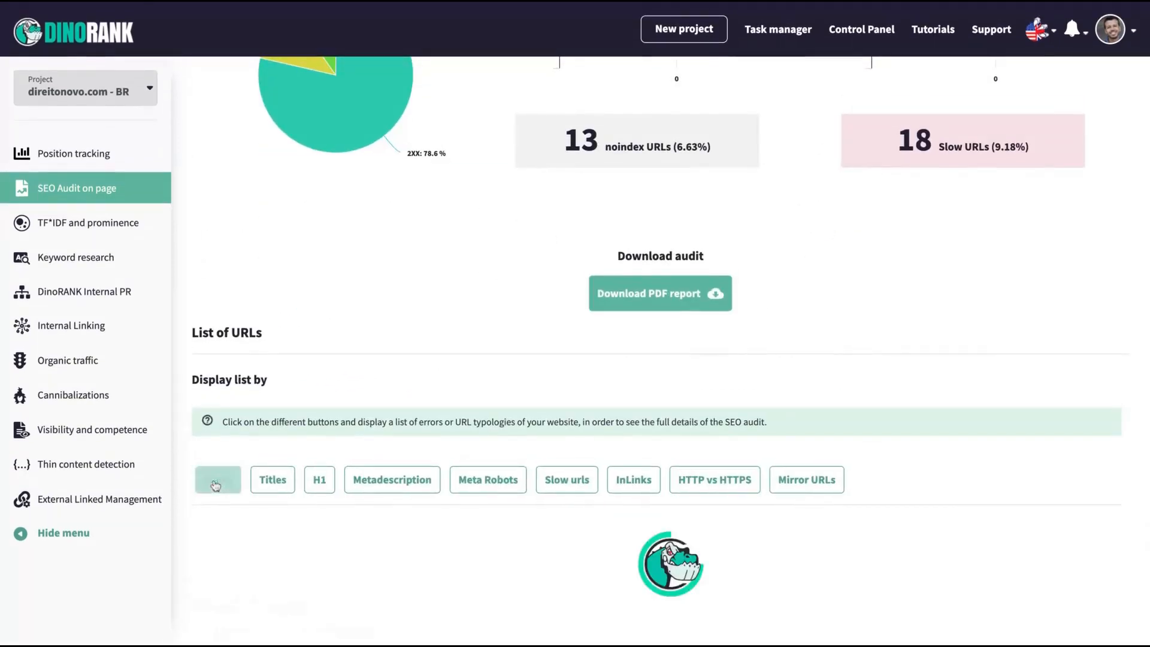
- List URLs by status code, then title issues, then slow URLs with load times like 1.62 seconds
{"action": "left_click", "coordinate": [217, 479]}
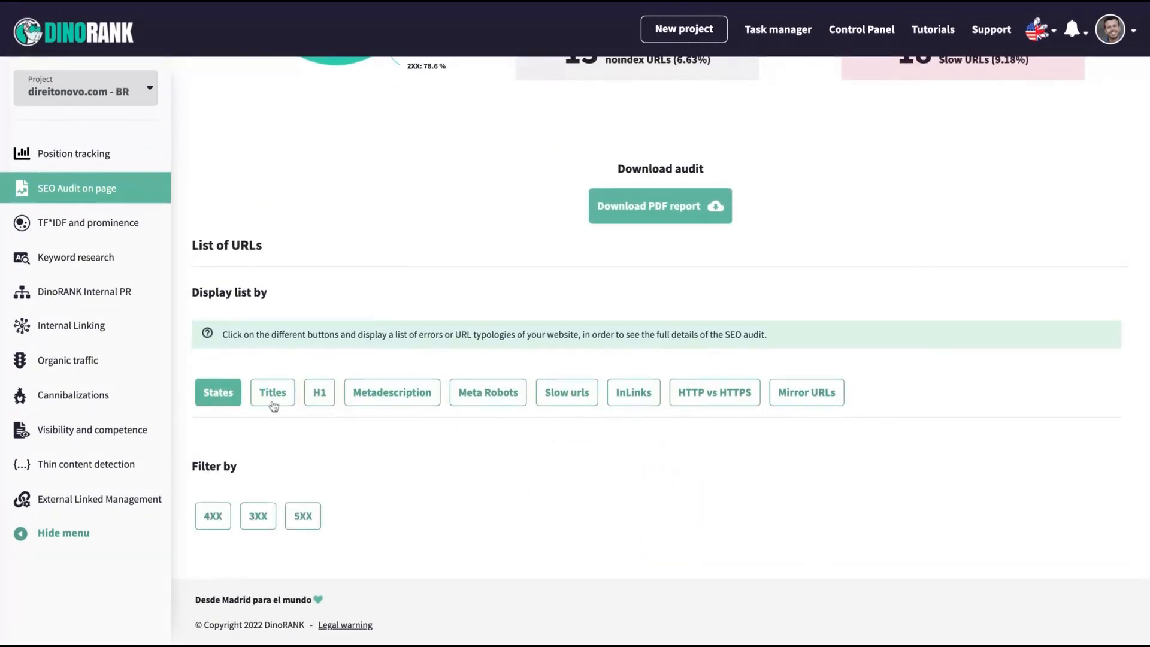
{"action": "left_click", "coordinate": [318, 391]}
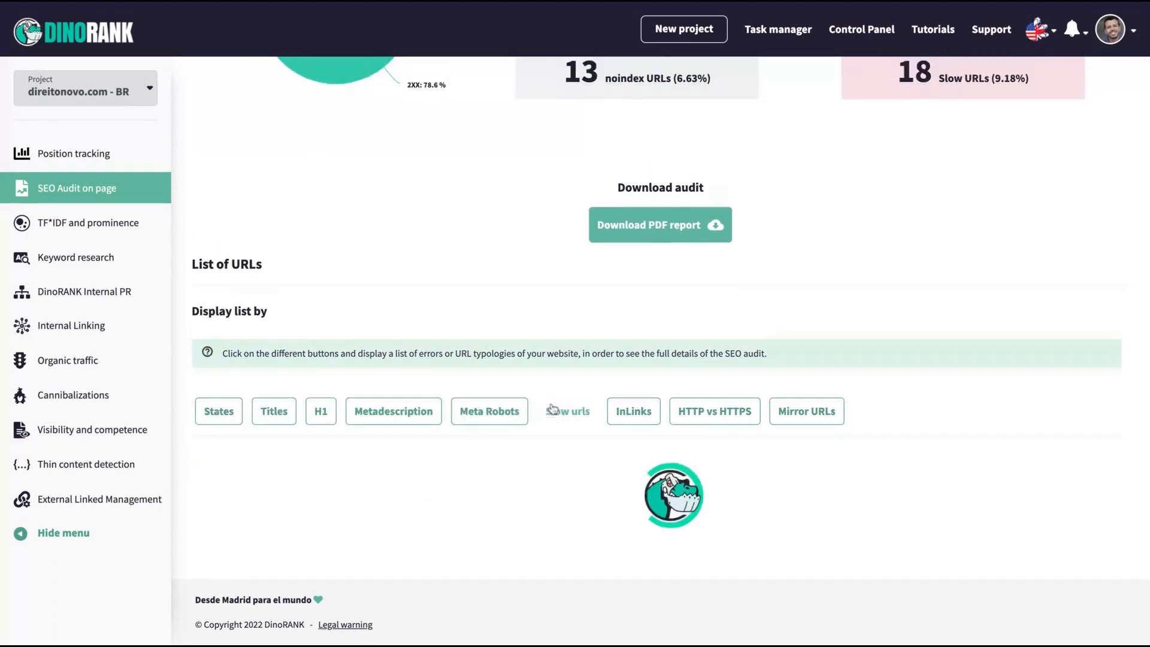
{"action": "left_click", "coordinate": [566, 411]}
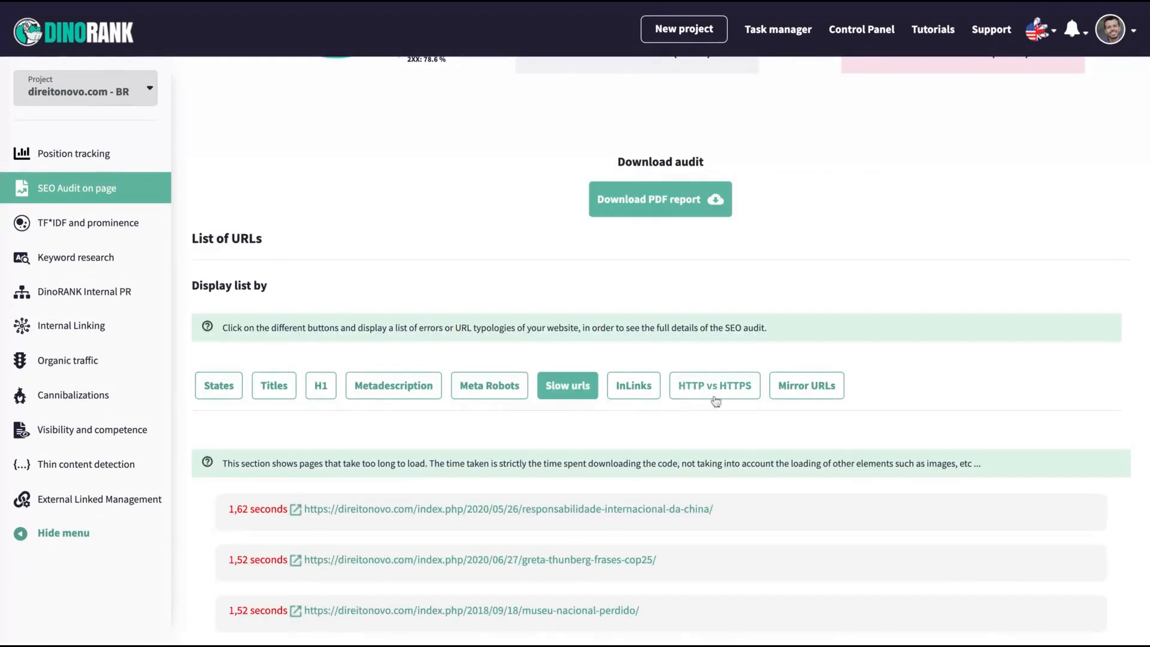
{"action": "mouse_move", "coordinate": [746, 408]}
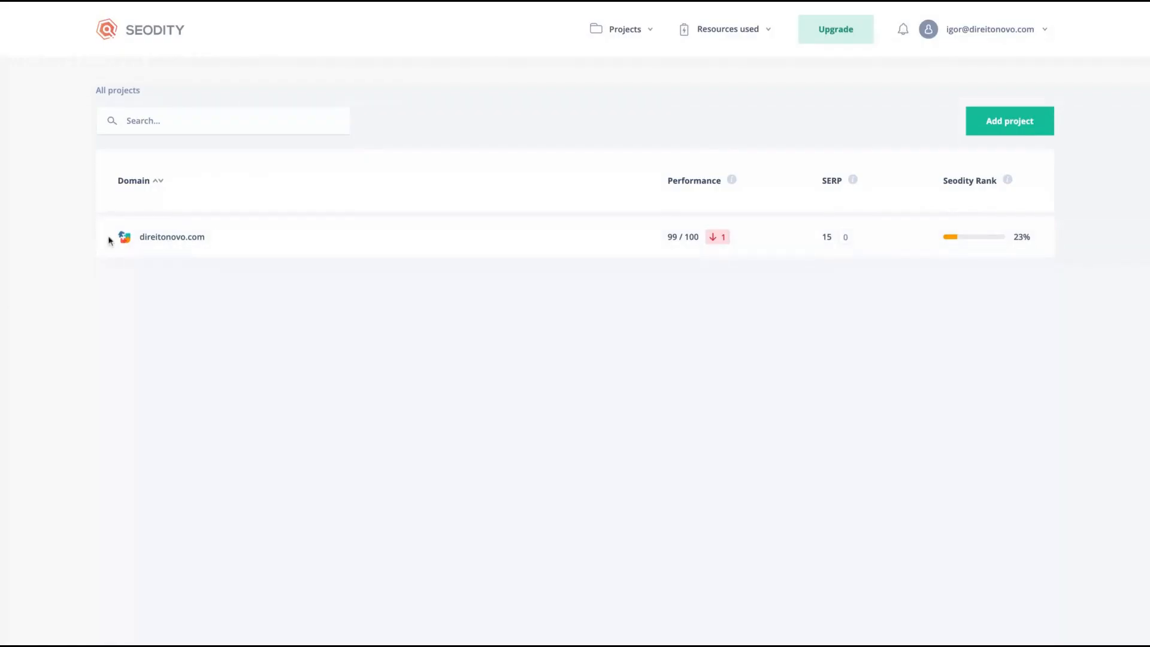
- Review the direitonovo.com on-site audit: 494 errors, 337 warnings and 247 notices by category
{"action": "left_click", "coordinate": [172, 235]}
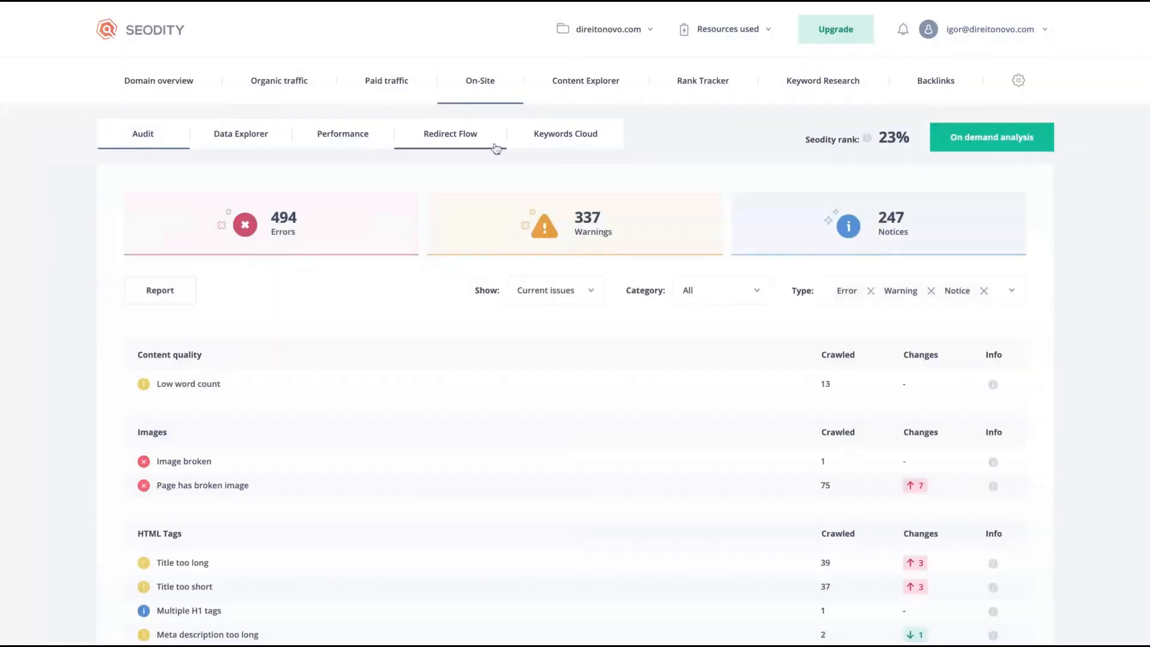
{"action": "scroll", "scroll_direction": "down", "scroll_amount": 3}
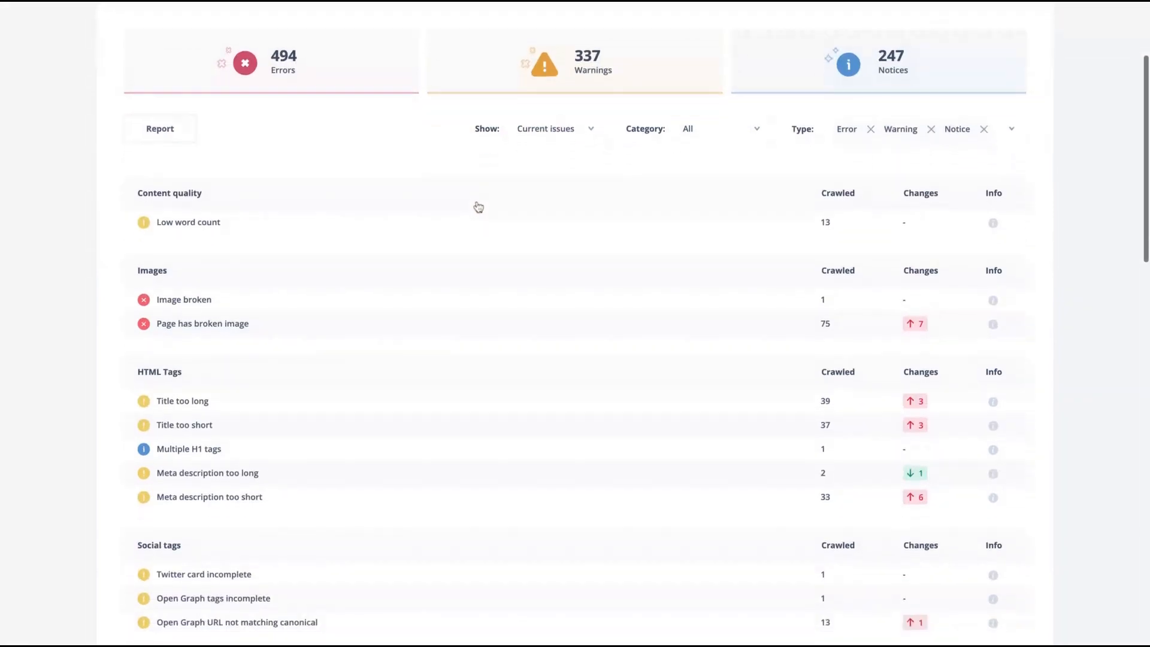
{"action": "scroll", "scroll_direction": "down", "scroll_amount": 3}
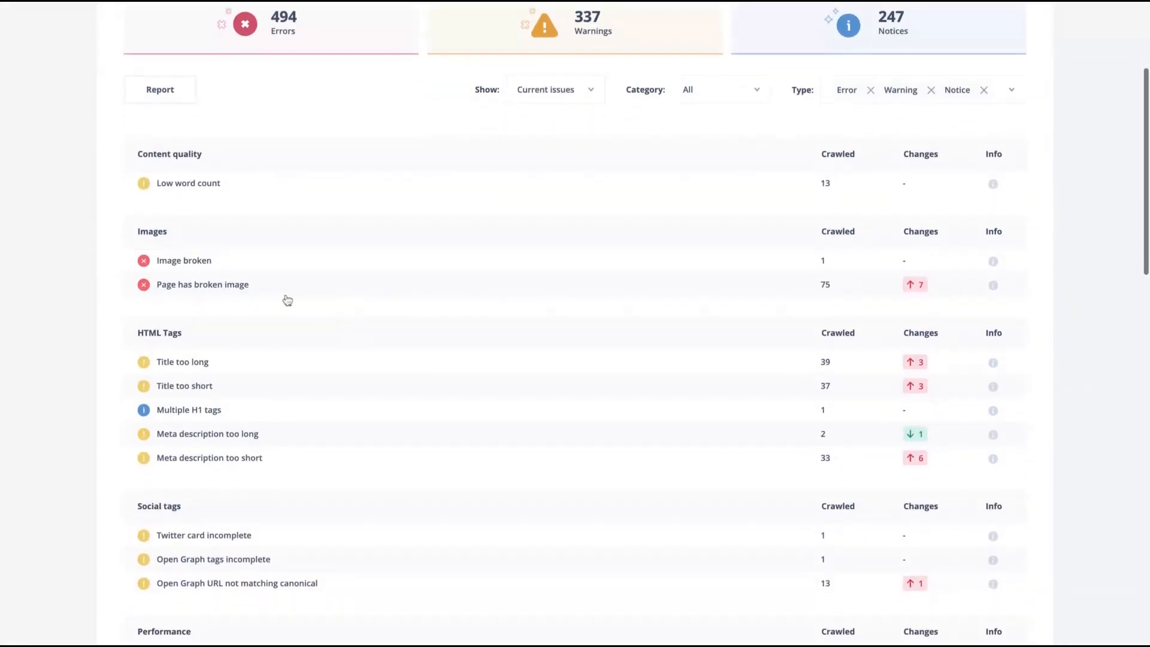
{"action": "mouse_move", "coordinate": [331, 362]}
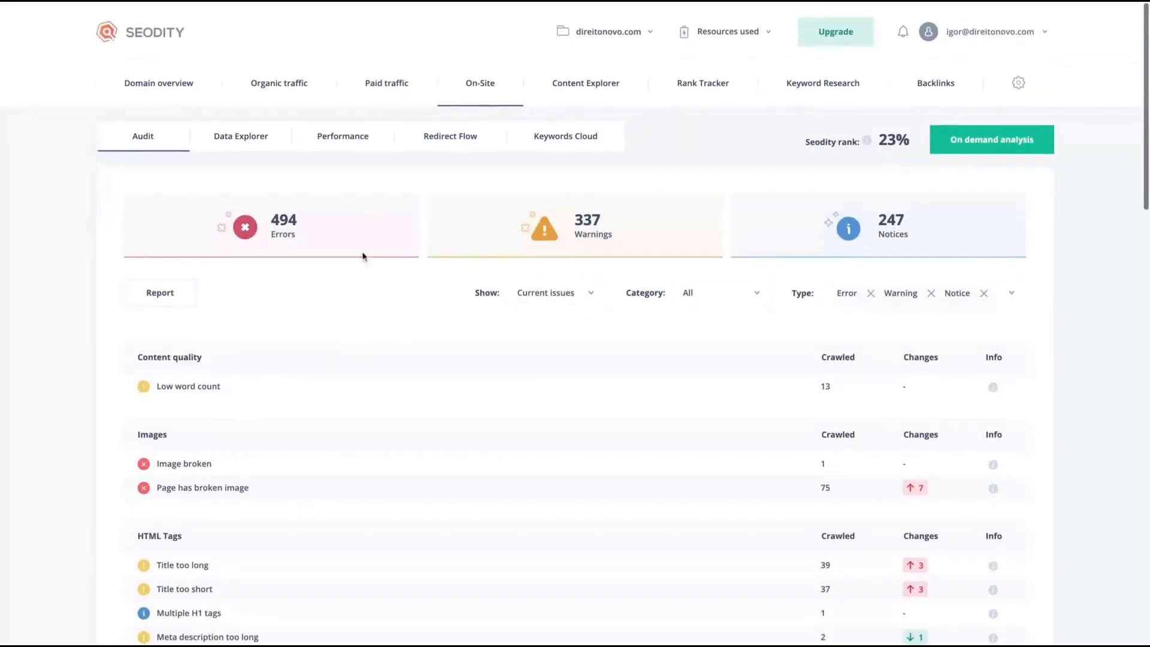
- View the Lighthouse scores: 99 performance, 58 PWA, 69 accessibility, 100 best practices, 91 SEO
{"action": "left_click", "coordinate": [343, 136]}
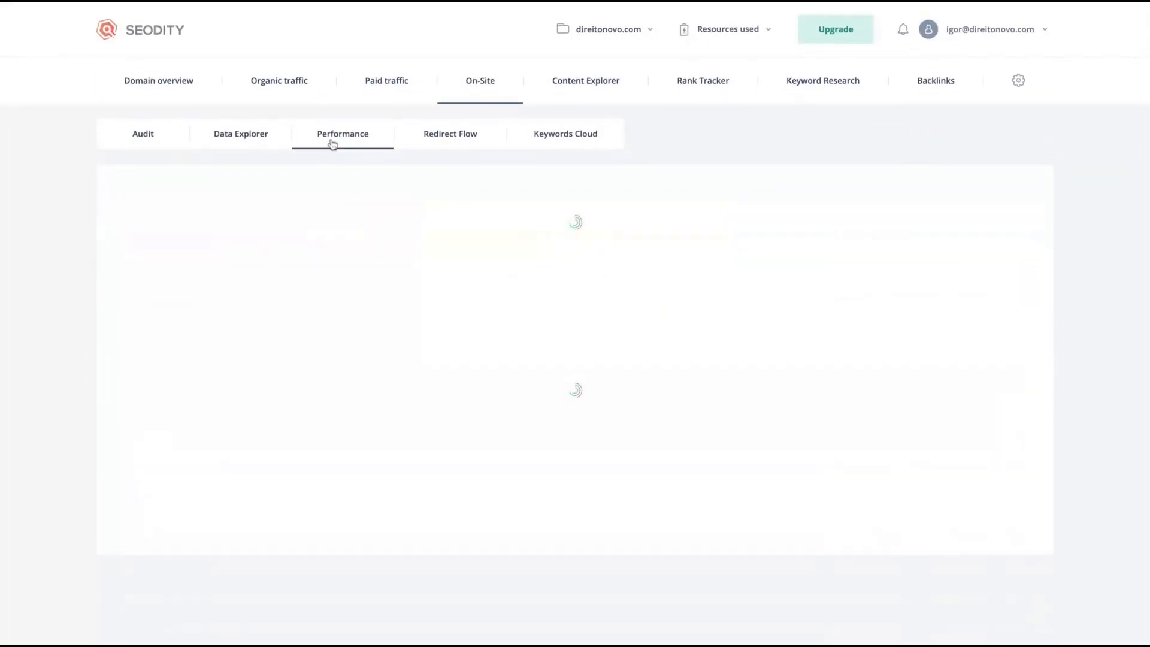
{"action": "left_click", "coordinate": [342, 133]}
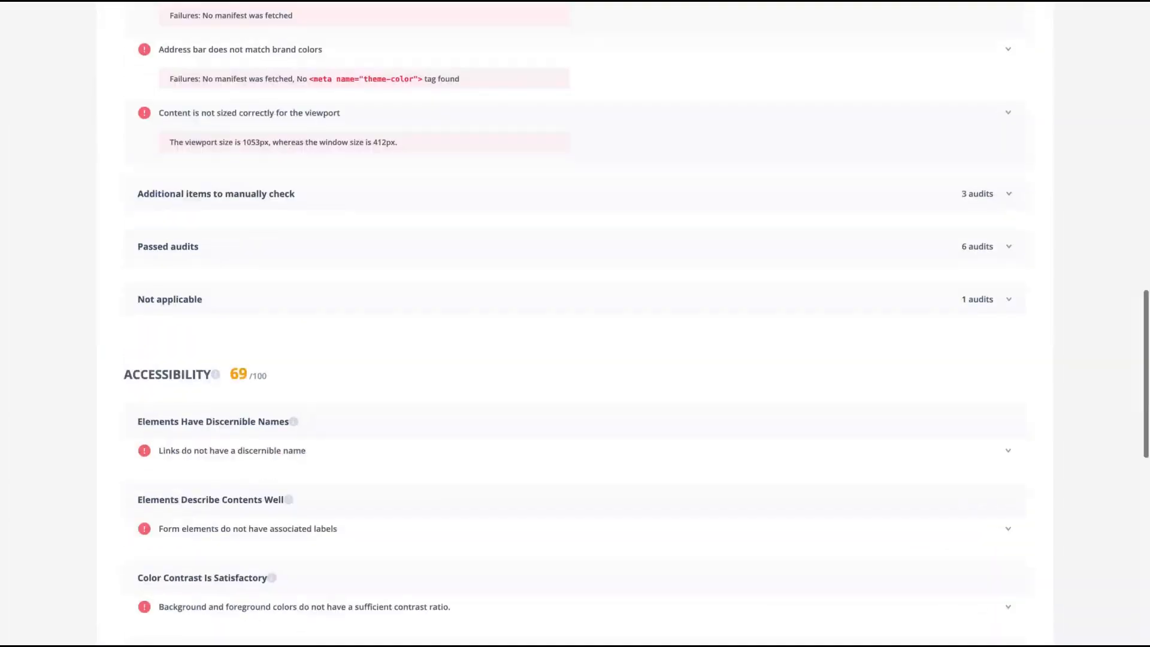
{"action": "left_click", "coordinate": [343, 133]}
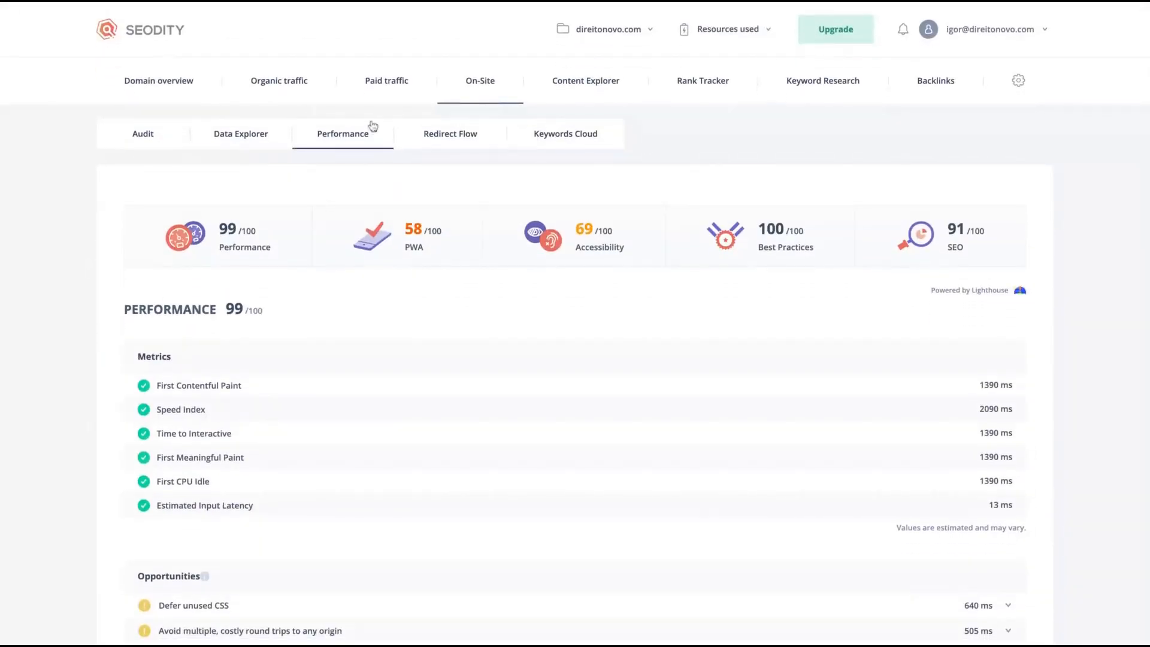
{"action": "mouse_move", "coordinate": [640, 249]}
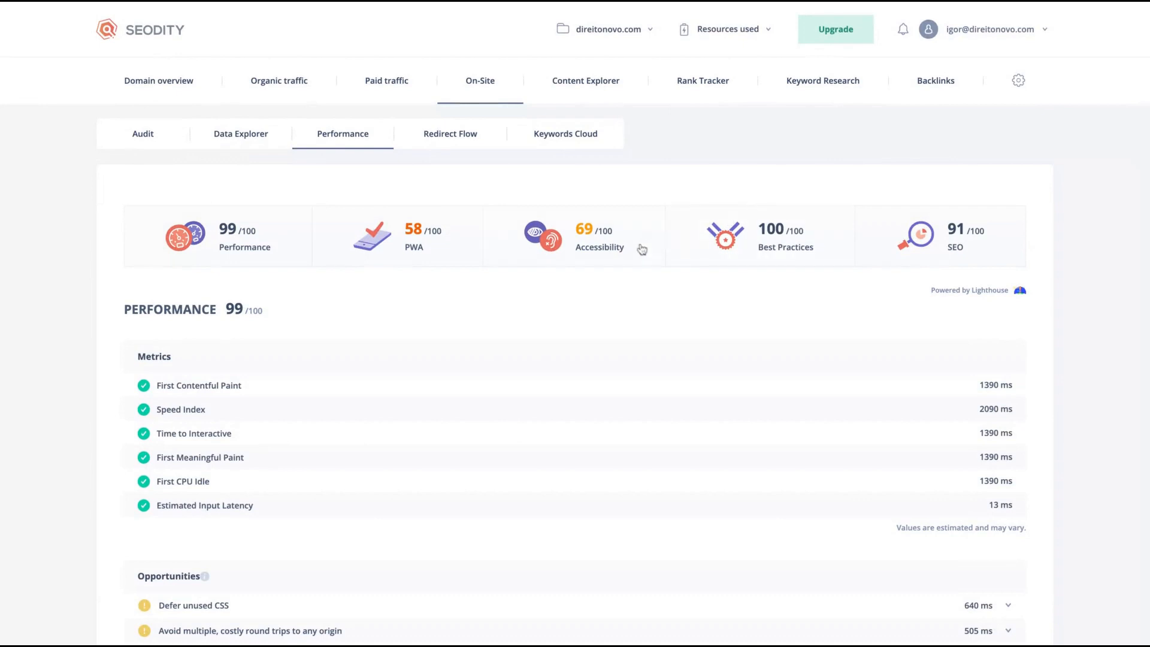
{"action": "mouse_move", "coordinate": [204, 188]}
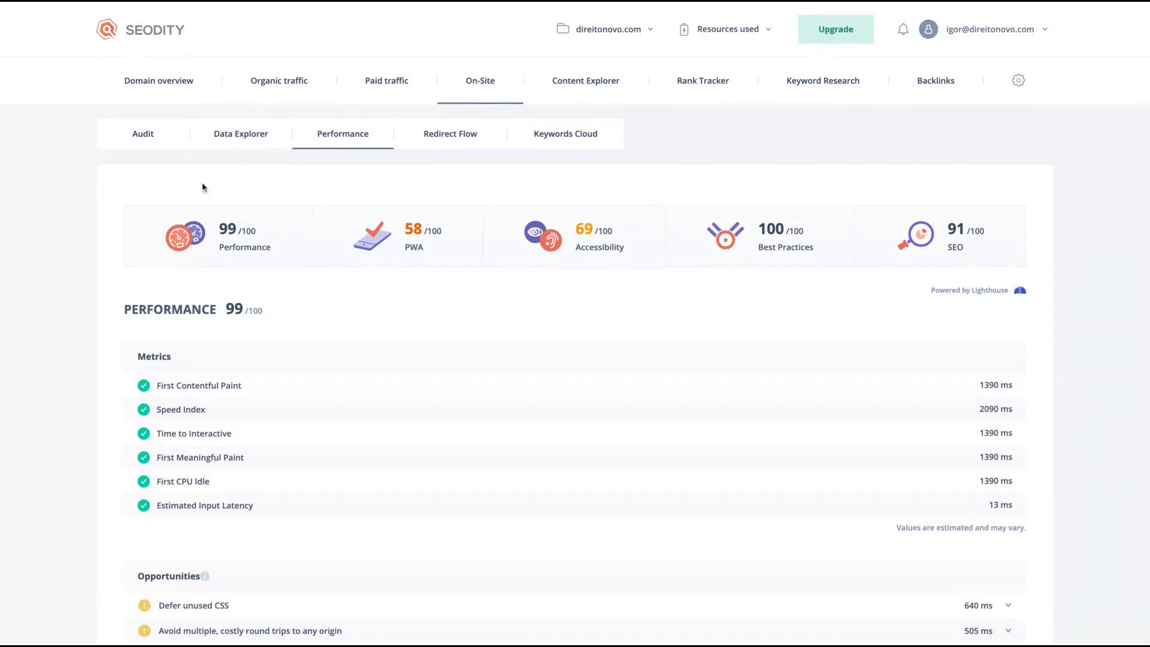
{"action": "mouse_move", "coordinate": [935, 80]}
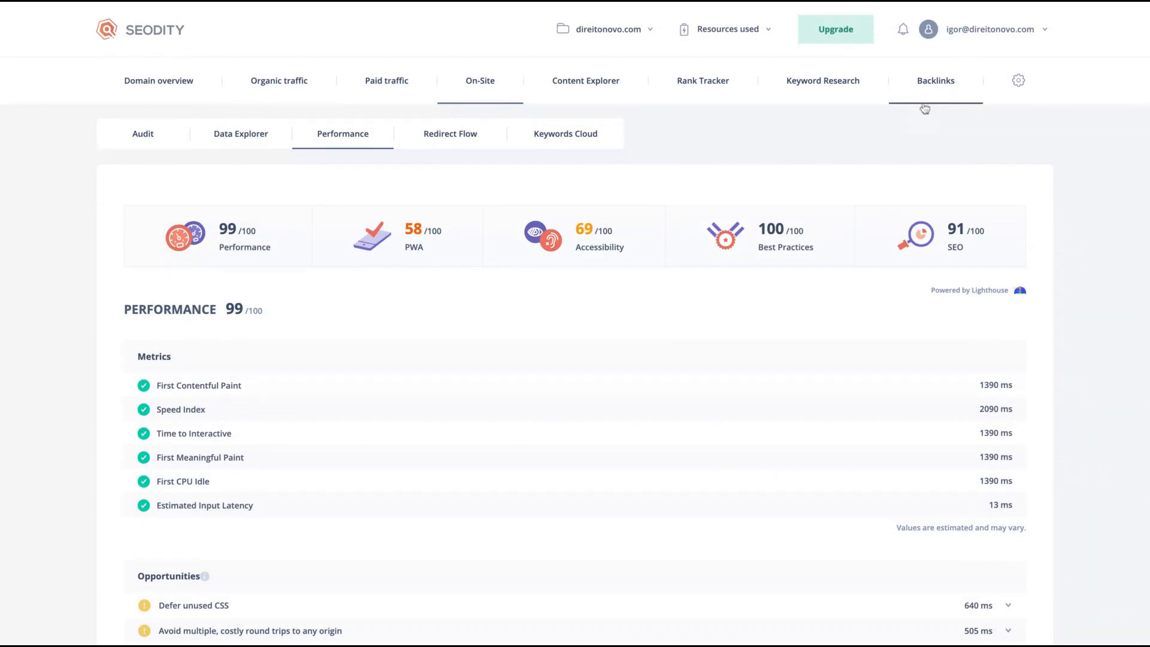
{"action": "mouse_move", "coordinate": [909, 117]}
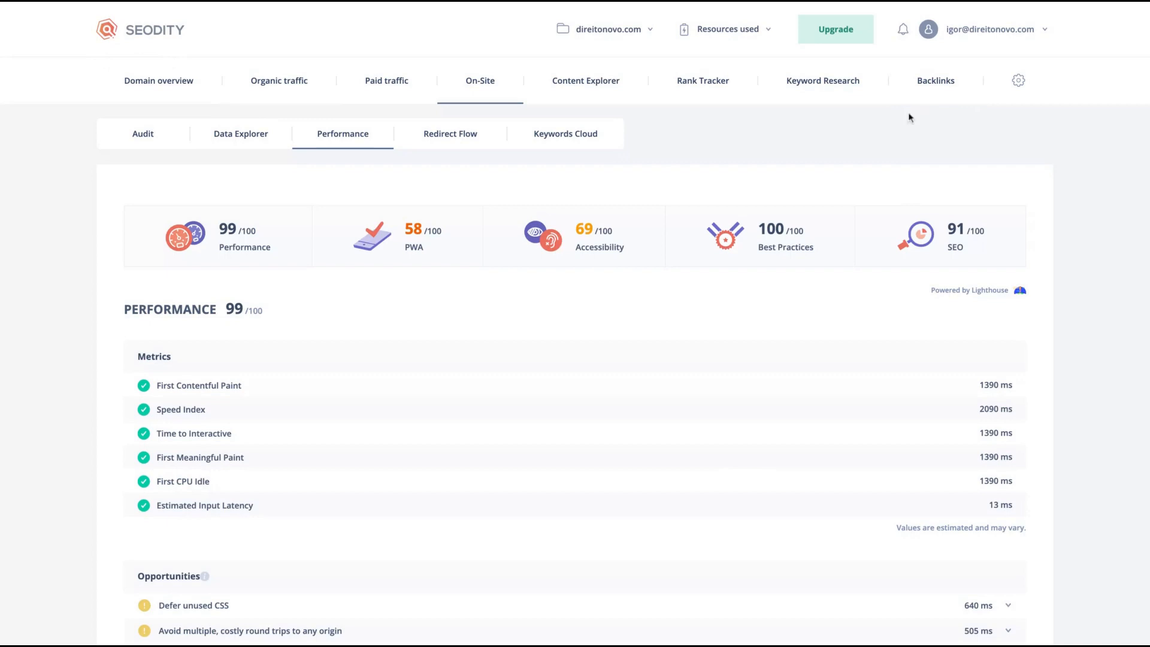
{"action": "mouse_move", "coordinate": [586, 80]}
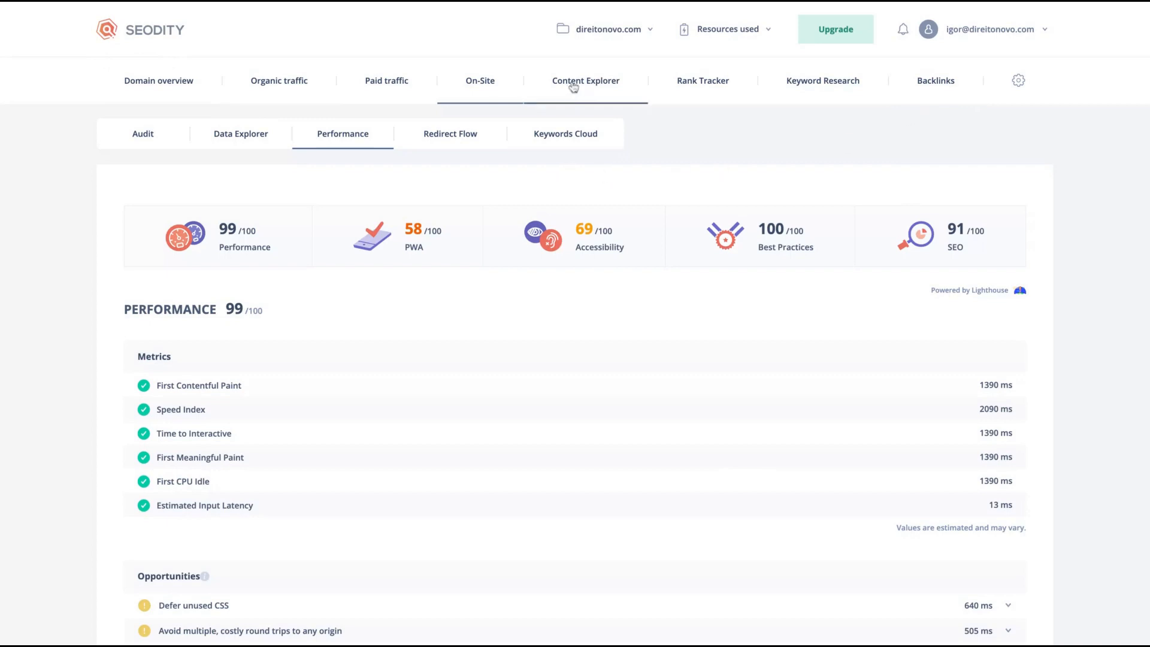
- Visit Content Explorer, the direitonovo.com domain overview (rank 220), then the Organic traffic report
{"action": "left_click", "coordinate": [586, 80]}
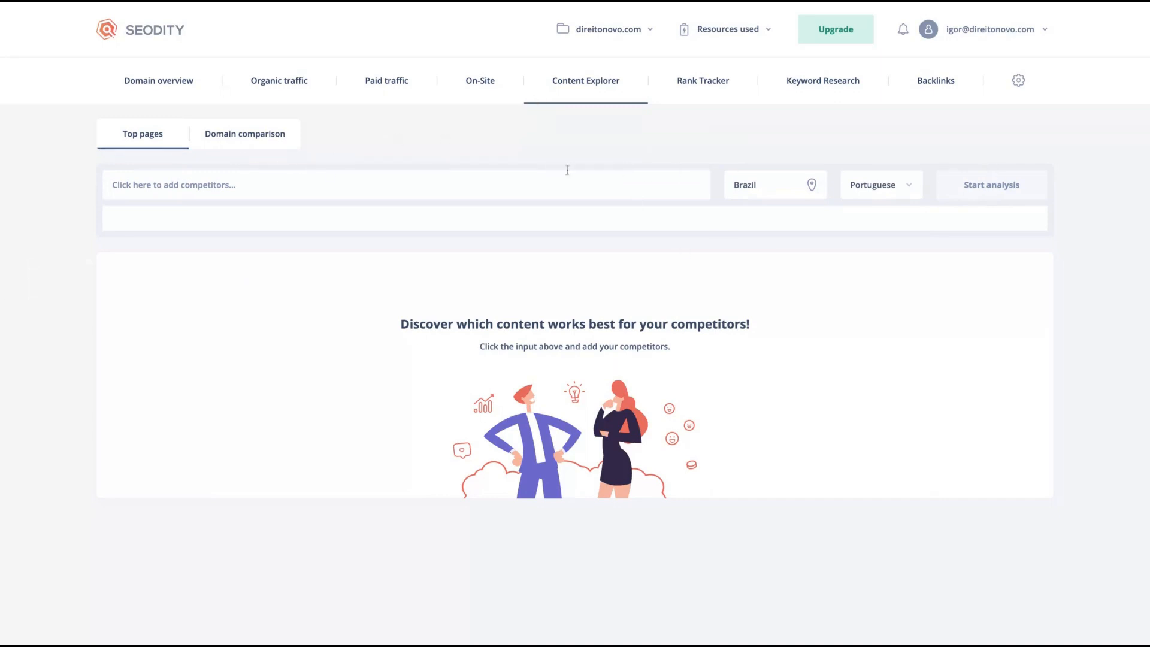
{"action": "mouse_move", "coordinate": [553, 128]}
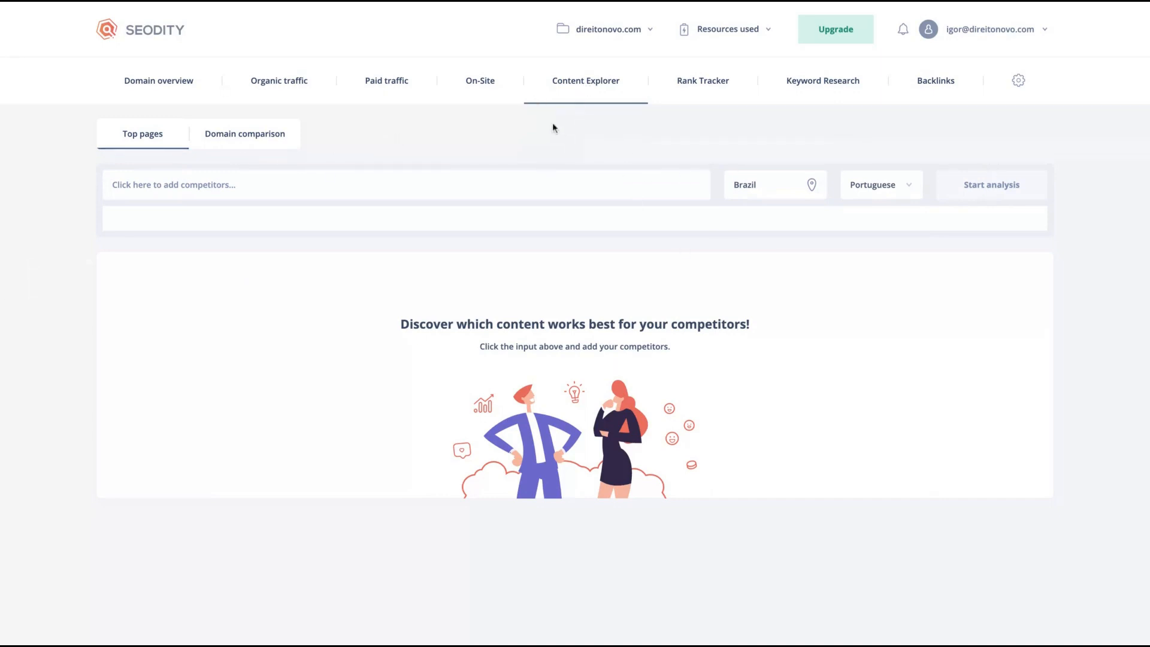
{"action": "left_click", "coordinate": [158, 81]}
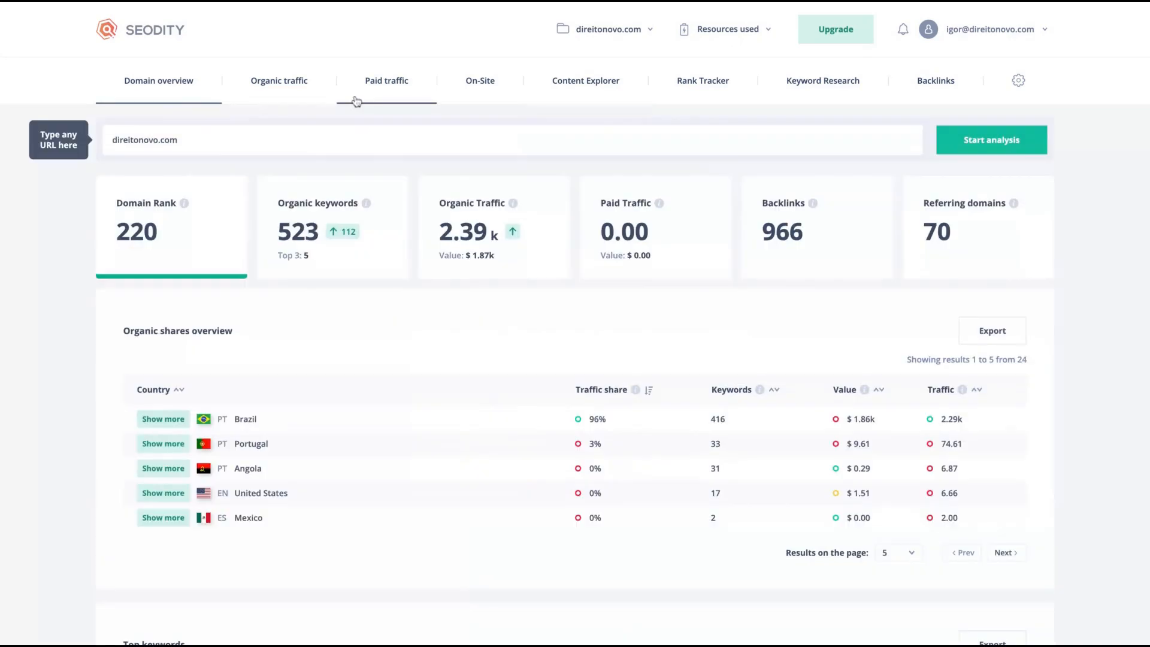
{"action": "scroll", "scroll_direction": "down", "scroll_amount": 3}
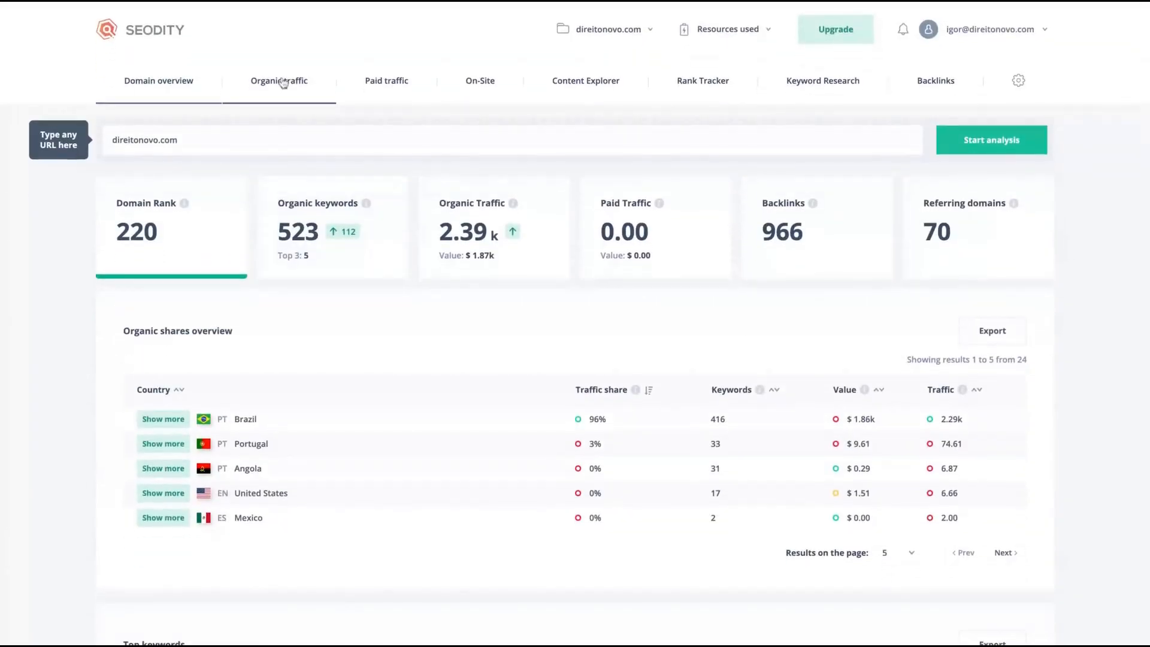
{"action": "left_click", "coordinate": [279, 80]}
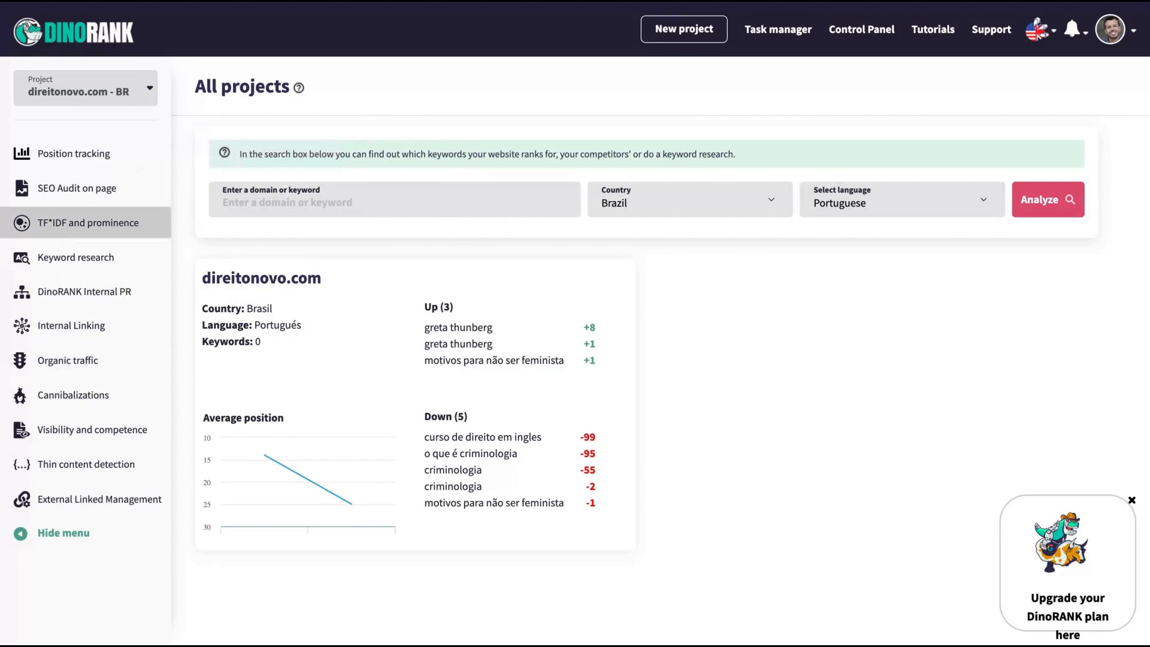
- View the last saved TF*IDF analysis for "quem é greta thunberg" and its term chart
{"action": "left_click", "coordinate": [89, 223]}
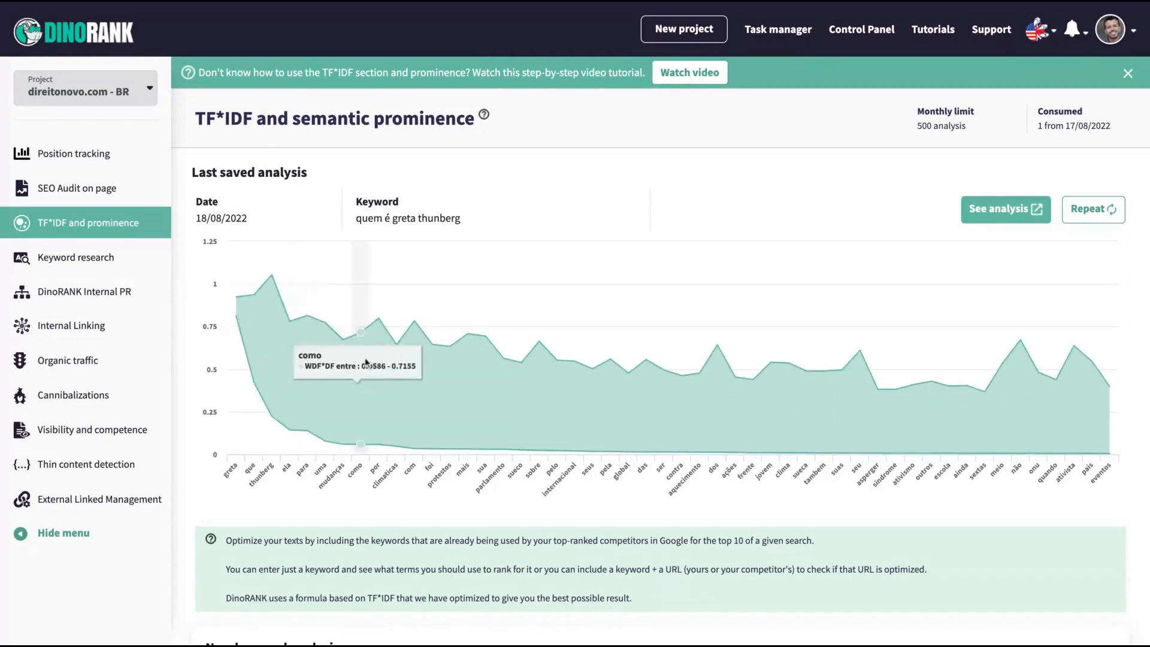
{"action": "scroll", "scroll_direction": "down", "scroll_amount": 3}
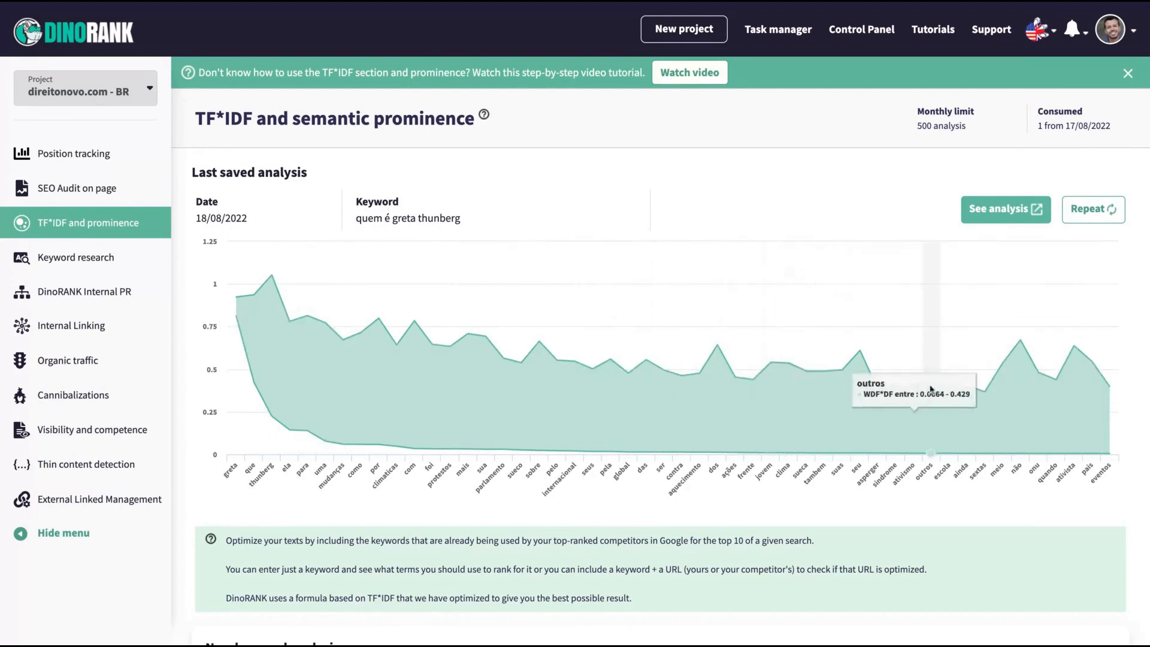
{"action": "mouse_move", "coordinate": [307, 359]}
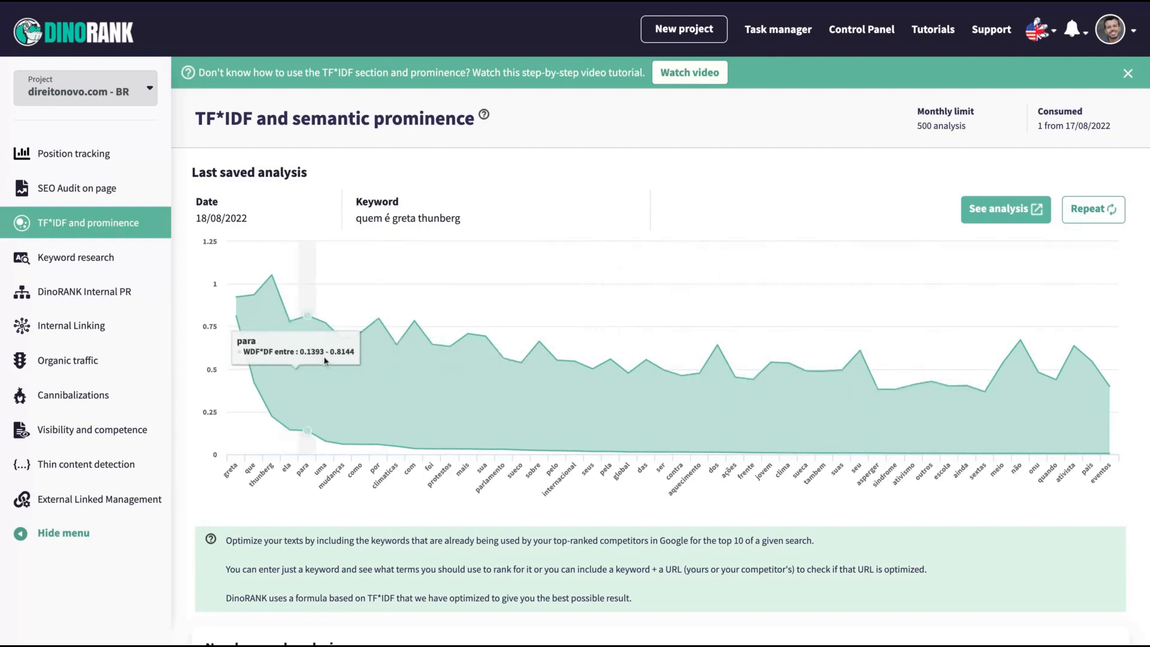
{"action": "mouse_move", "coordinate": [413, 367]}
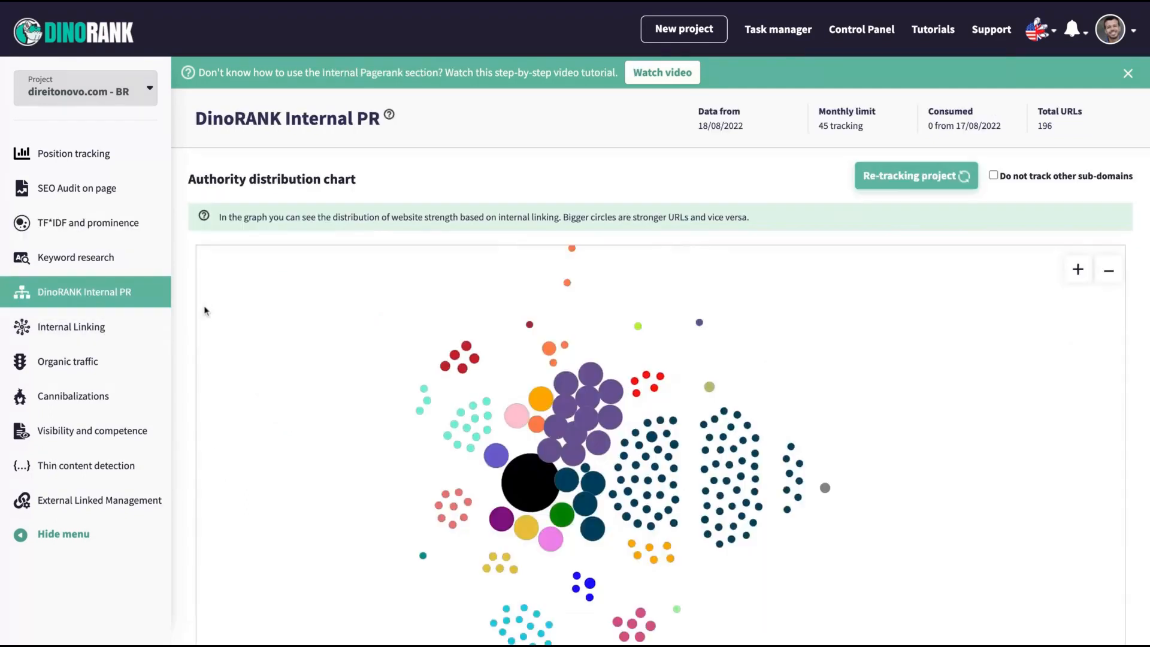
- Pass through the internal linking report to the Organic traffic section, updated to 15/08/2022
{"action": "left_click", "coordinate": [1127, 73]}
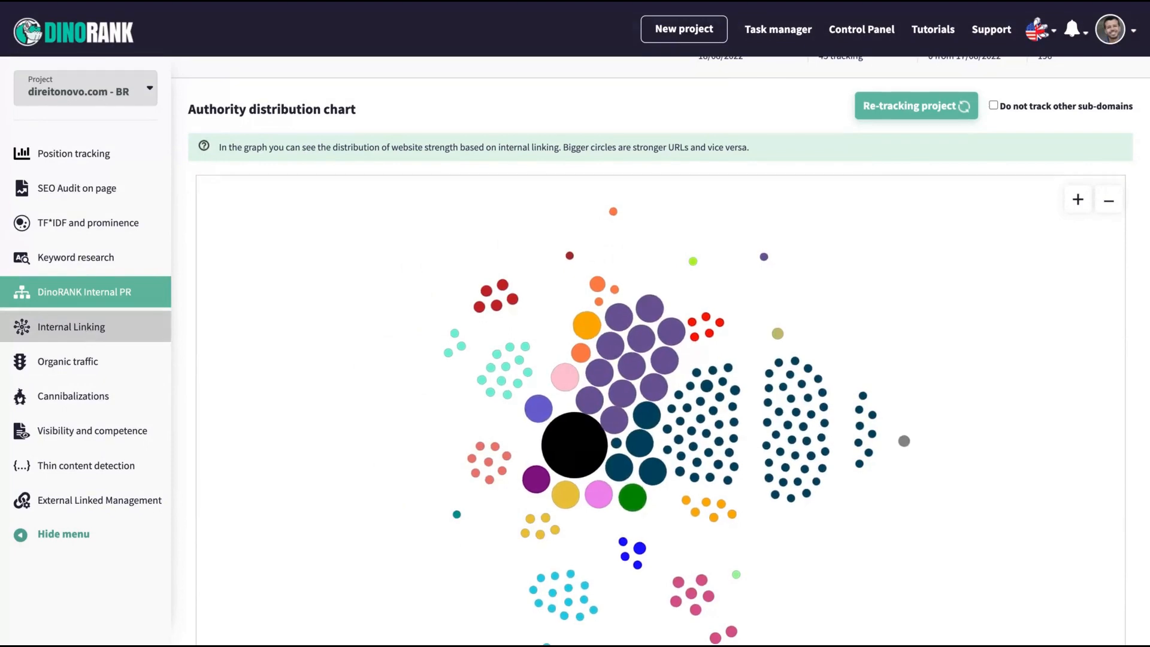
{"action": "left_click", "coordinate": [71, 326]}
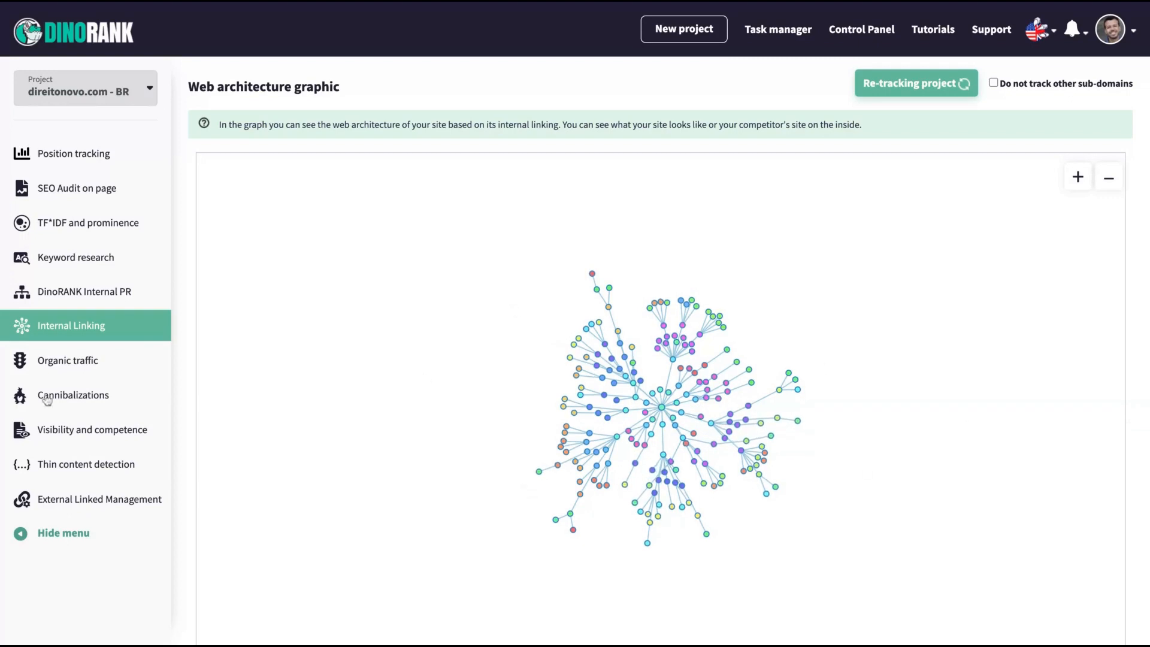
{"action": "left_click", "coordinate": [67, 360]}
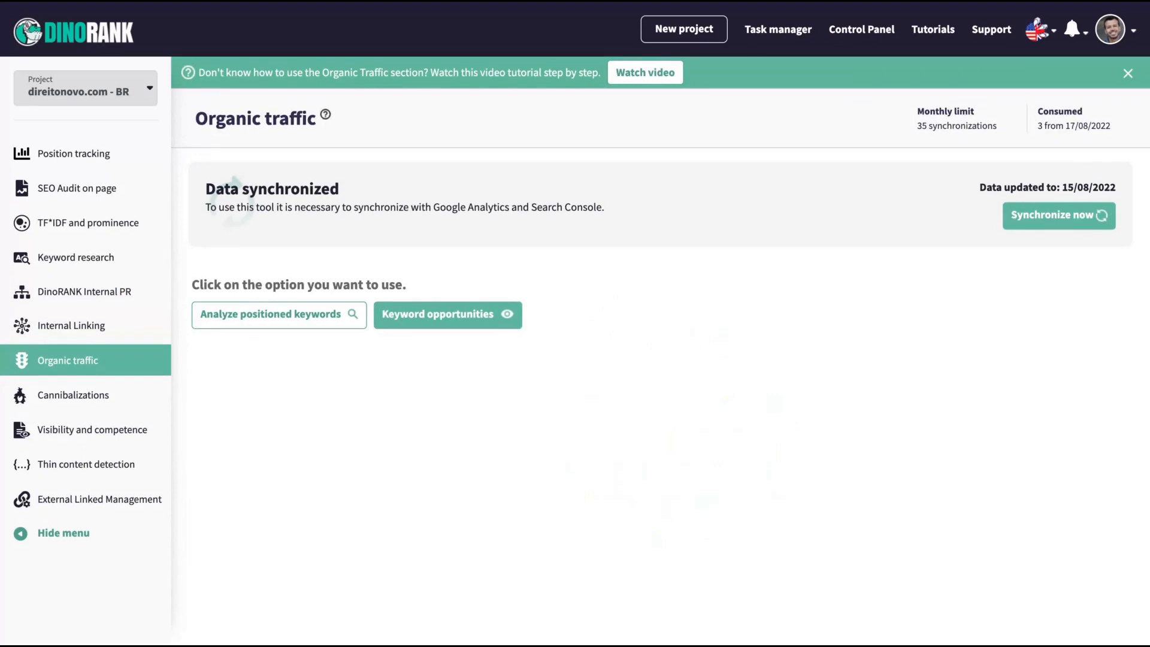
- Show keyword opportunities and the improvement tips for the first listed keyword
{"action": "left_click", "coordinate": [443, 314]}
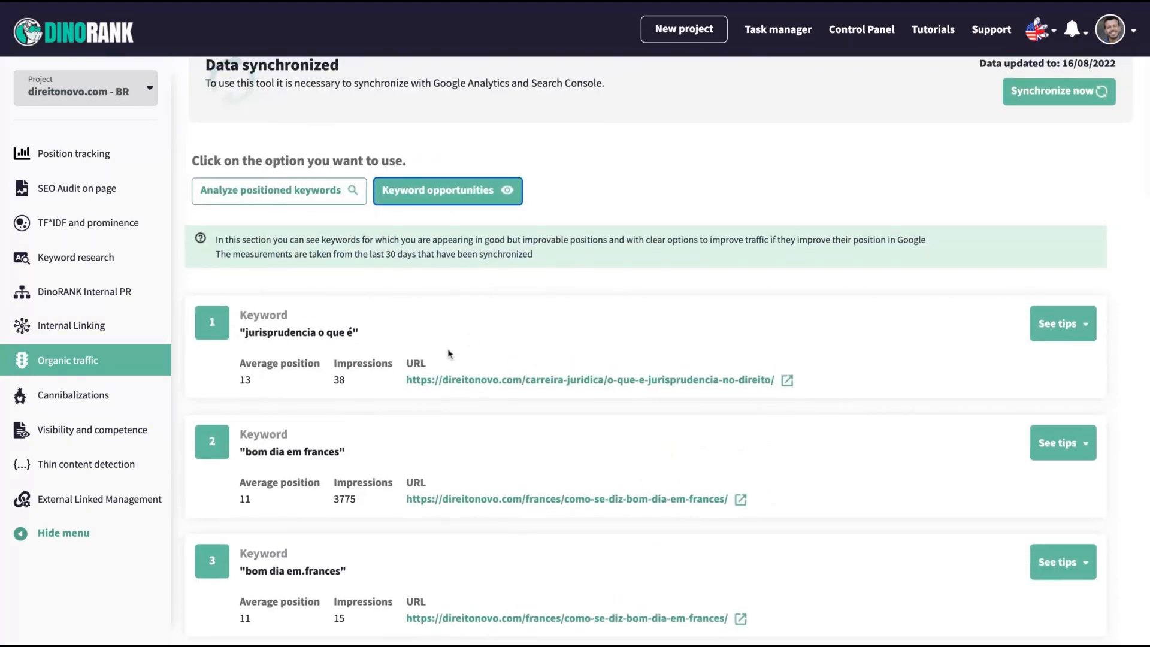
{"action": "left_click", "coordinate": [1062, 324]}
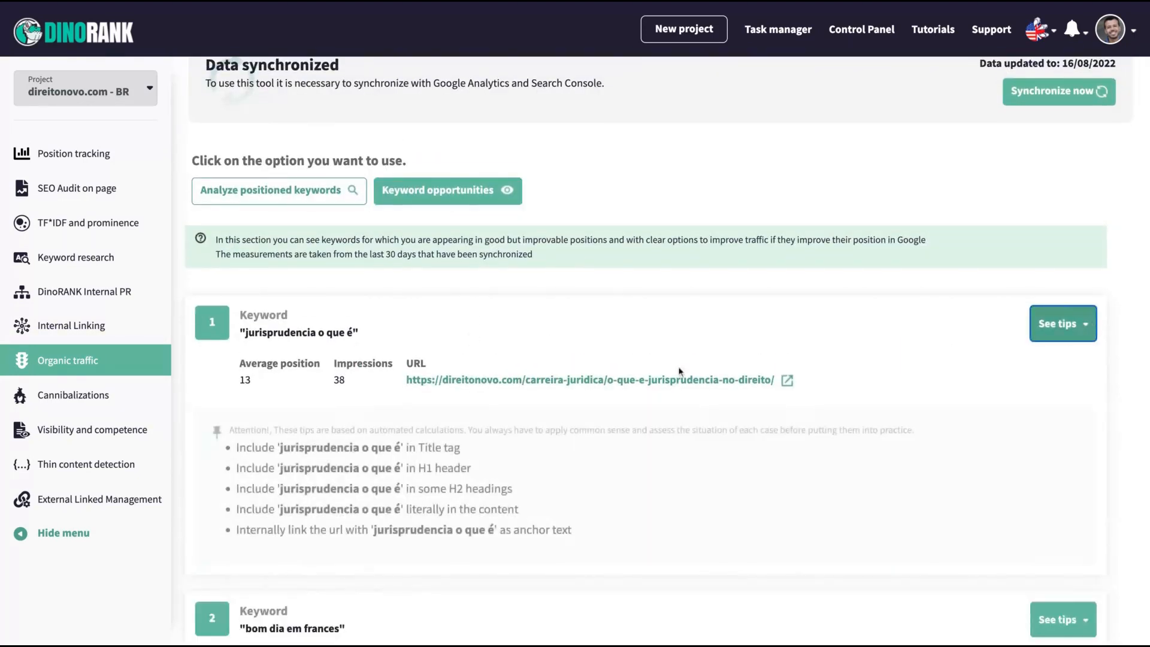
{"action": "scroll", "scroll_direction": "down", "scroll_amount": 3}
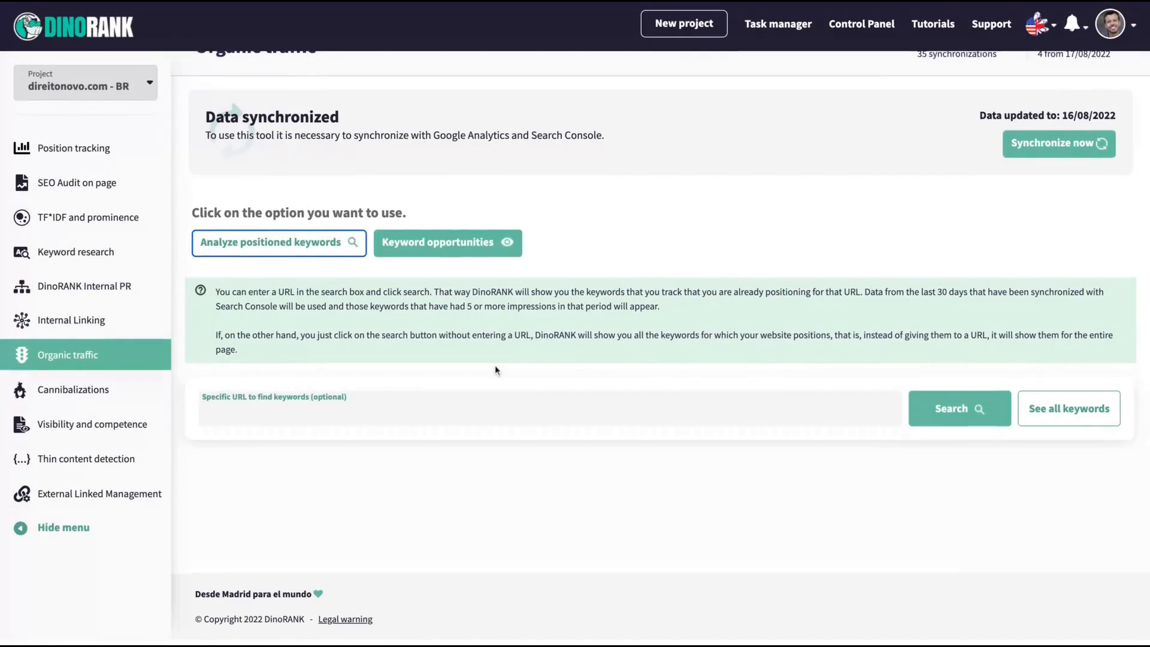
- Search positioned keywords for 'greta thunberg' and review the per-URL clicks, impressions and positions
{"action": "type", "text": "greta thunberg"}
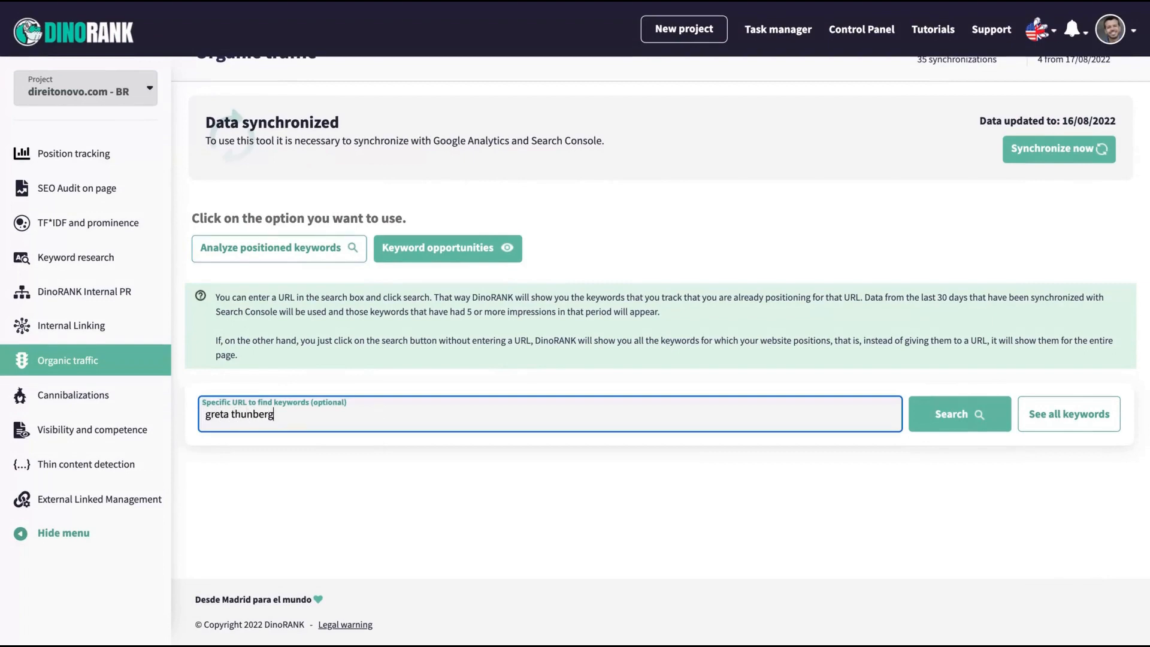
{"action": "left_click", "coordinate": [958, 413]}
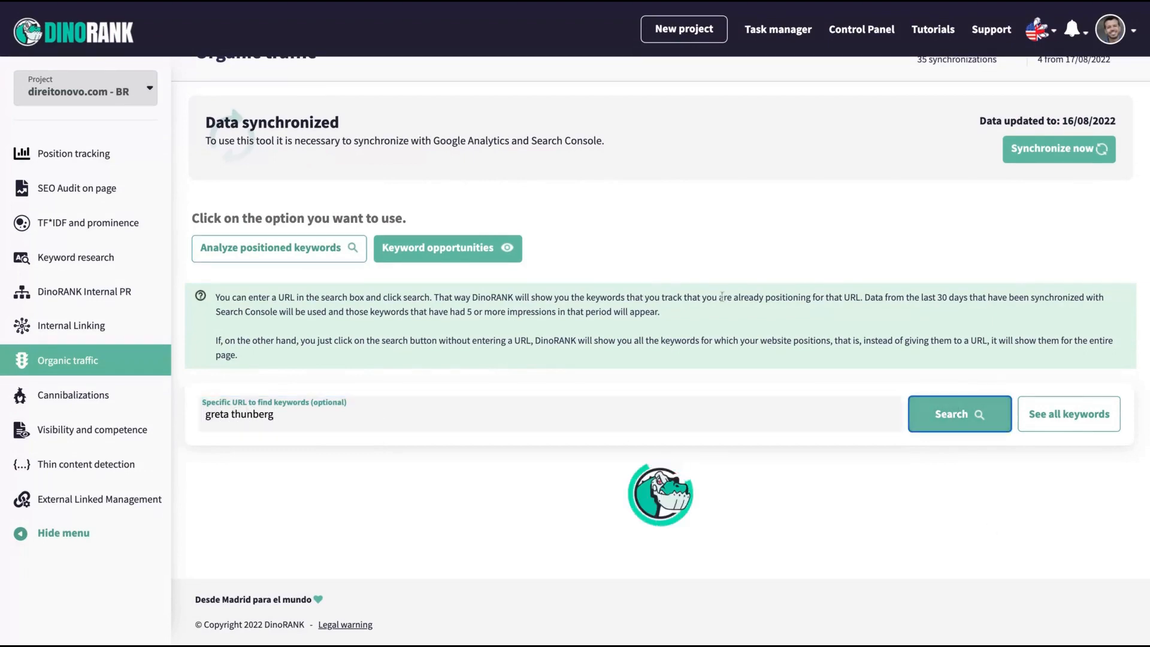
{"action": "left_click", "coordinate": [958, 413]}
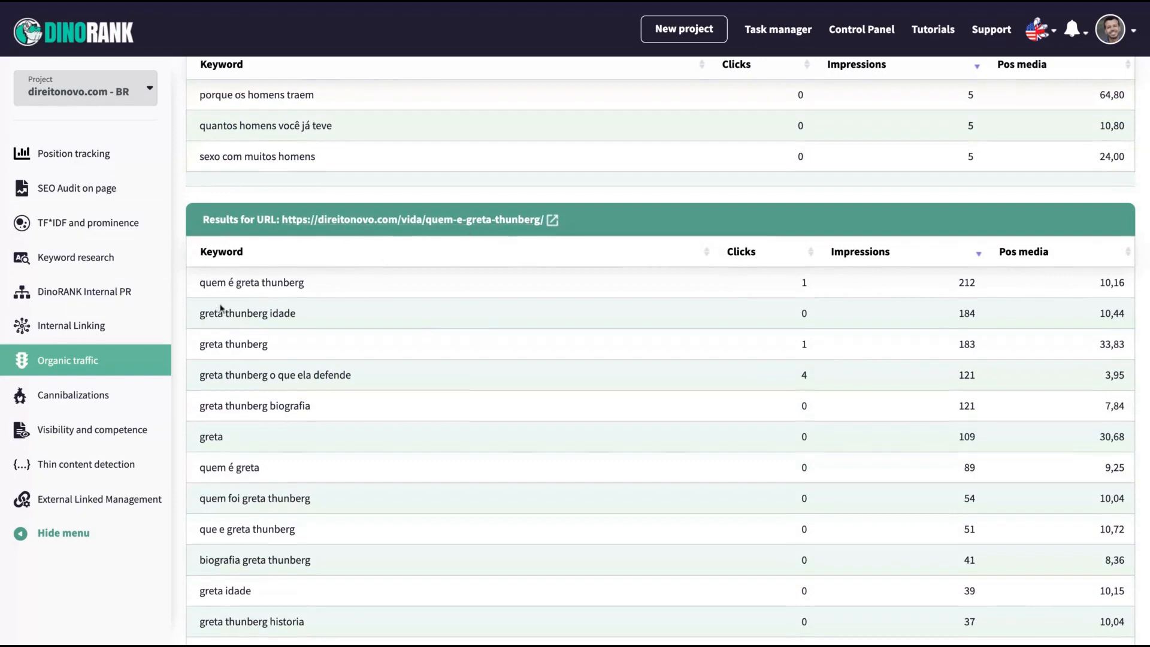
{"action": "scroll", "scroll_direction": "down", "scroll_amount": 3}
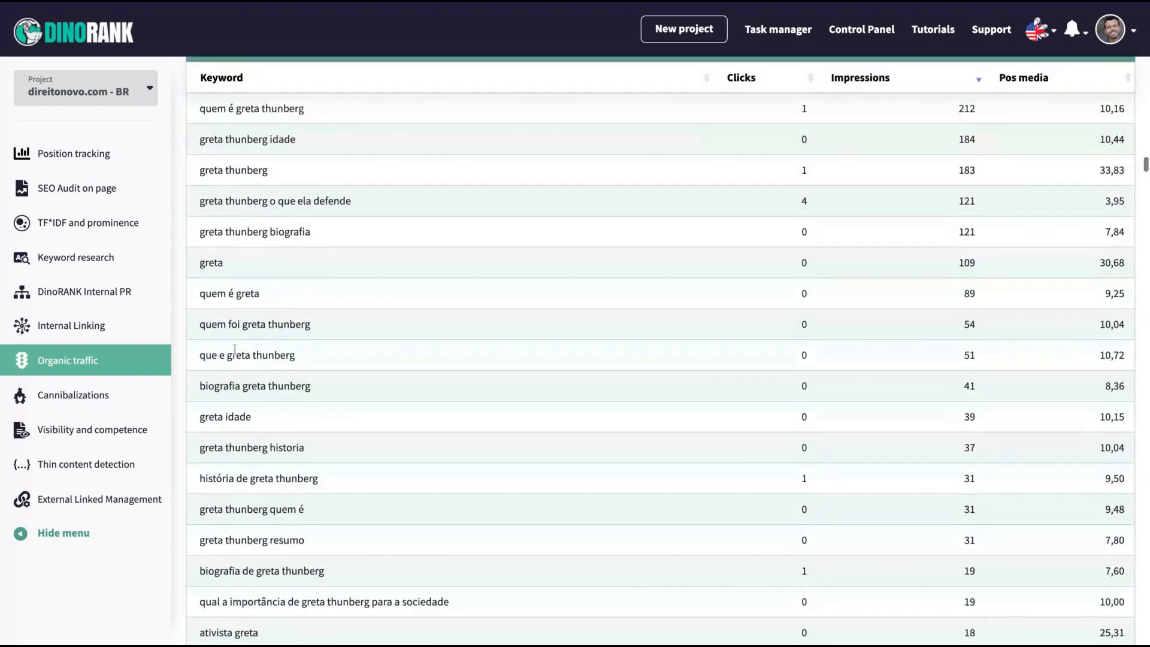
{"action": "scroll", "scroll_direction": "down", "scroll_amount": 3}
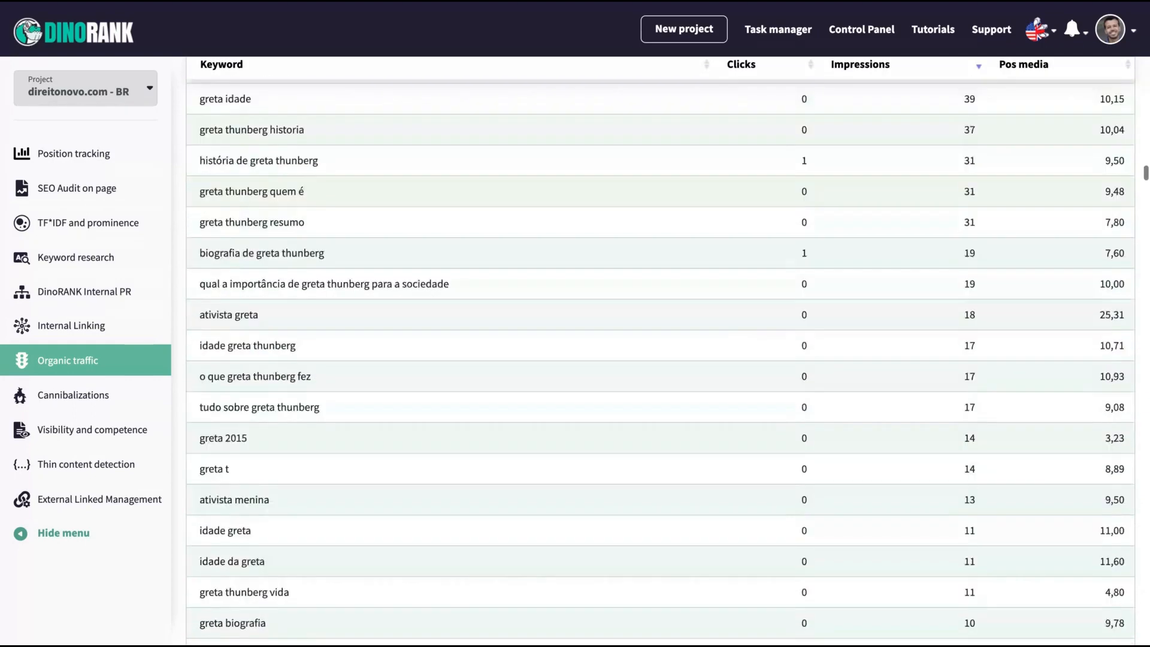
{"action": "scroll", "scroll_direction": "down", "scroll_amount": 3}
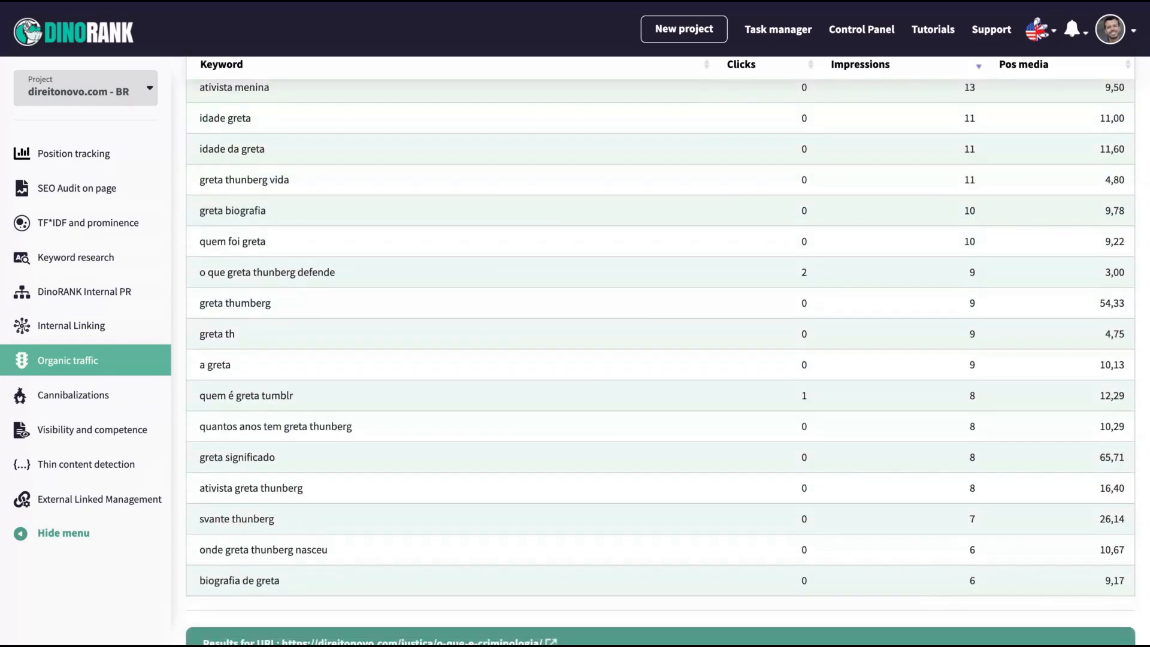
{"action": "mouse_move", "coordinate": [345, 345]}
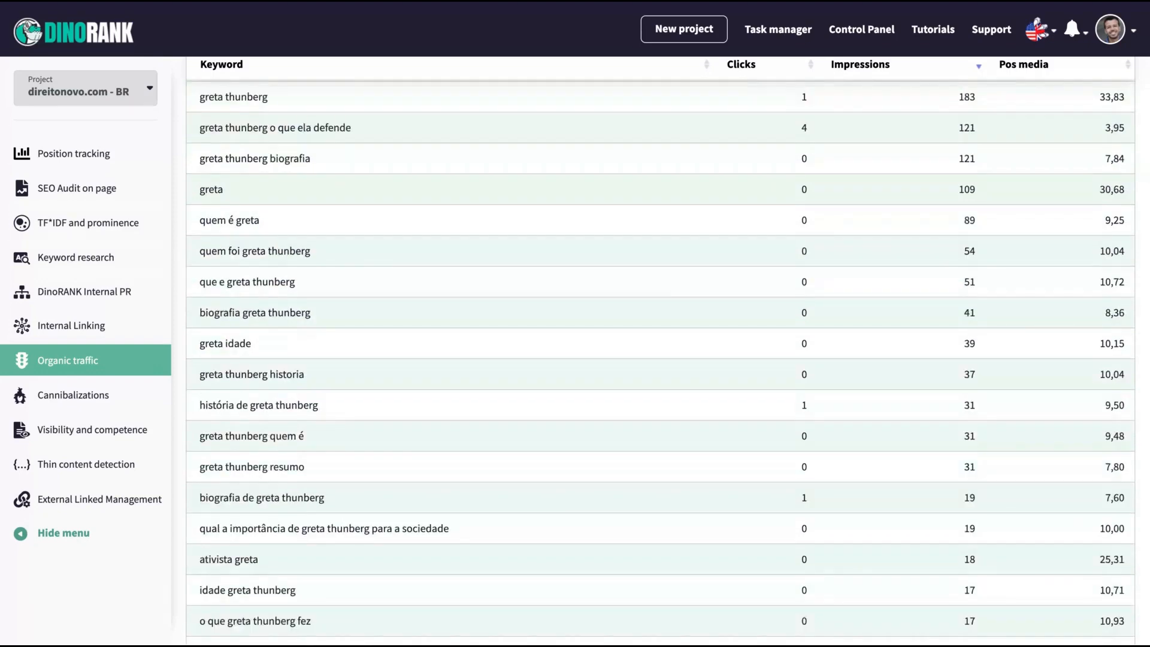
{"action": "scroll", "scroll_direction": "down", "scroll_amount": 3}
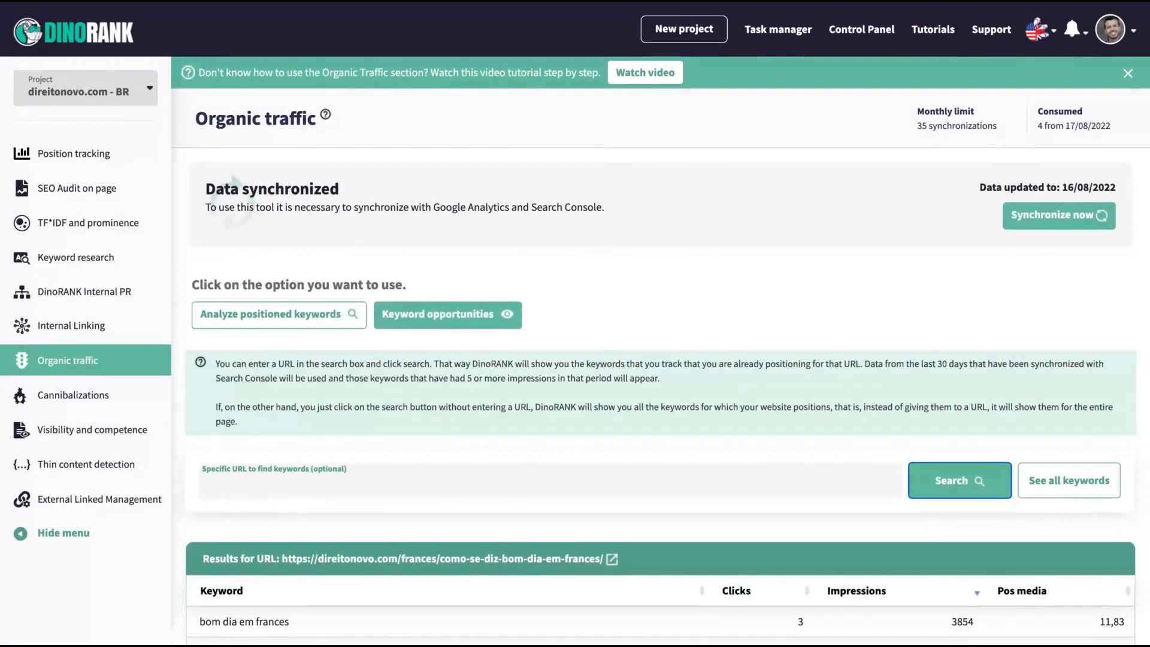
{"action": "mouse_move", "coordinate": [465, 280]}
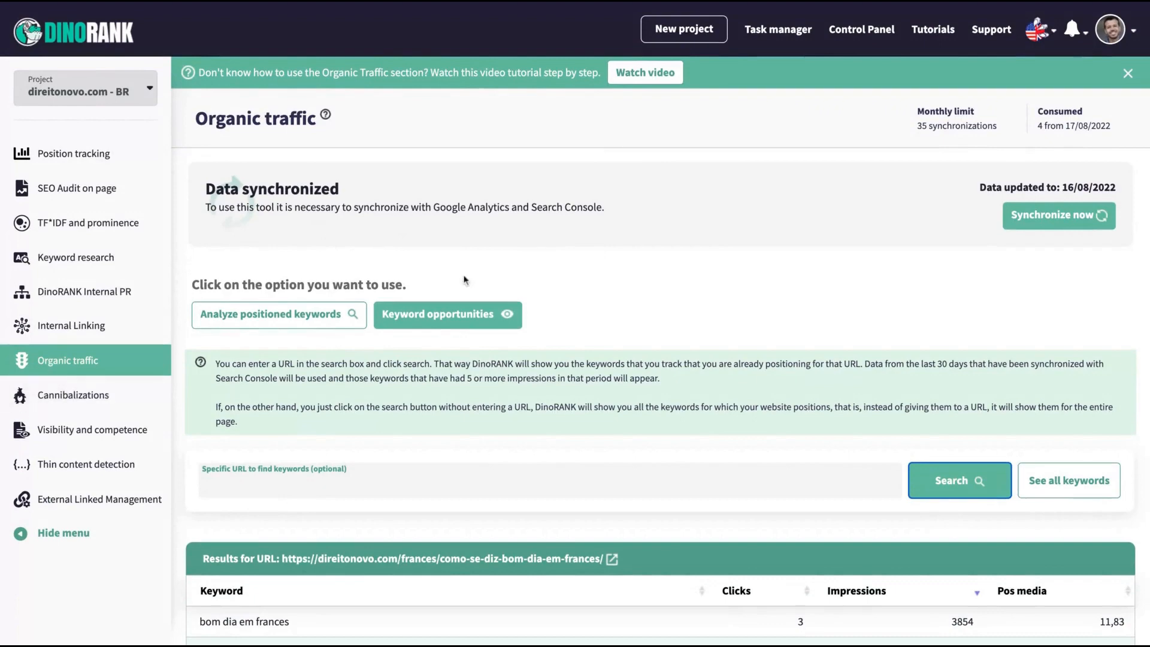
{"action": "mouse_move", "coordinate": [73, 394]}
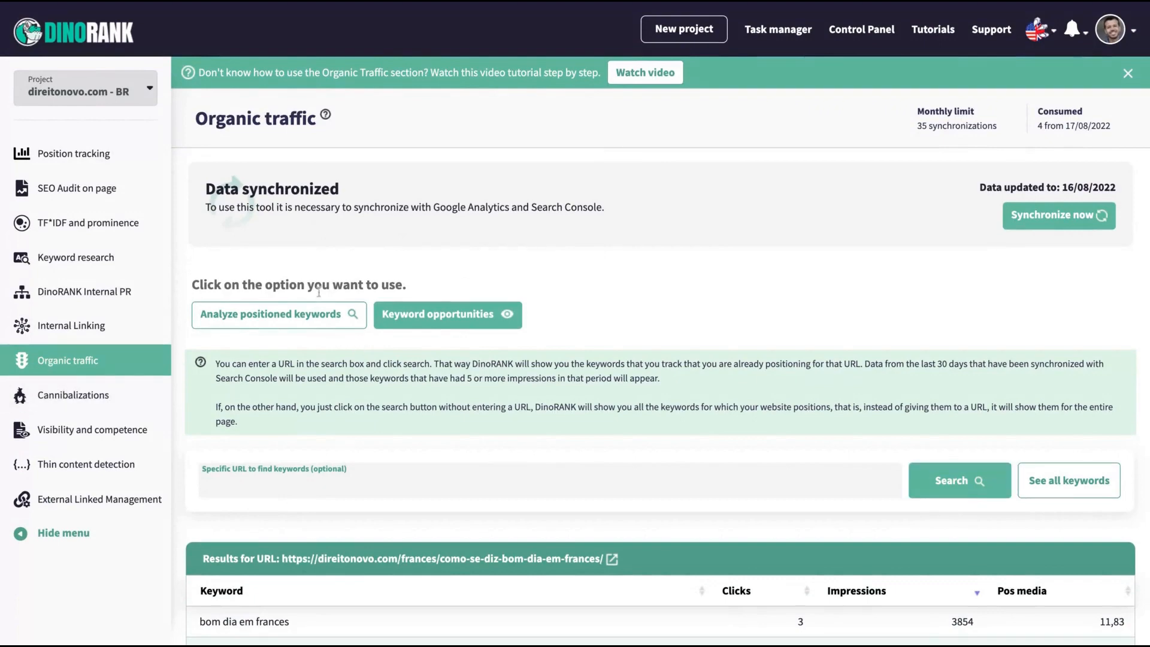
- Review cannibalizations like "conceito de criminologia", then move to Ranked keywords for Brazil
{"action": "left_click", "coordinate": [73, 394]}
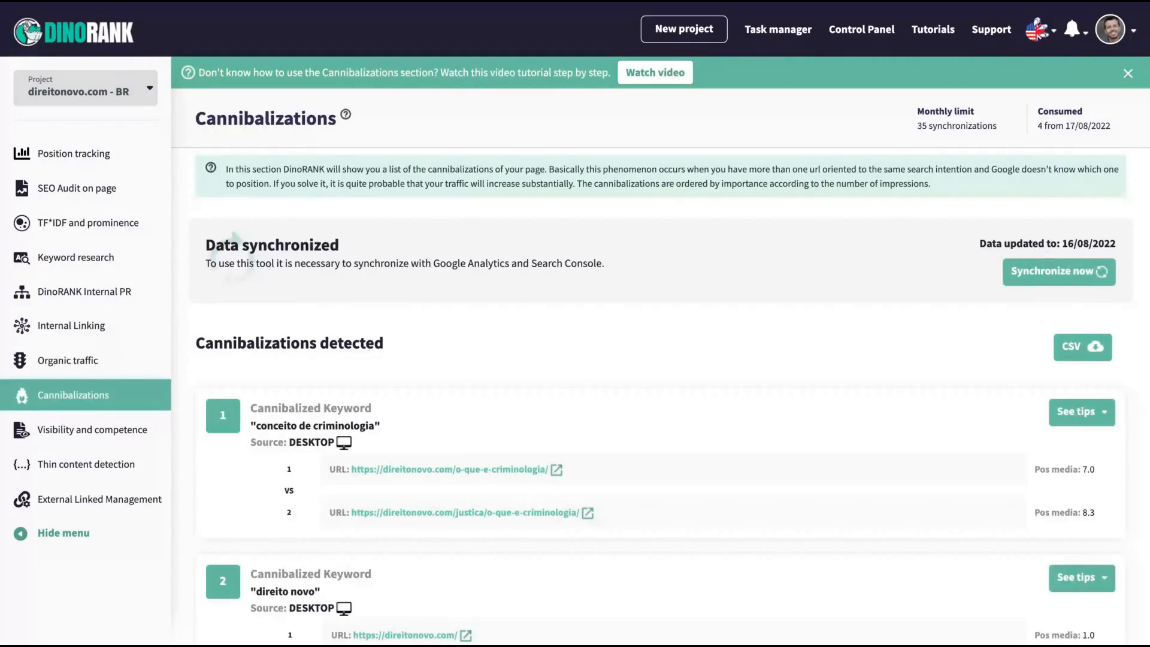
{"action": "mouse_move", "coordinate": [416, 527]}
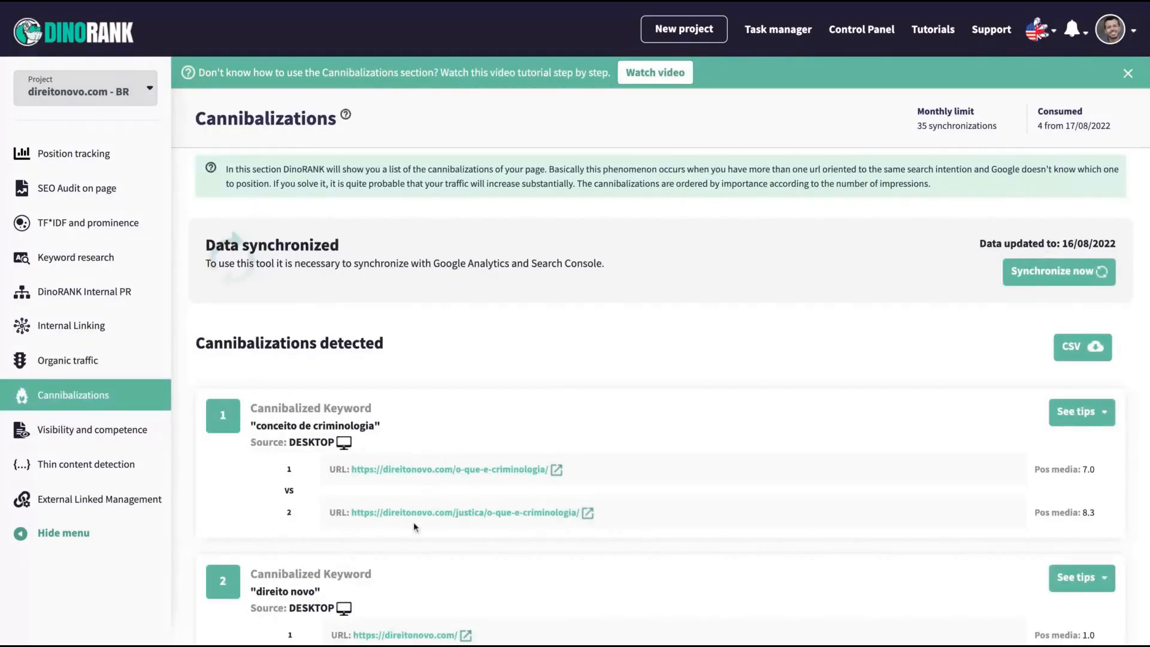
{"action": "mouse_move", "coordinate": [466, 515]}
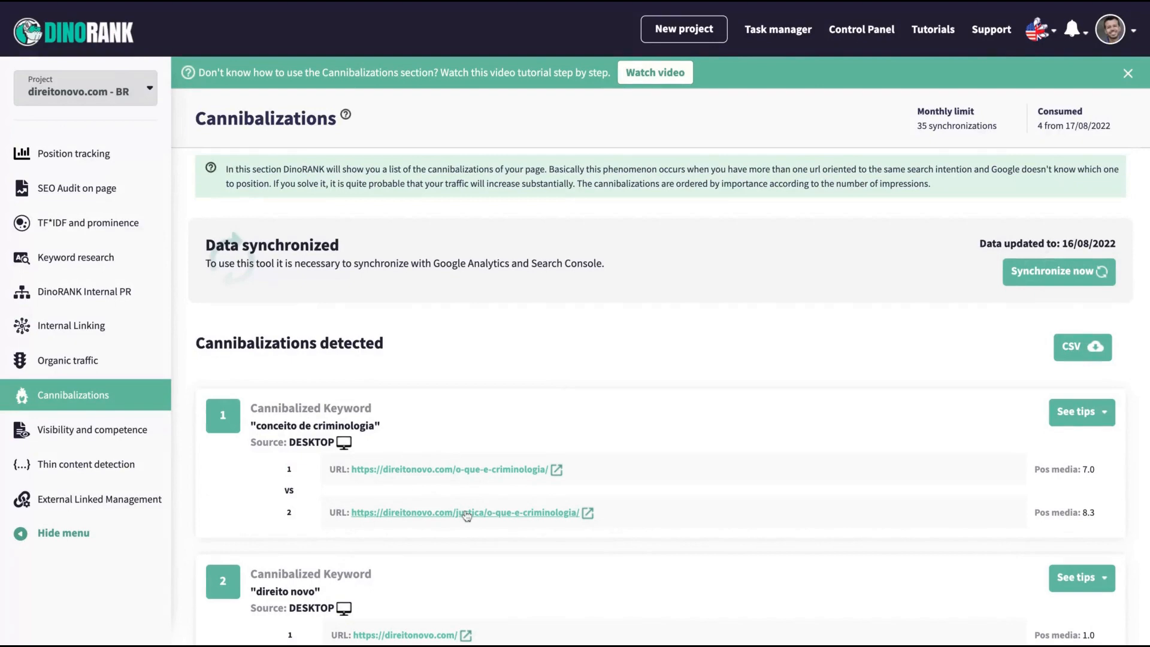
{"action": "mouse_move", "coordinate": [438, 470]}
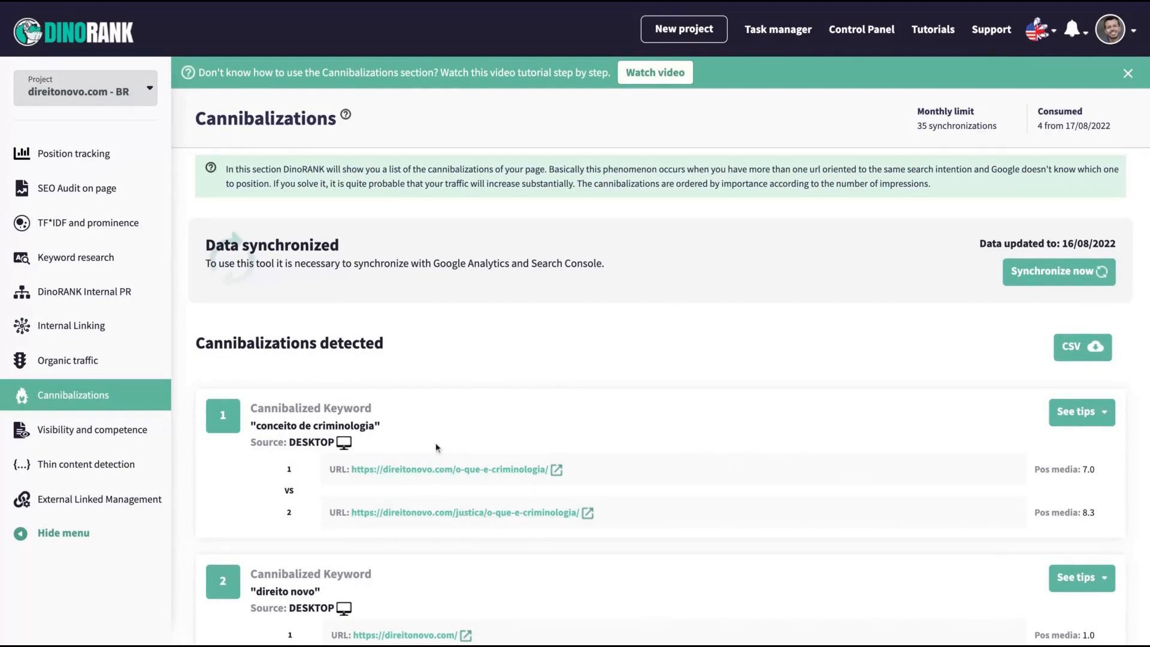
{"action": "mouse_move", "coordinate": [642, 329]}
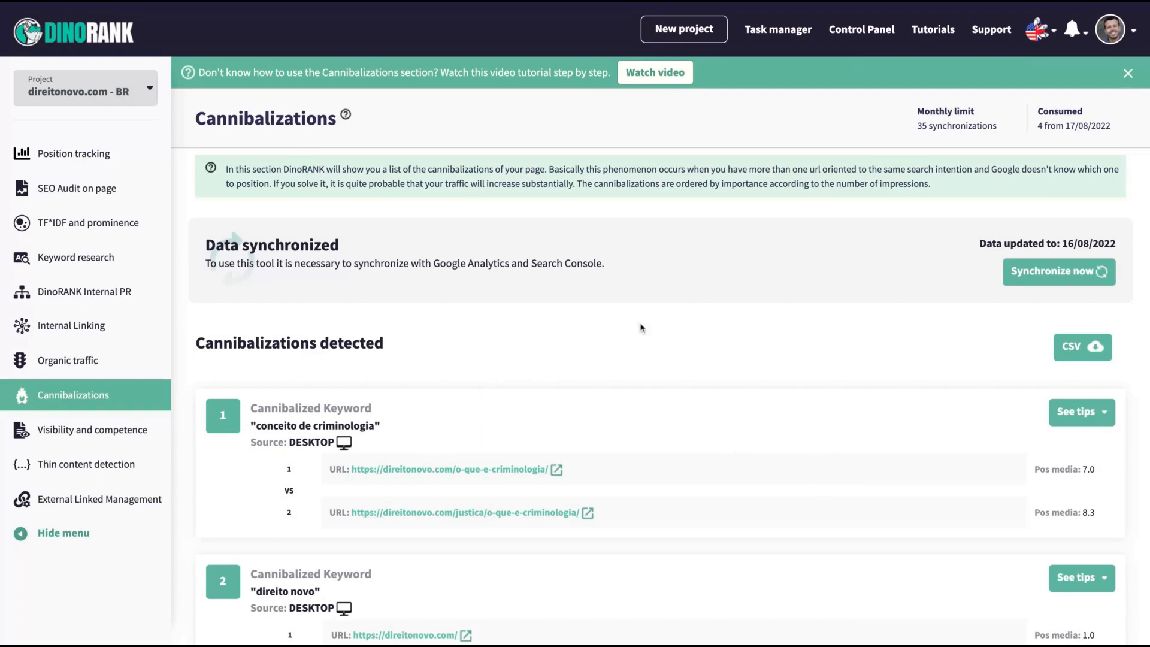
{"action": "left_click", "coordinate": [92, 429]}
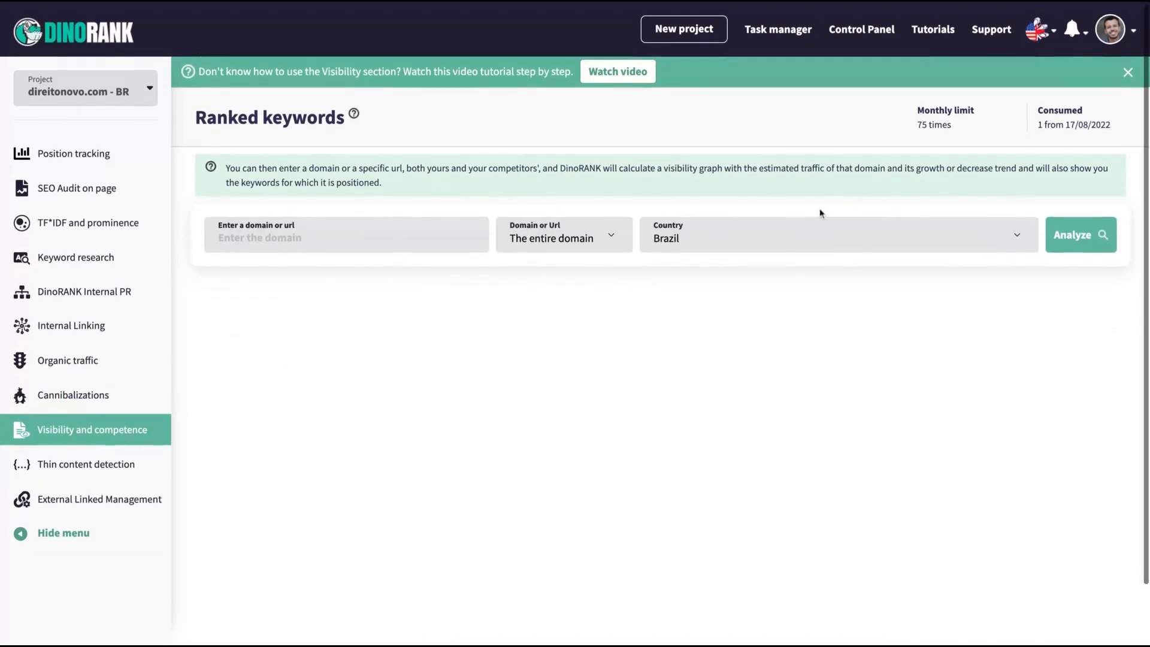
{"action": "mouse_move", "coordinate": [339, 210]}
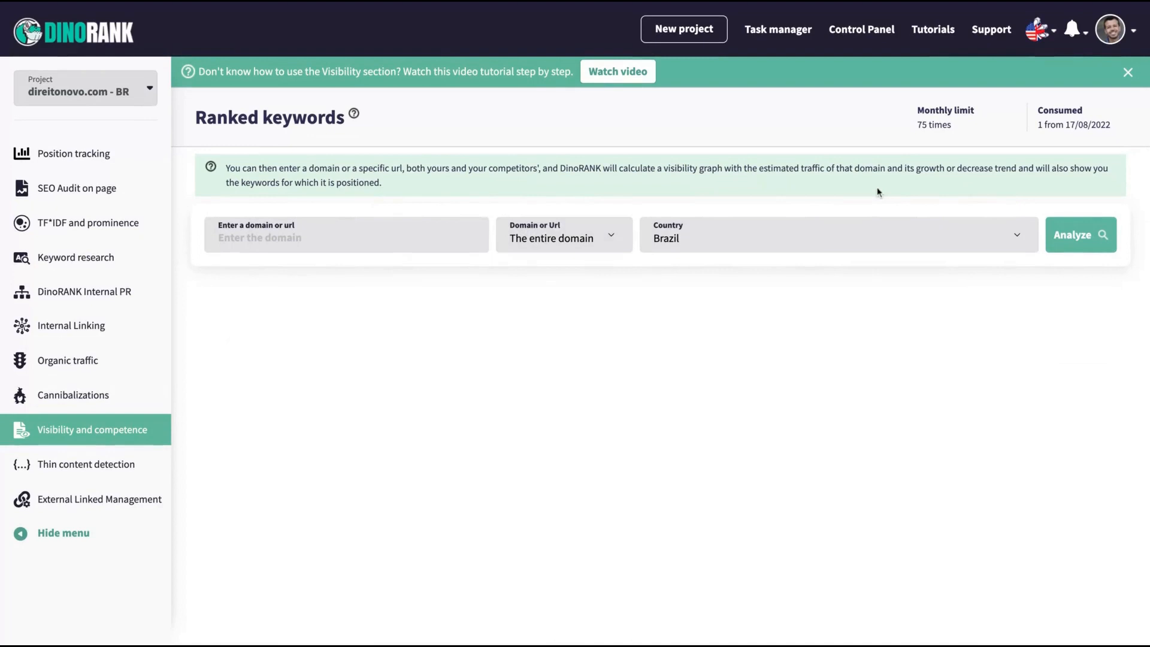
{"action": "mouse_move", "coordinate": [632, 371]}
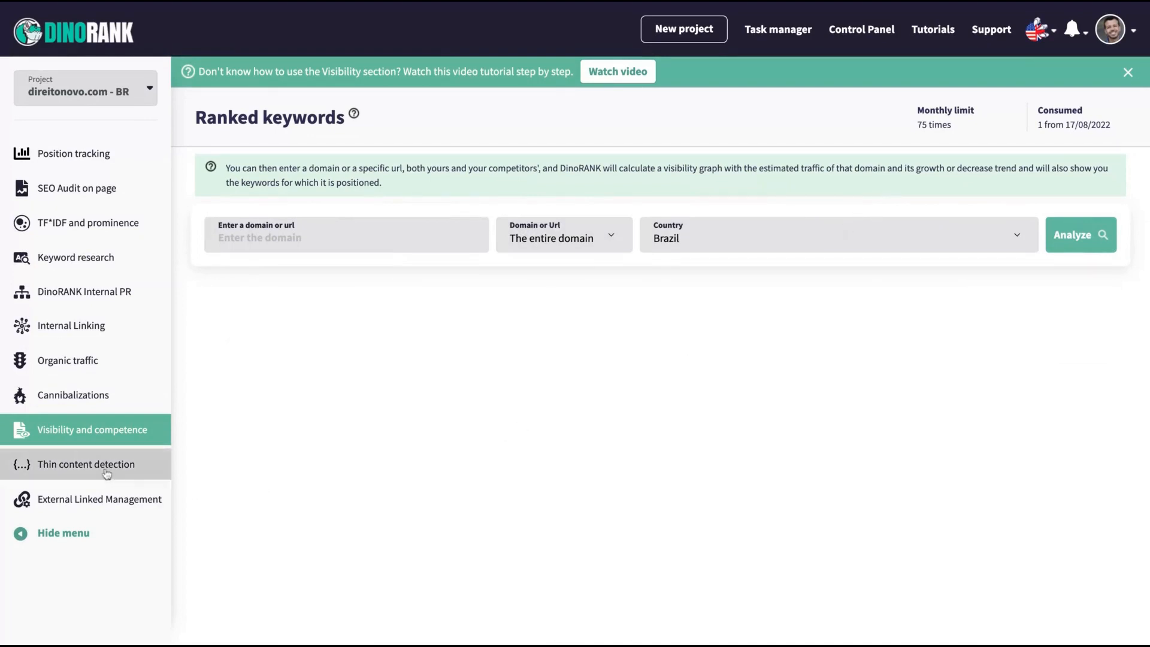
- Show Thin Content Detection, data updated to 18/08/2022
{"action": "left_click", "coordinate": [85, 463]}
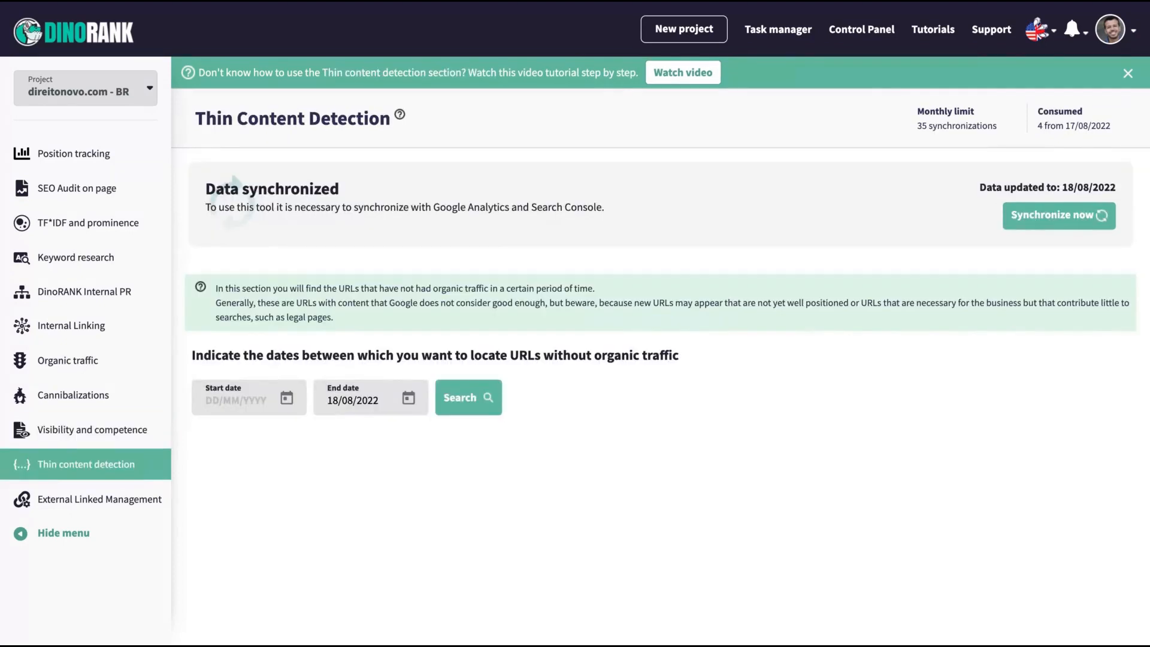
{"action": "mouse_move", "coordinate": [555, 259]}
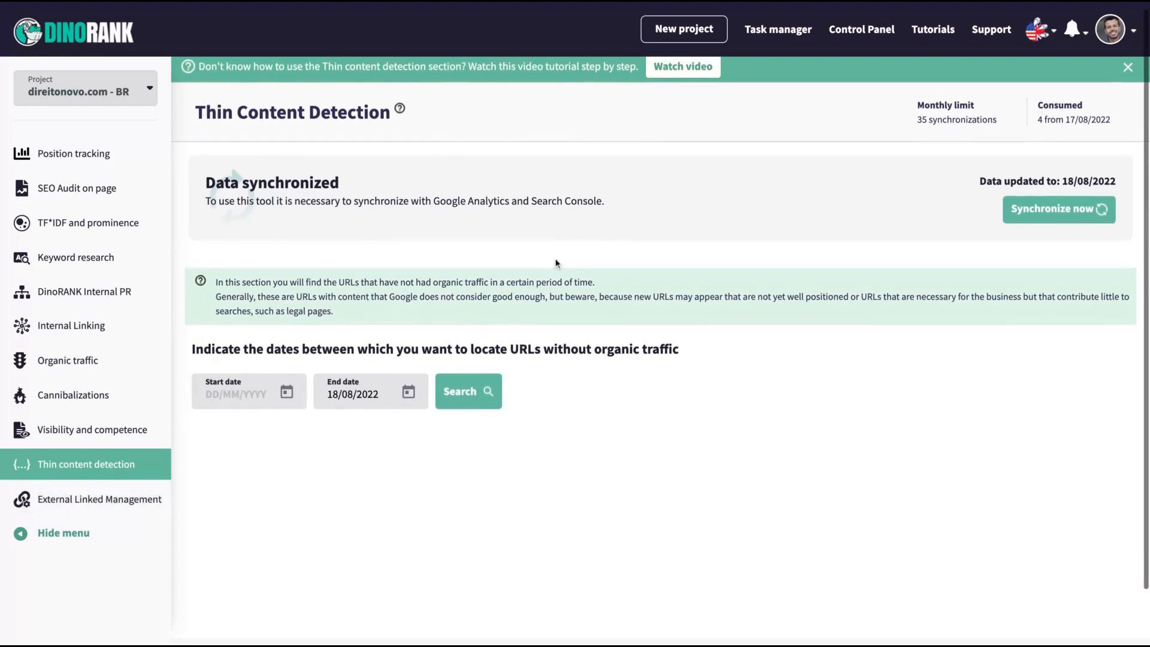
- Show External Linked Management with its empty monitored-URL list
{"action": "left_click", "coordinate": [99, 498]}
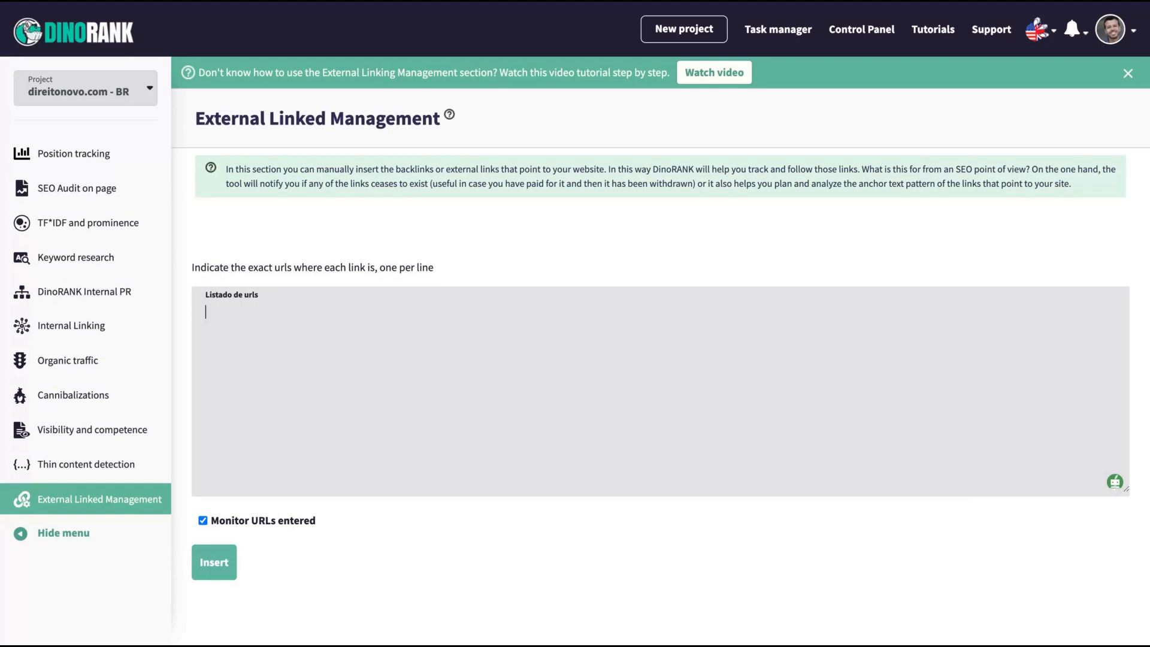
{"action": "mouse_move", "coordinate": [572, 142]}
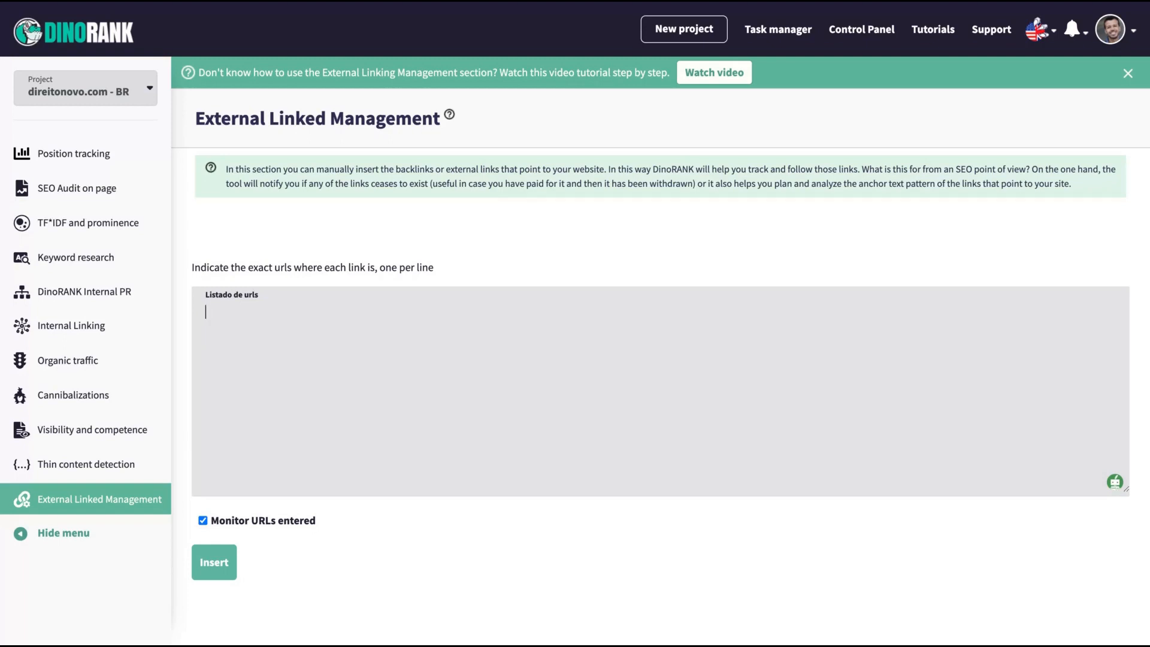
{"action": "mouse_move", "coordinate": [84, 291]}
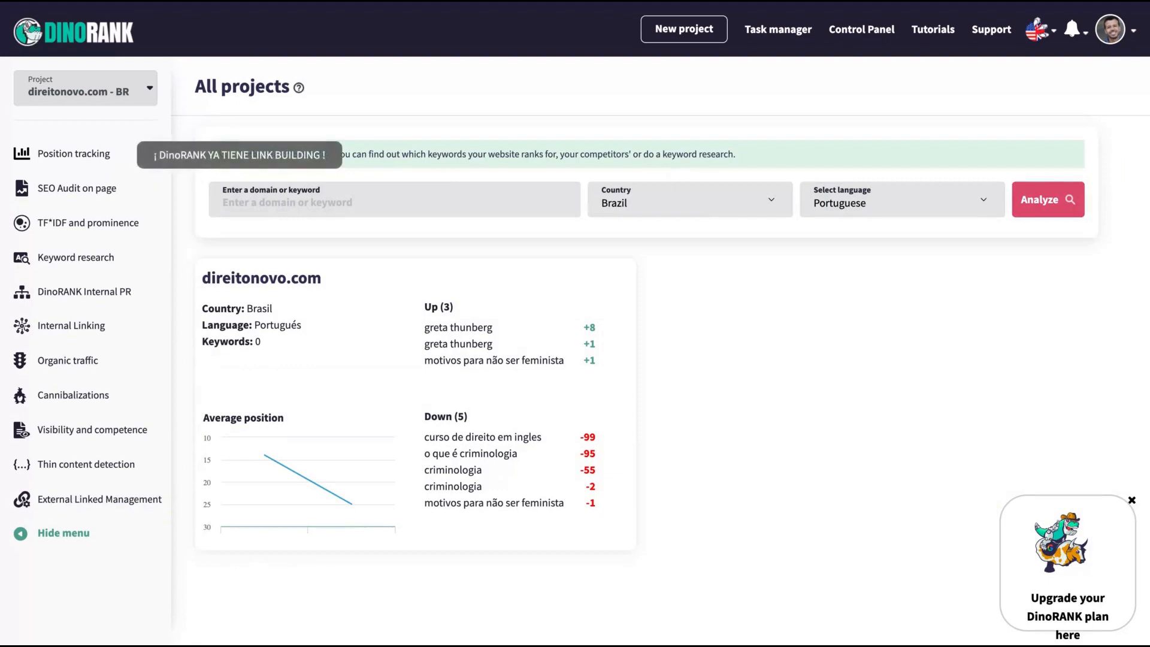
{"action": "mouse_move", "coordinate": [498, 116]}
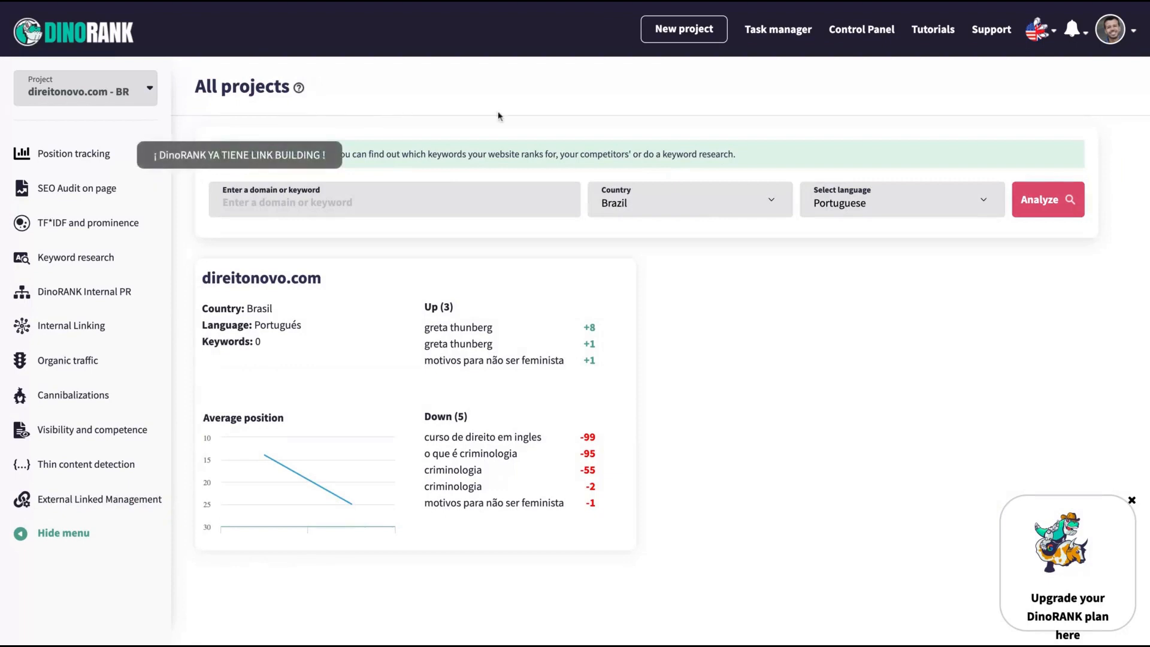